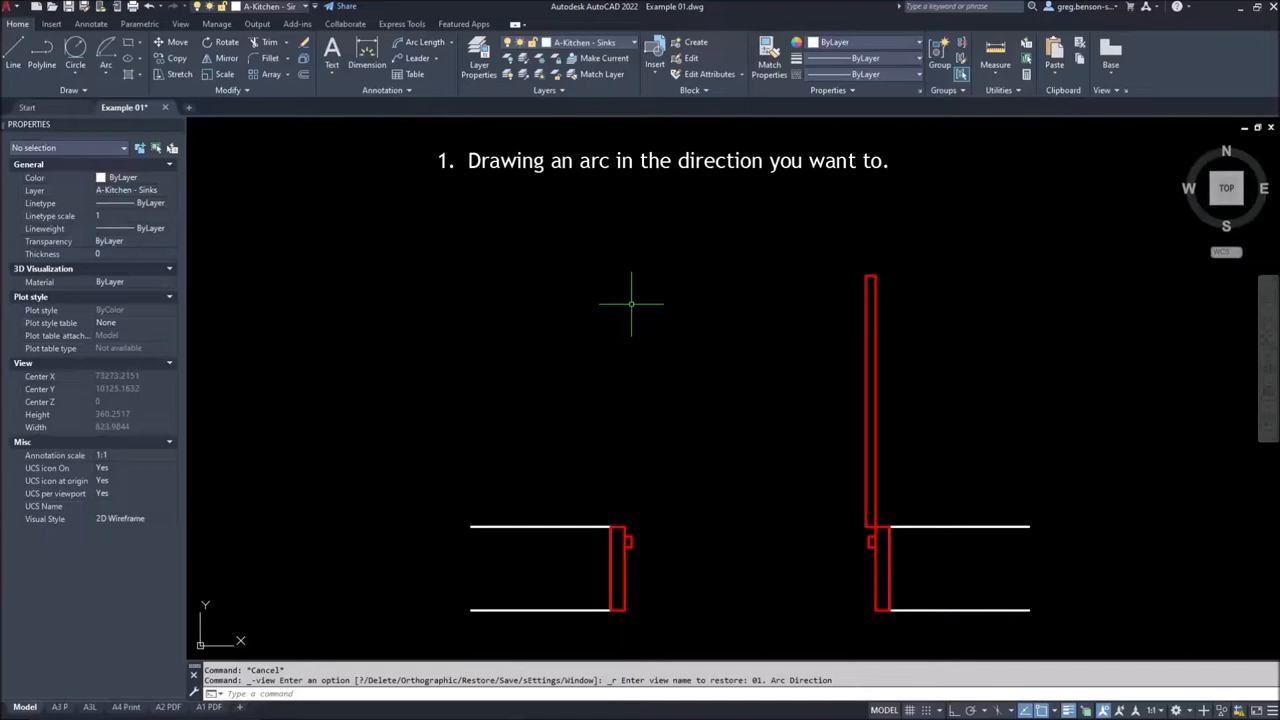
pyautogui.moveTo(102, 56)
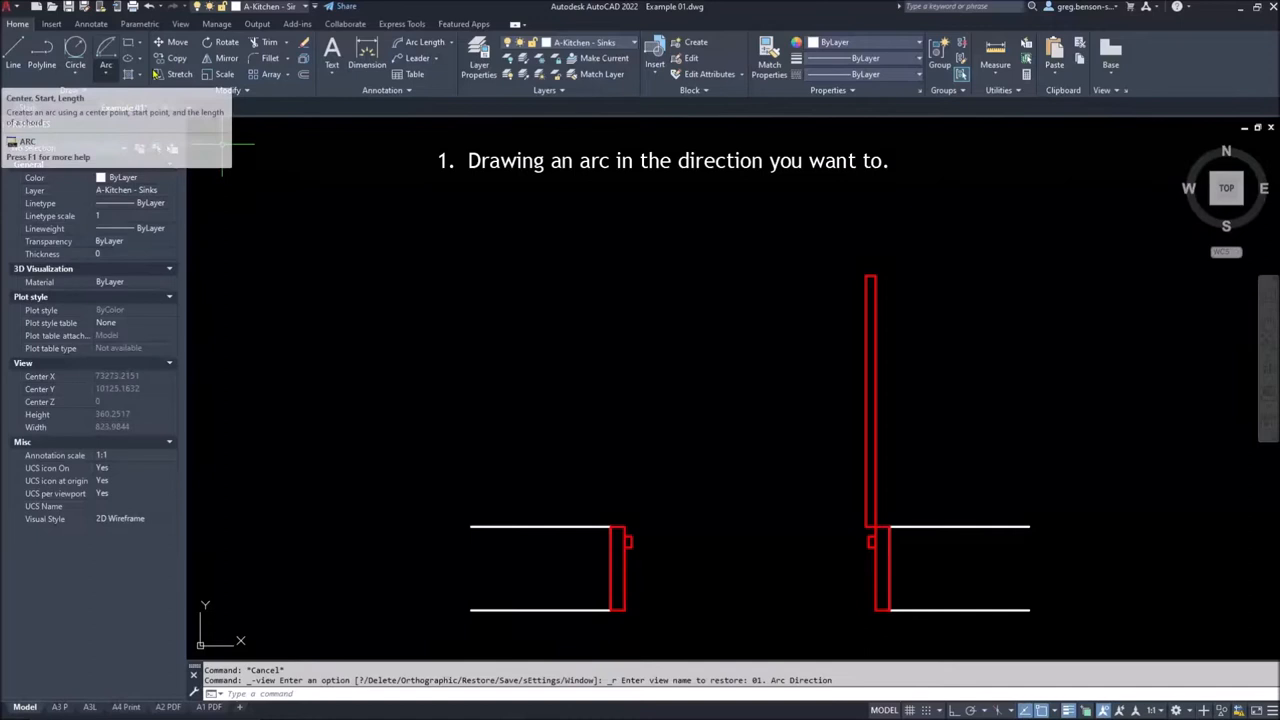
# Set Door Swing as the current layer from the Home layer list
pyautogui.click(590, 44)
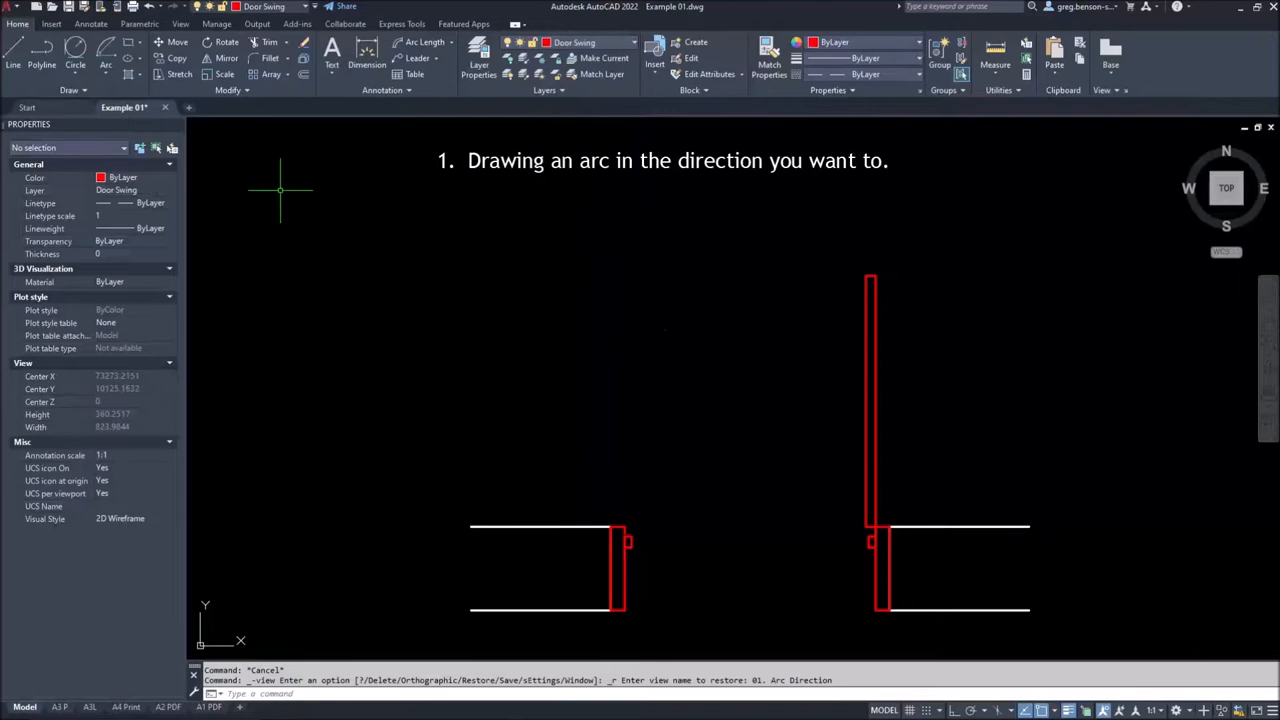
# Choose the Start, End, Radius method from the Arc dropdown in the Draw panel
pyautogui.click(108, 62)
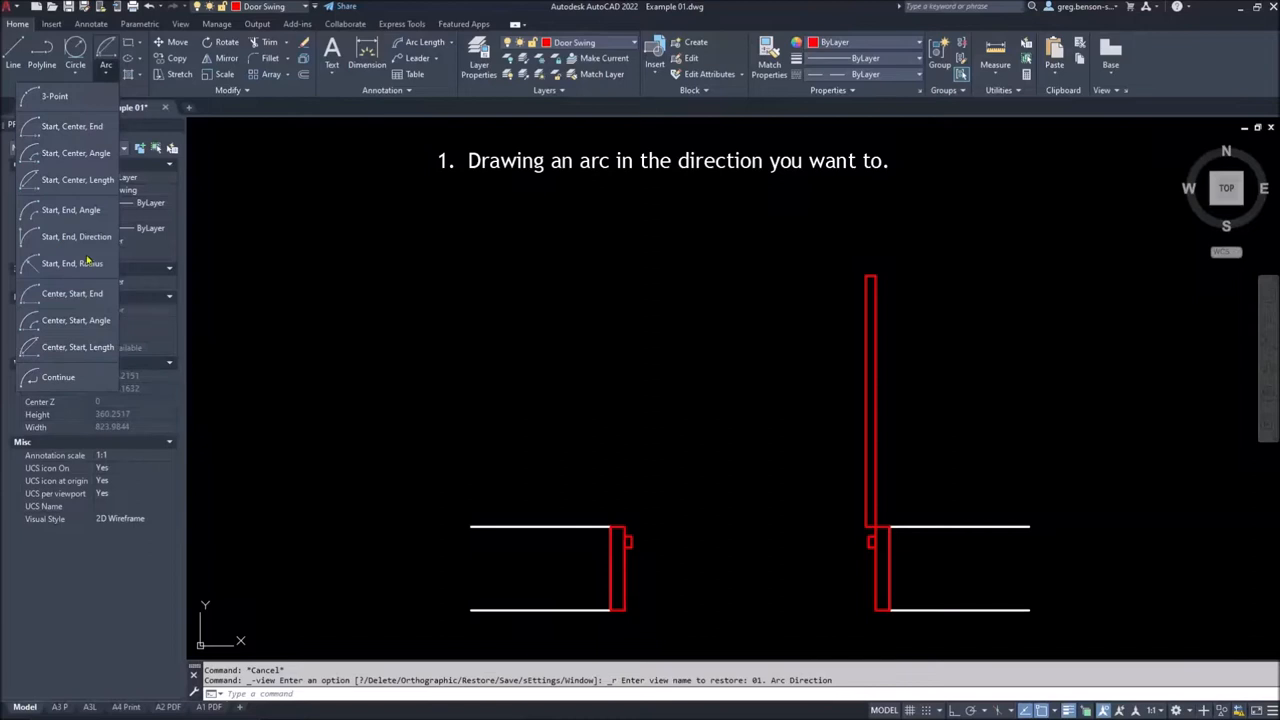
pyautogui.moveTo(72, 264)
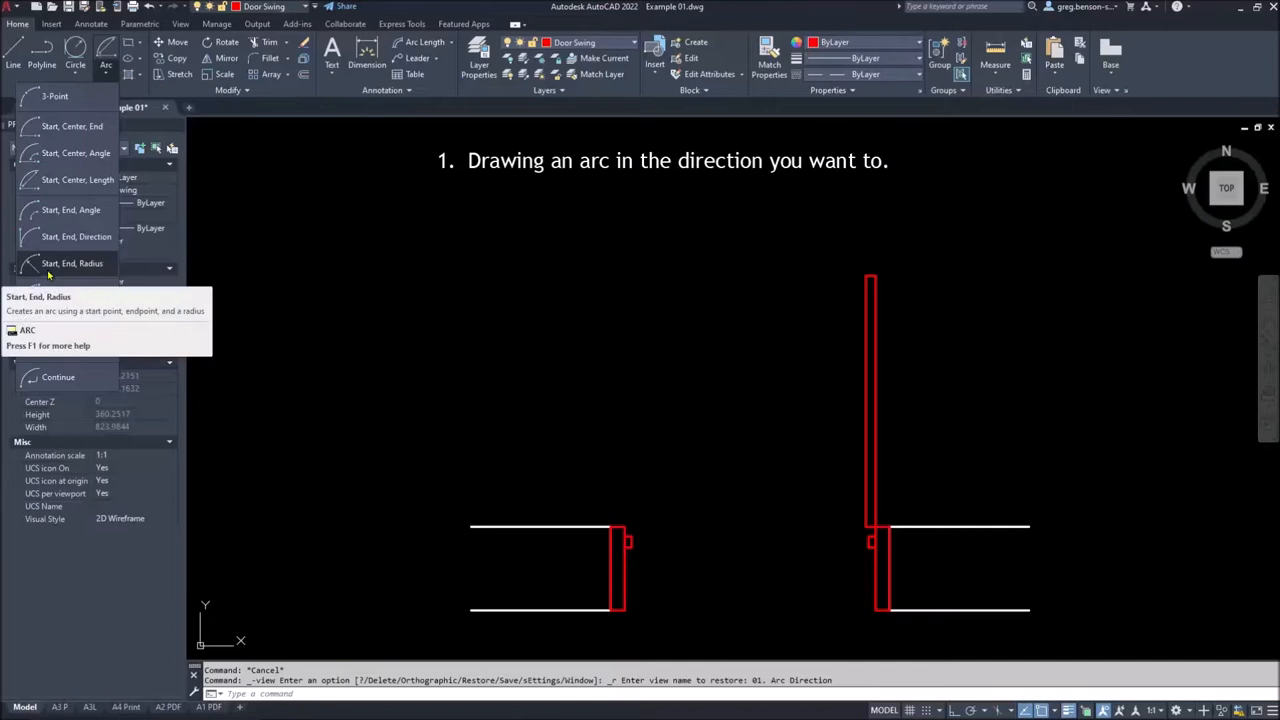
pyautogui.moveTo(72, 264)
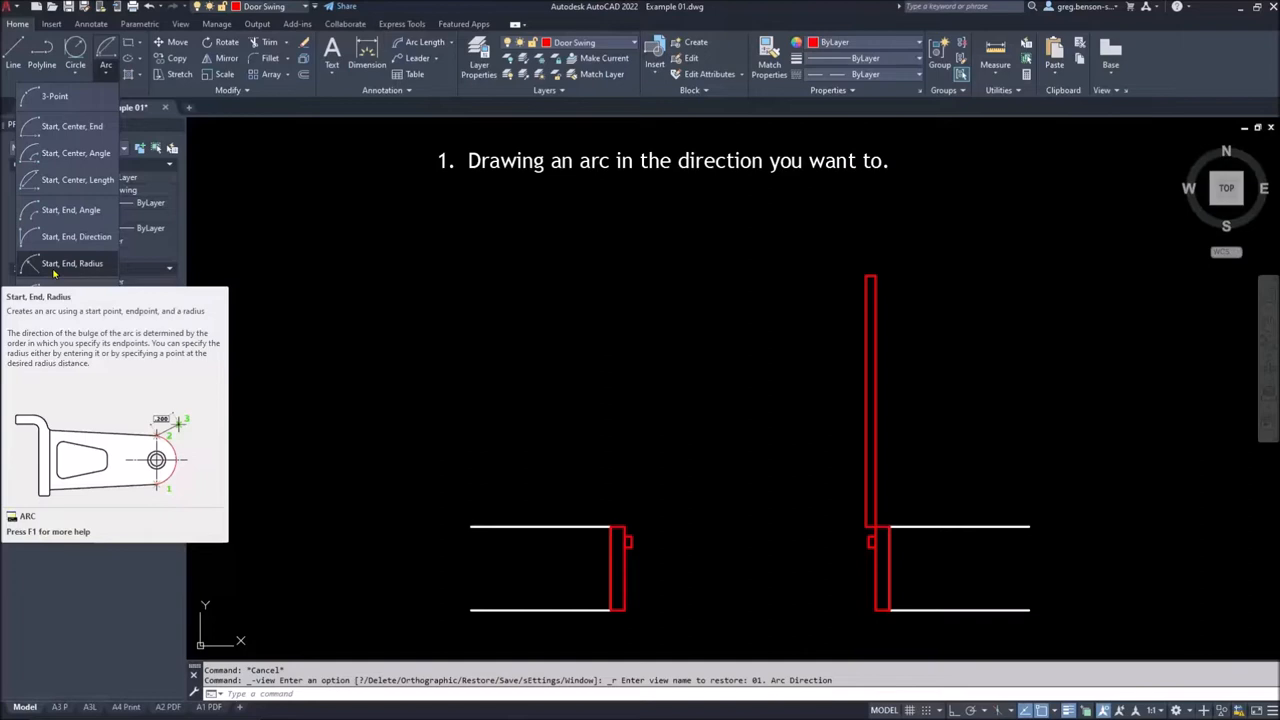
pyautogui.moveTo(68, 264)
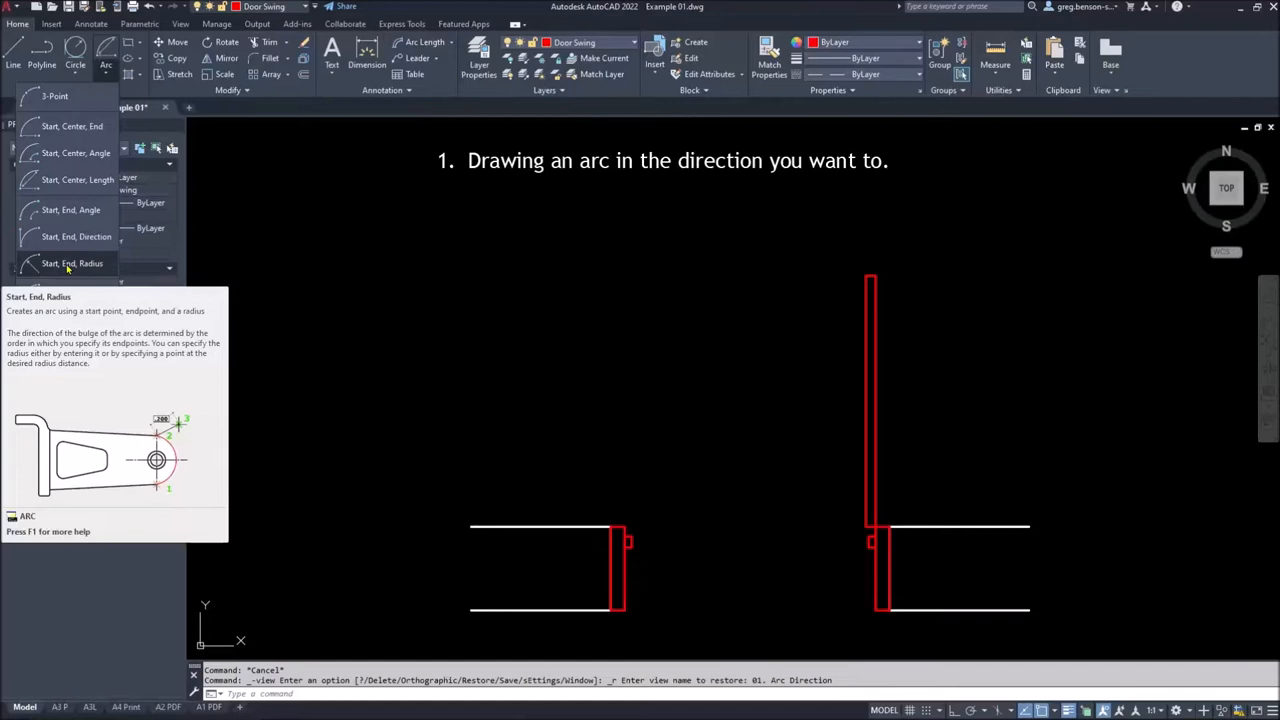
pyautogui.moveTo(92, 264)
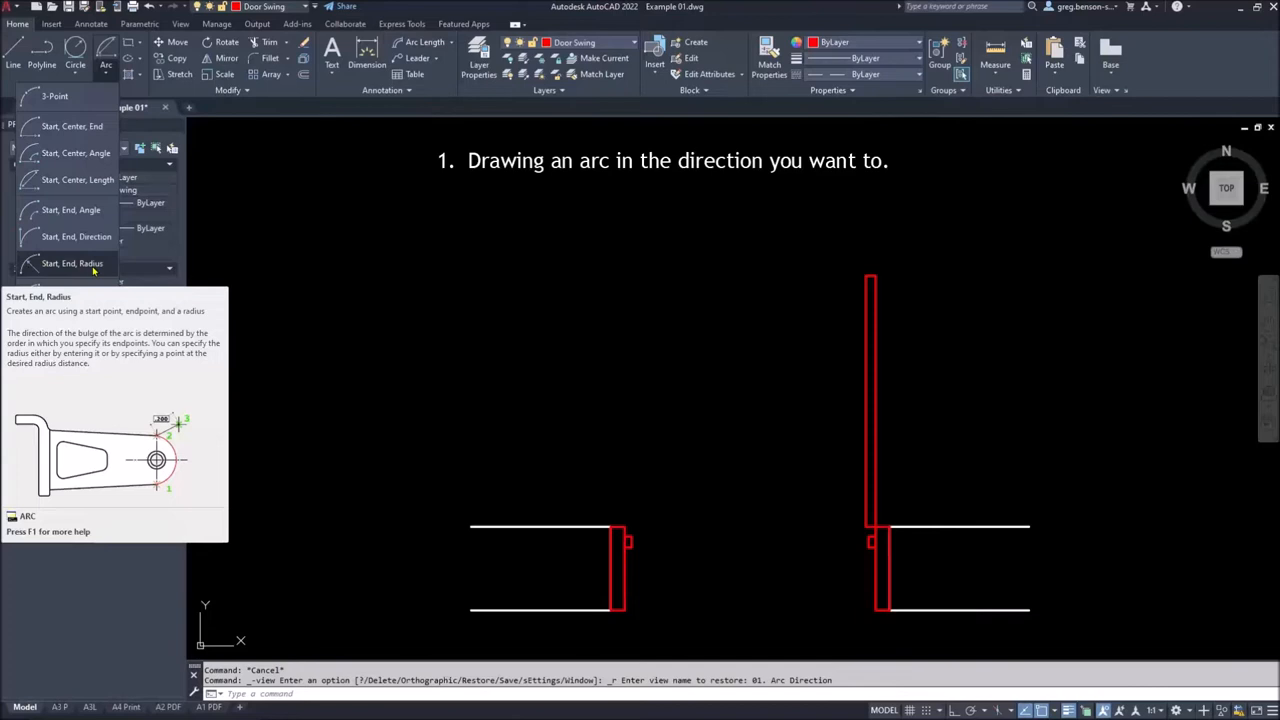
pyautogui.moveTo(72, 126)
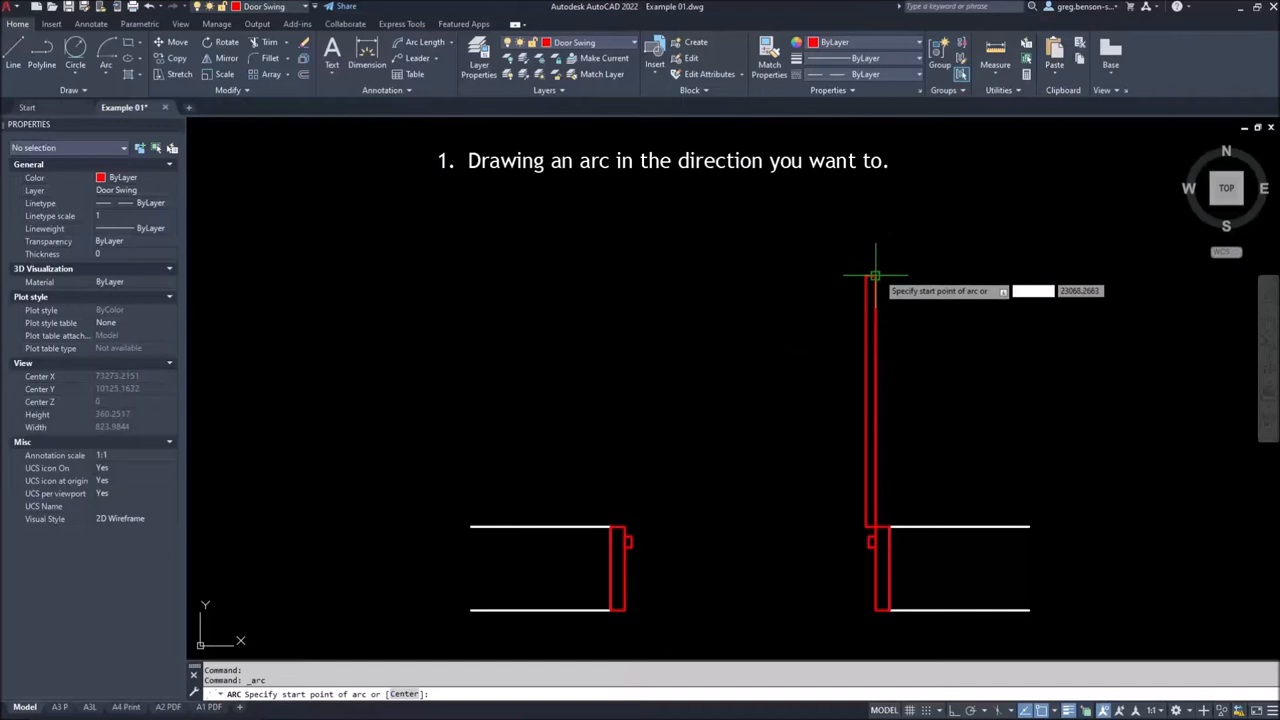
# Begin the door swing arc at the top endpoint of the red door leaf
pyautogui.click(872, 276)
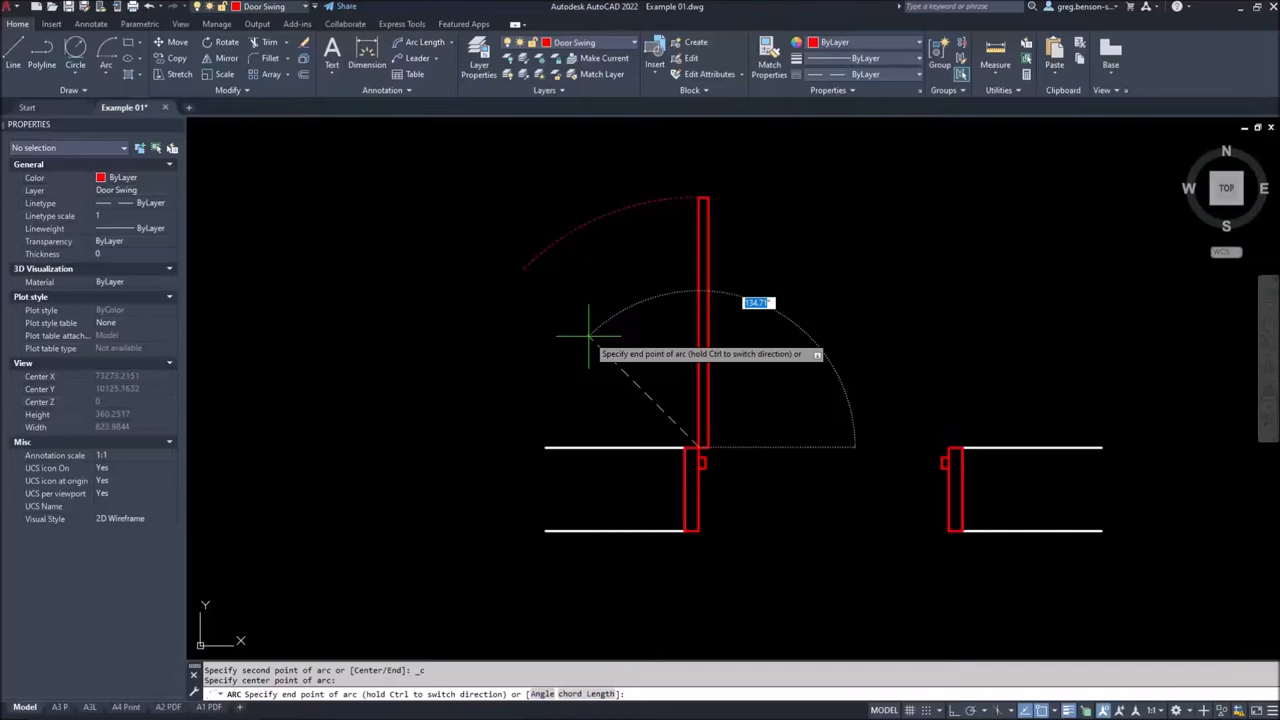
pyautogui.moveTo(924, 396)
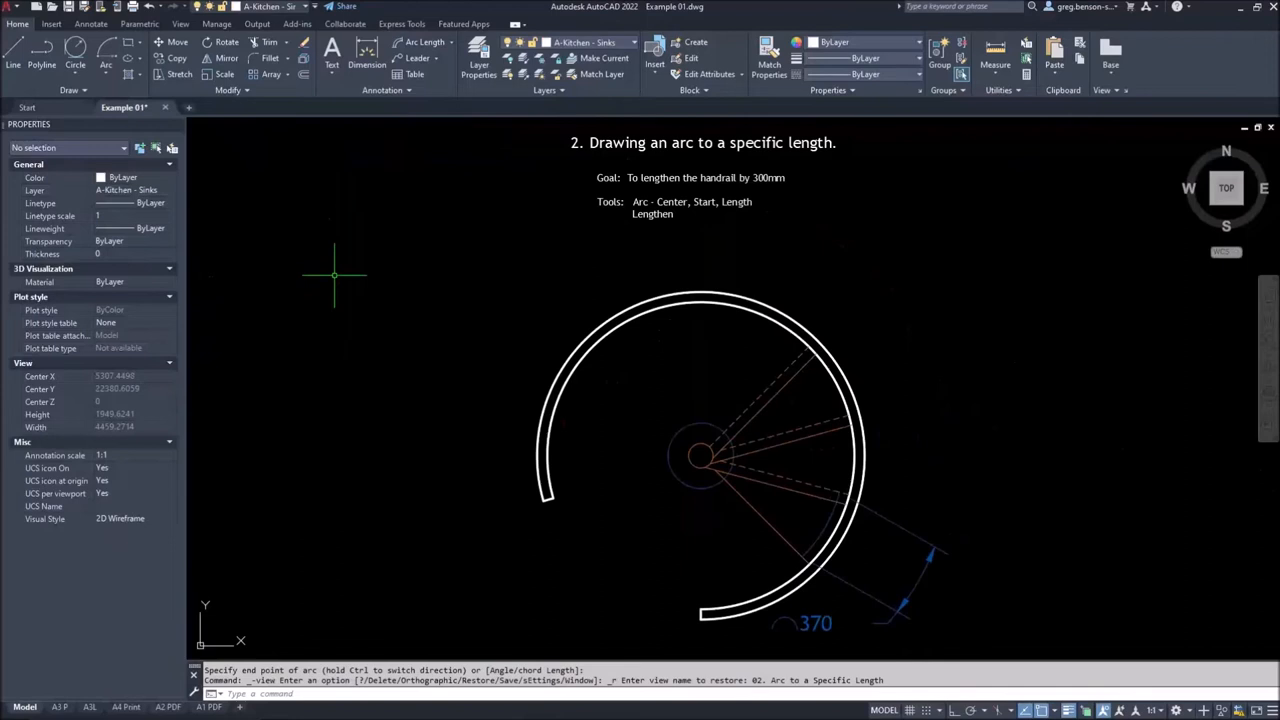
pyautogui.moveTo(738, 578)
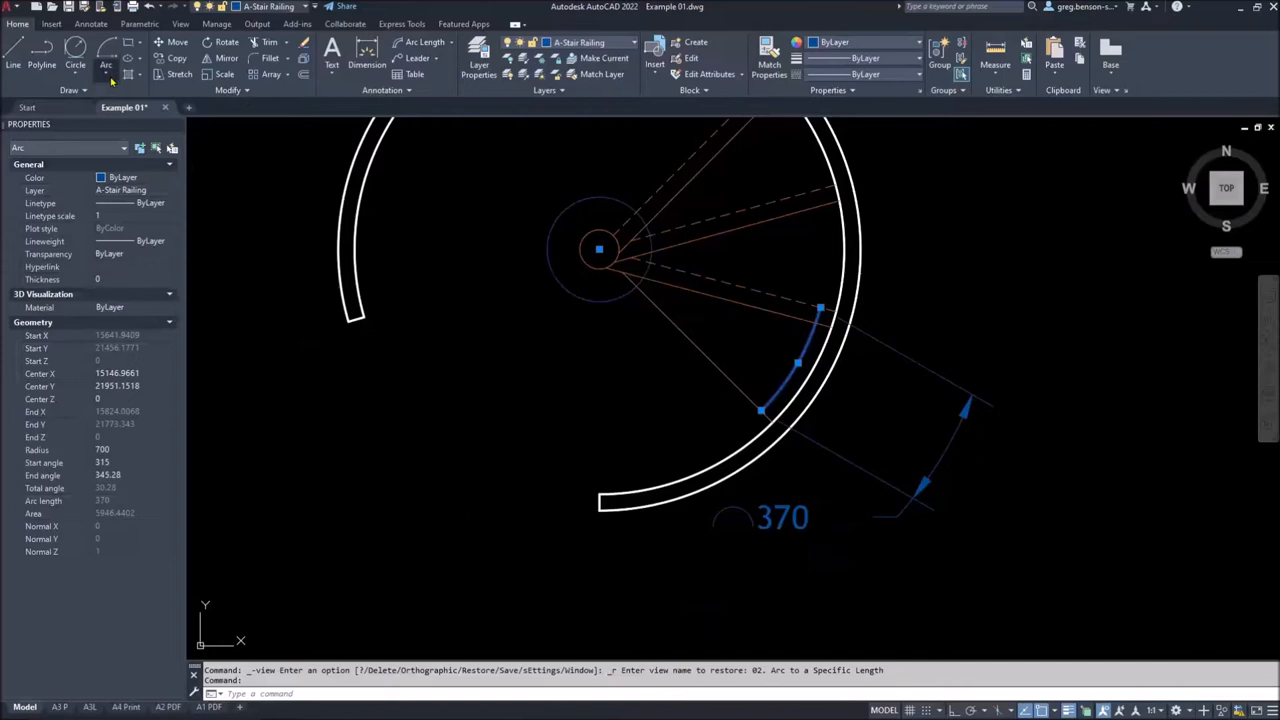
# Start an arc on the curved handrail in the 'Arc to a Specific Length' view
pyautogui.click(104, 70)
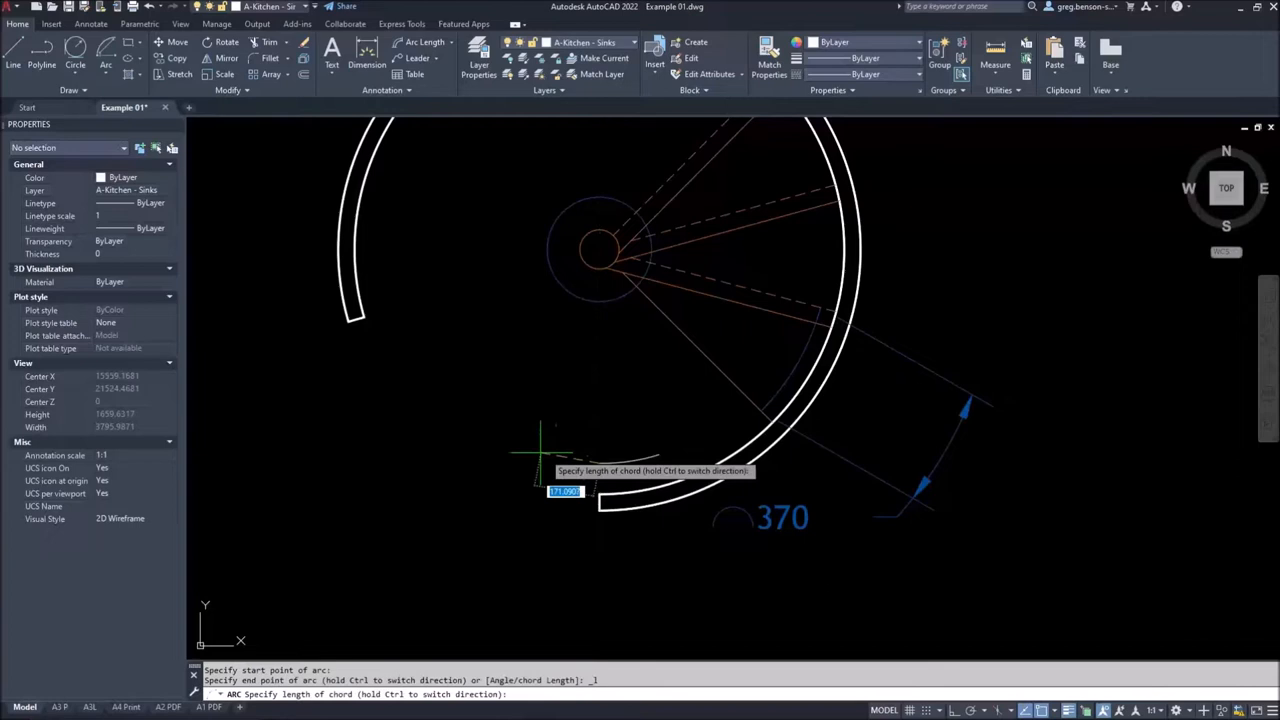
pyautogui.moveTo(732, 422)
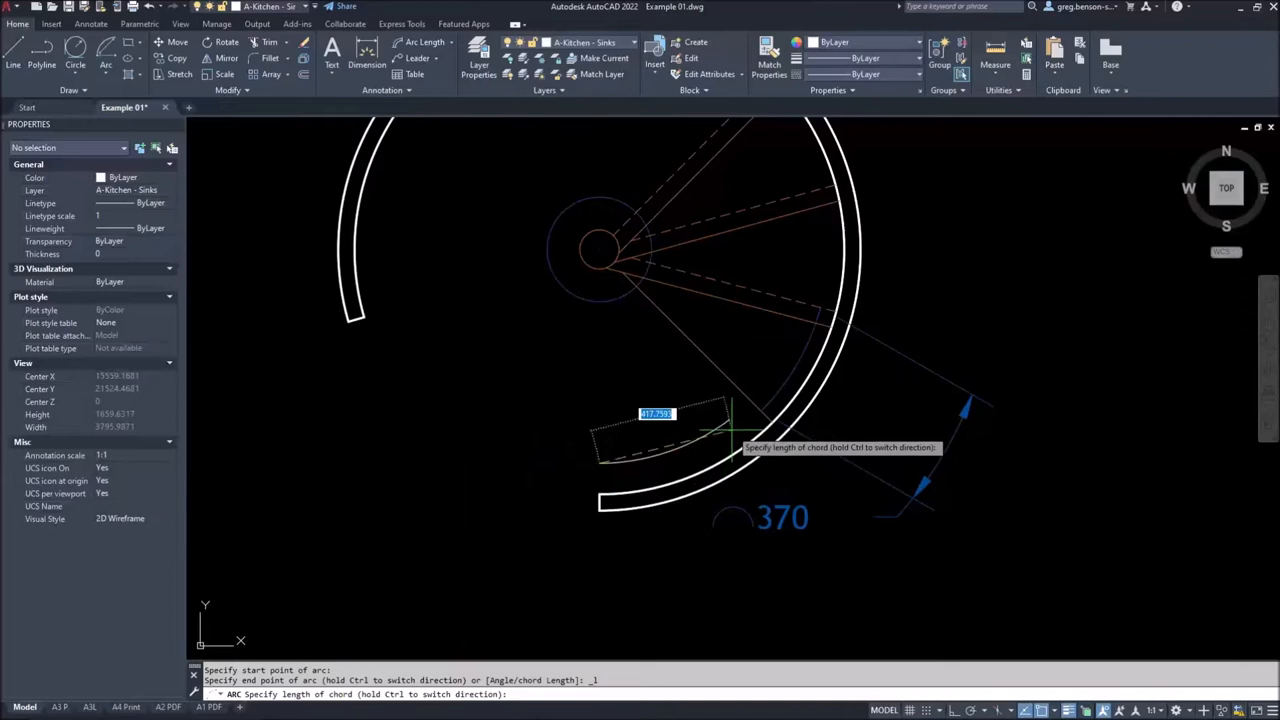
# Give the new handrail arc a chord length of 370
pyautogui.write('370')
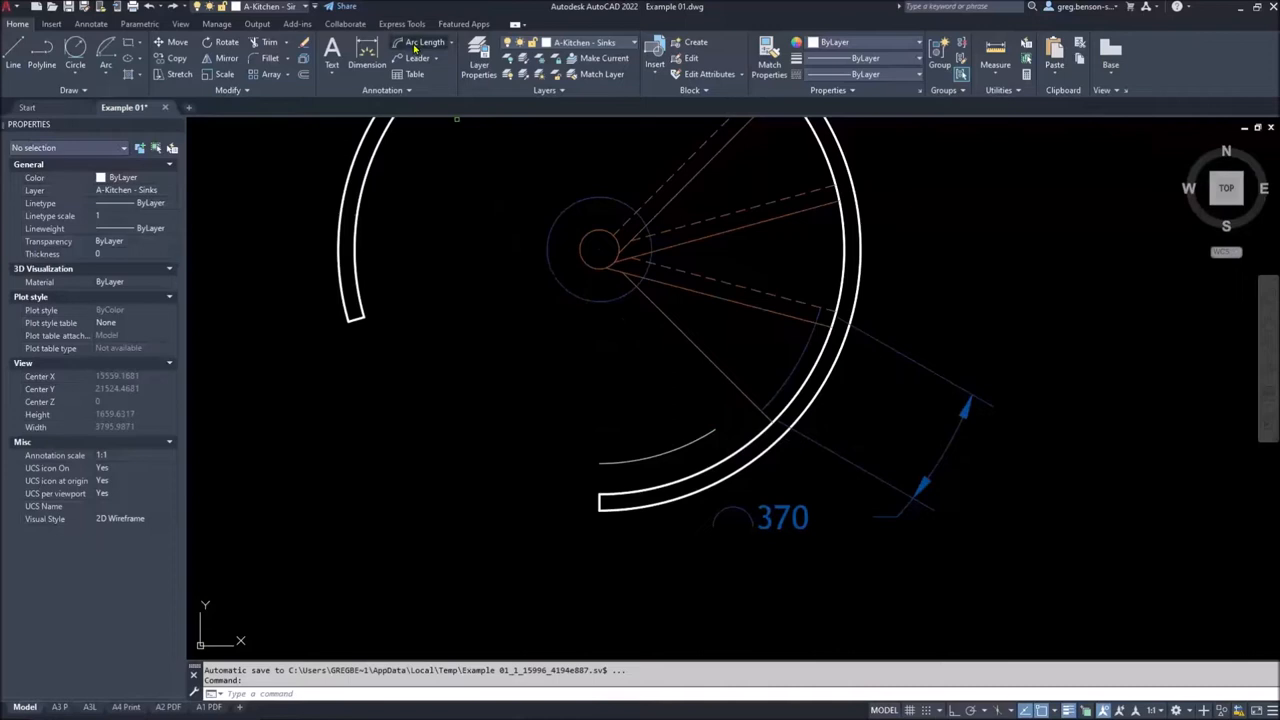
# Dimension the new arc's length with an Arc Length annotation
pyautogui.click(422, 42)
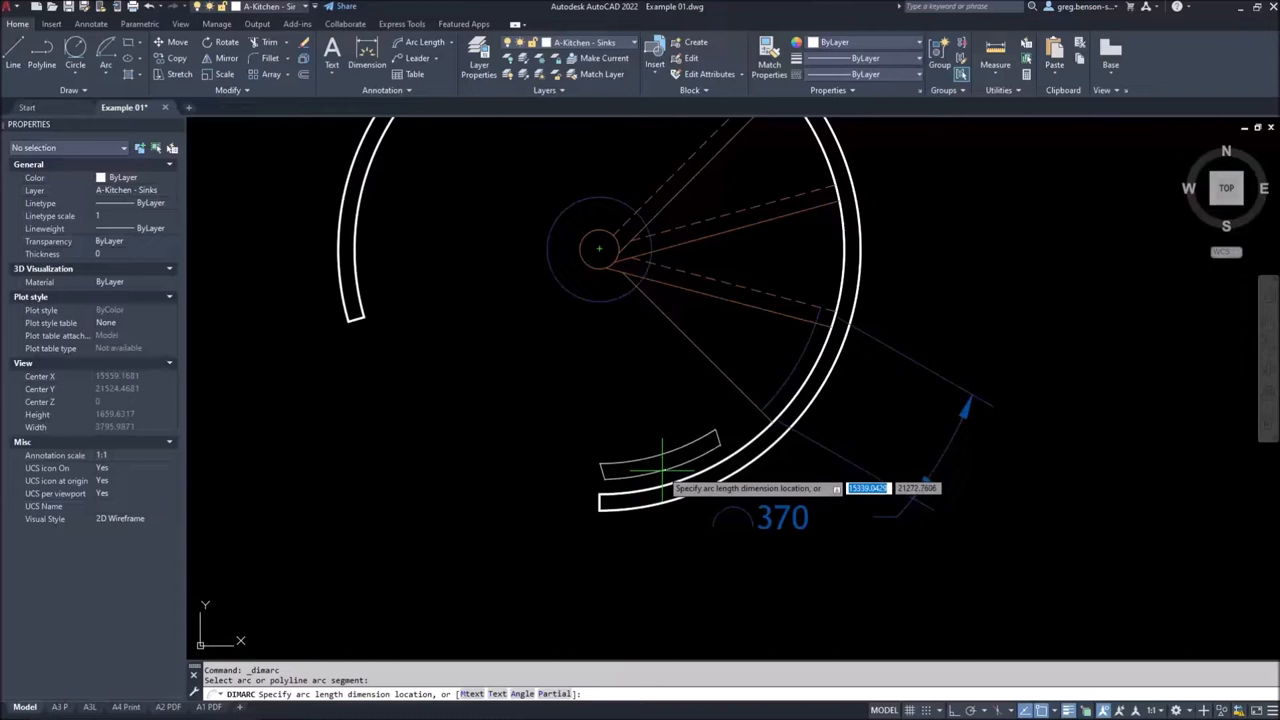
pyautogui.click(660, 462)
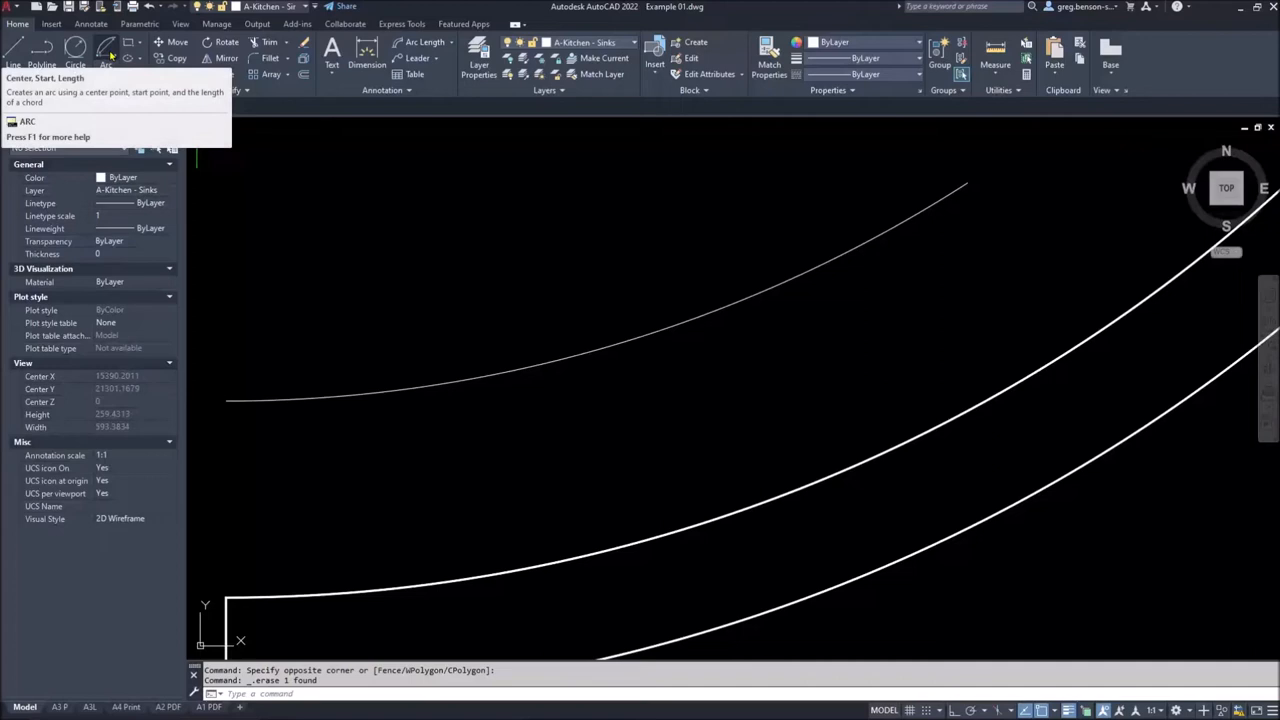
pyautogui.moveTo(956, 184)
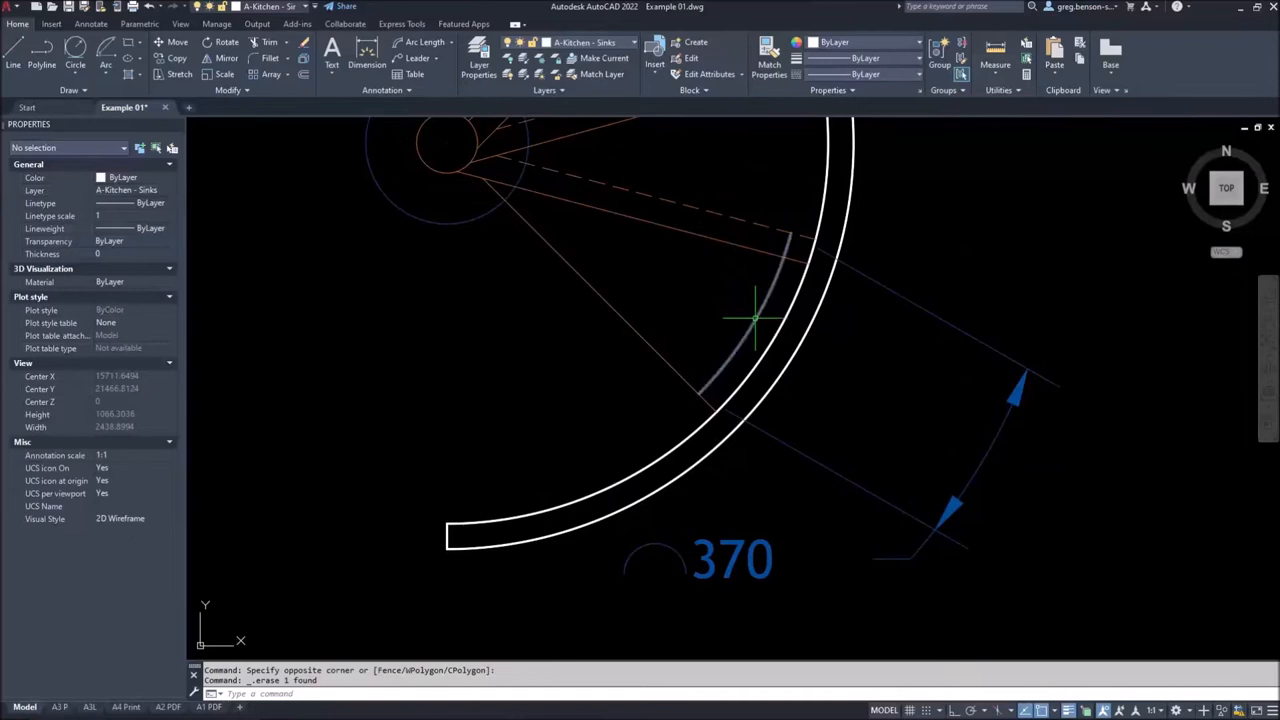
pyautogui.moveTo(638, 284)
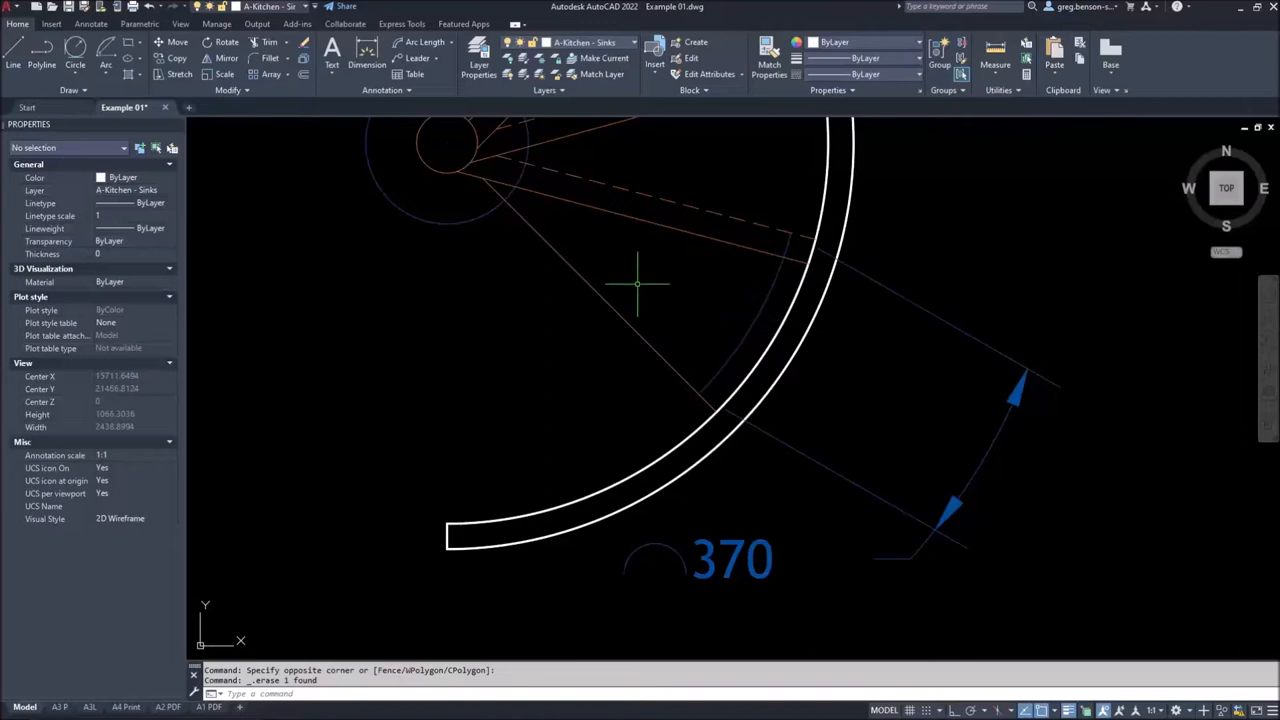
# Use LENGTHEN with the Total option to make the arc 670 long
pyautogui.write('LE')
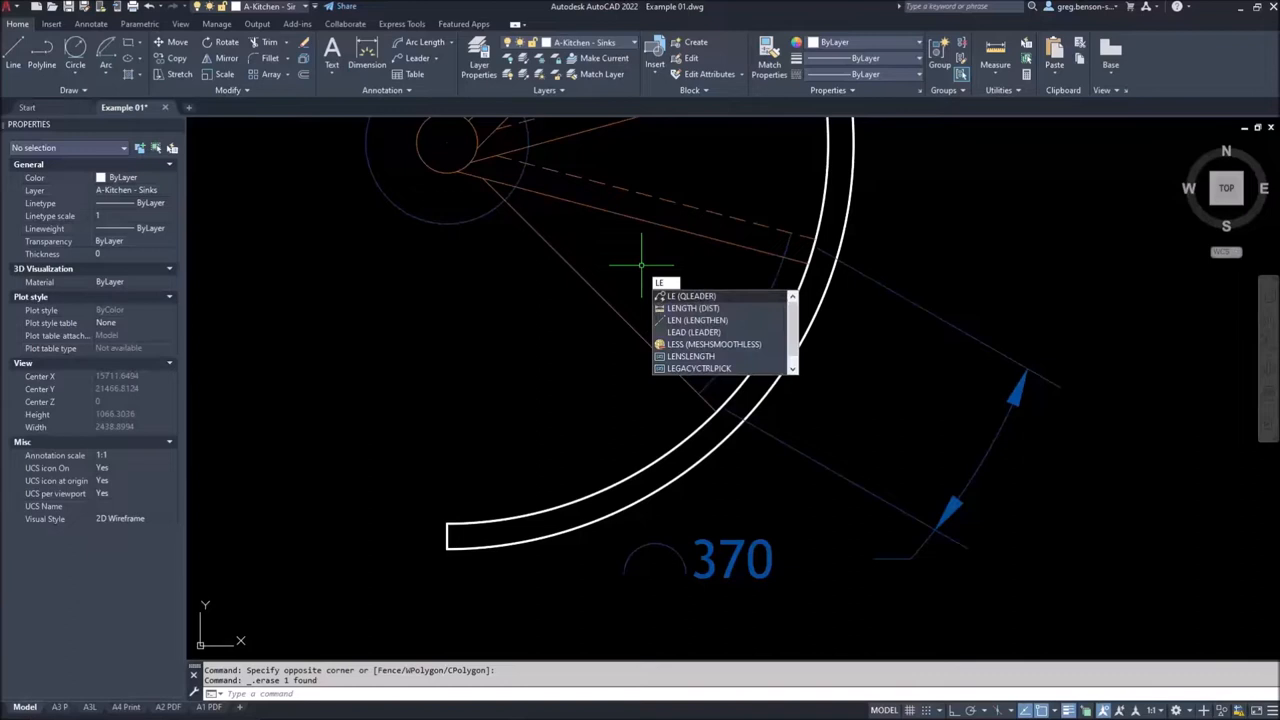
pyautogui.press('Enter')
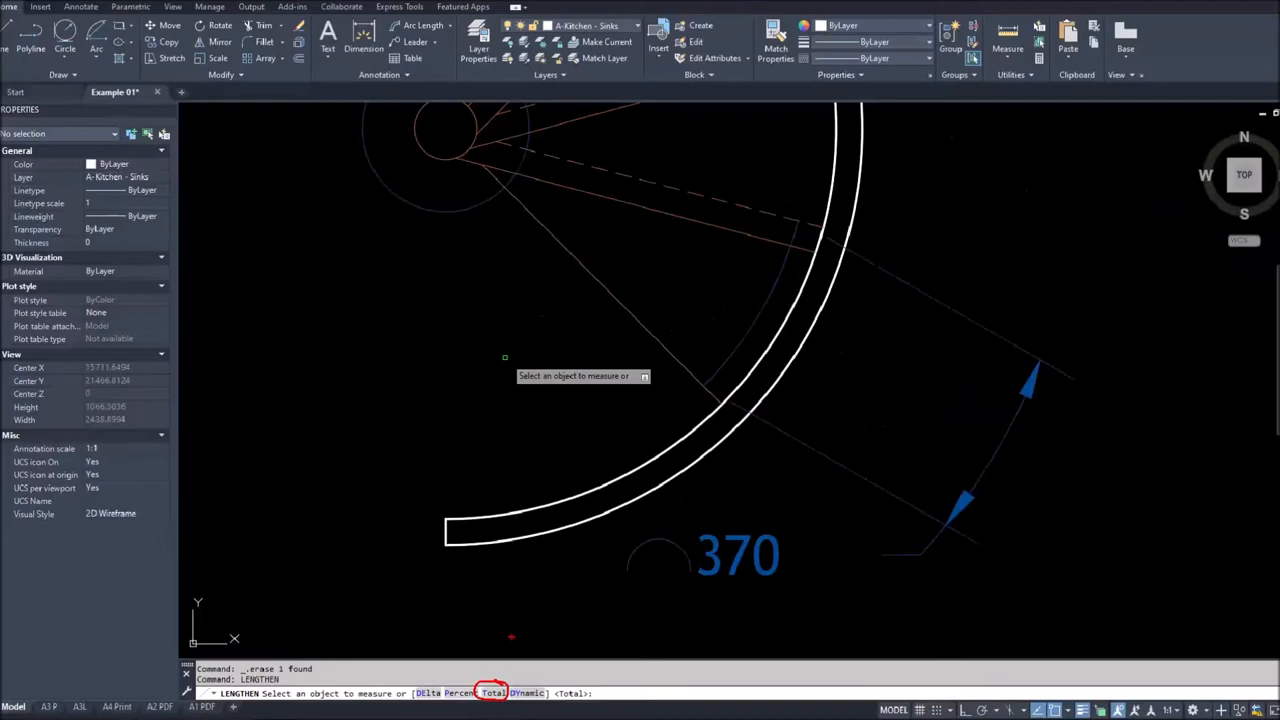
pyautogui.click(488, 692)
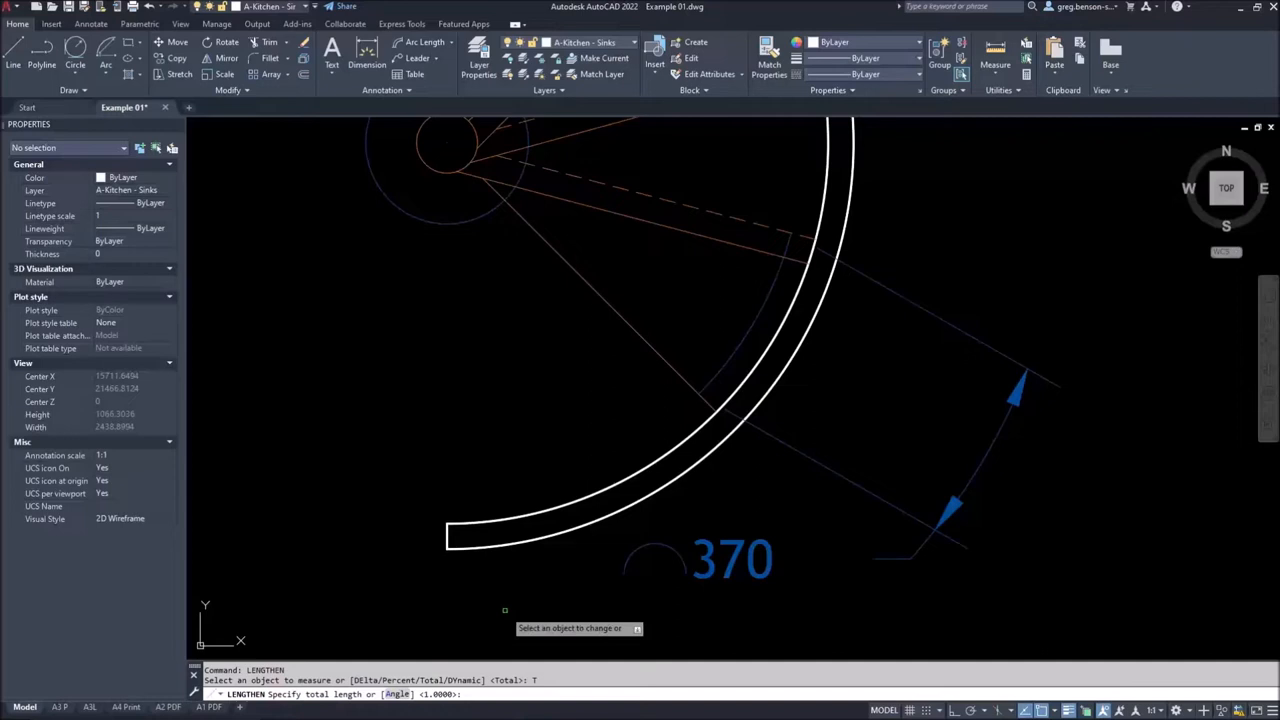
pyautogui.write('670')
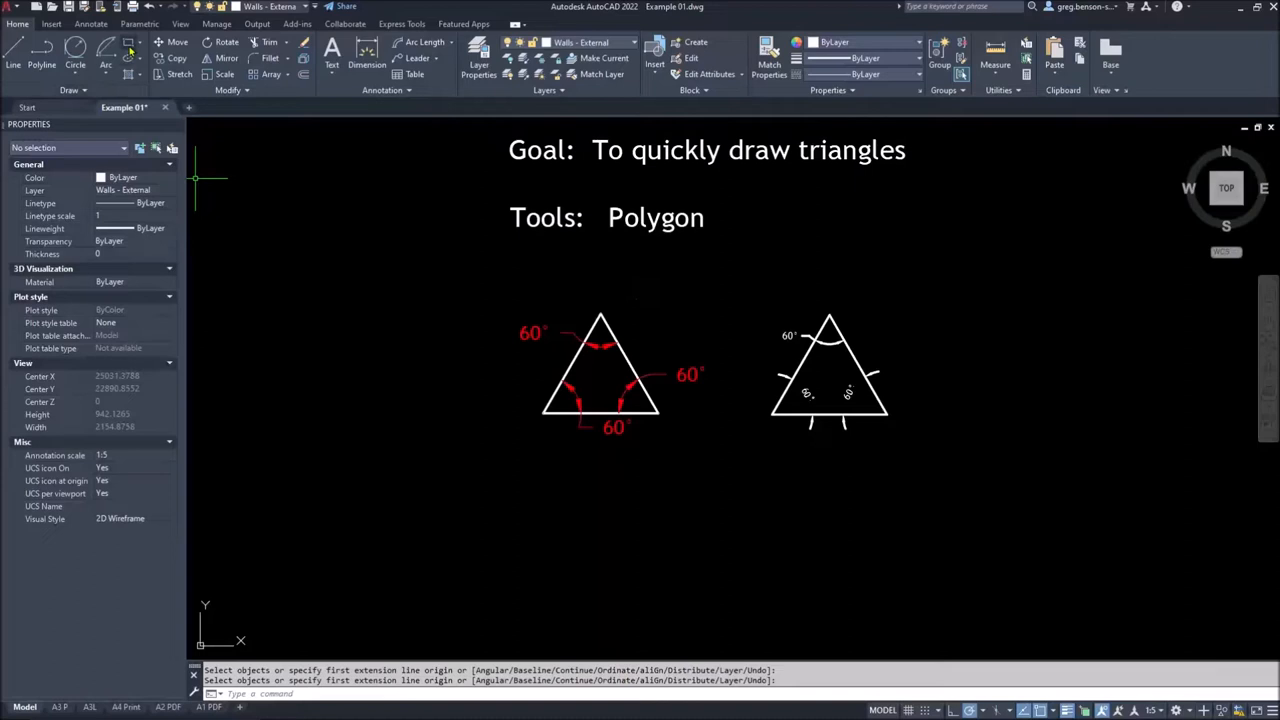
pyautogui.moveTo(96, 90)
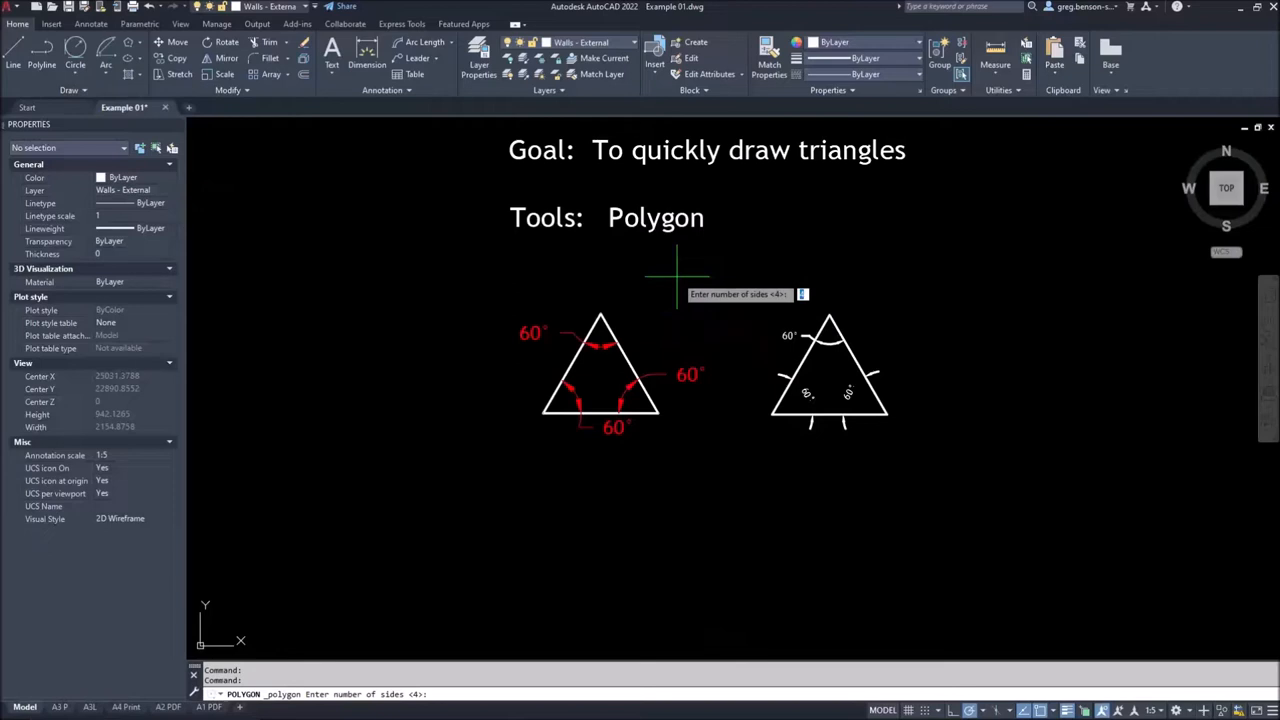
# Start a POLYGON with 3 sides for the new equilateral triangle
pyautogui.write('3')
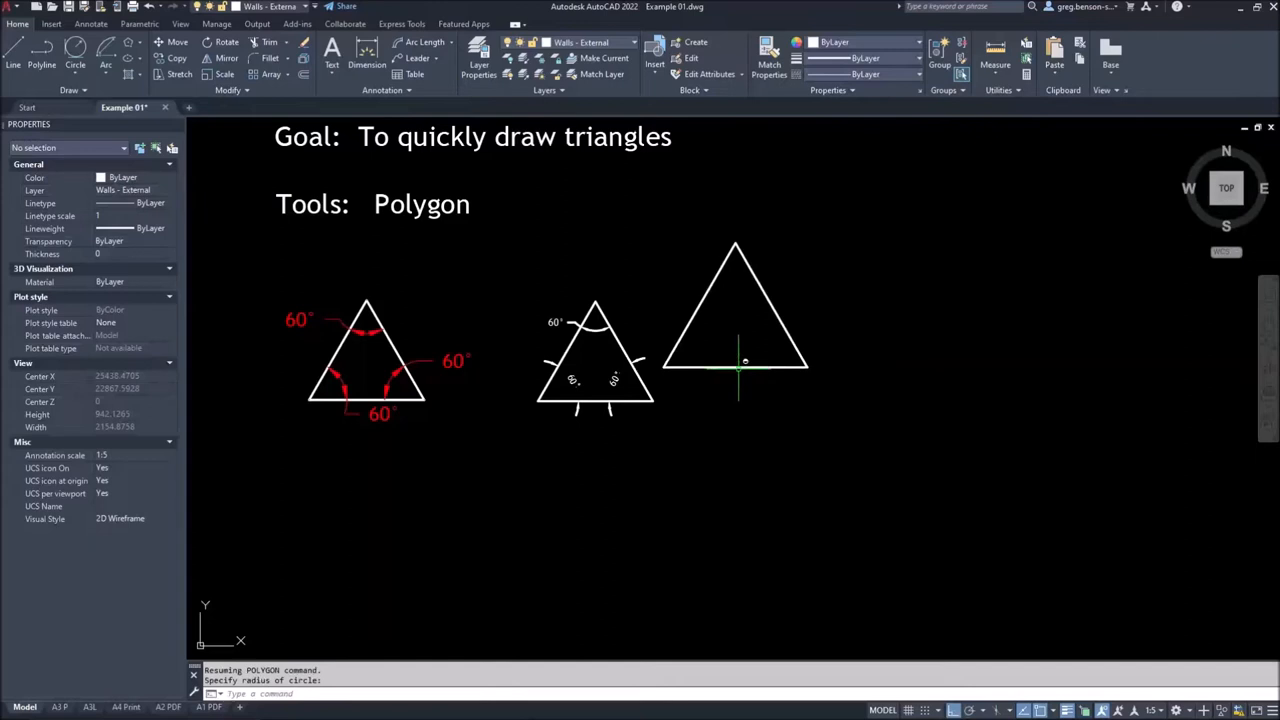
pyautogui.moveTo(132, 48)
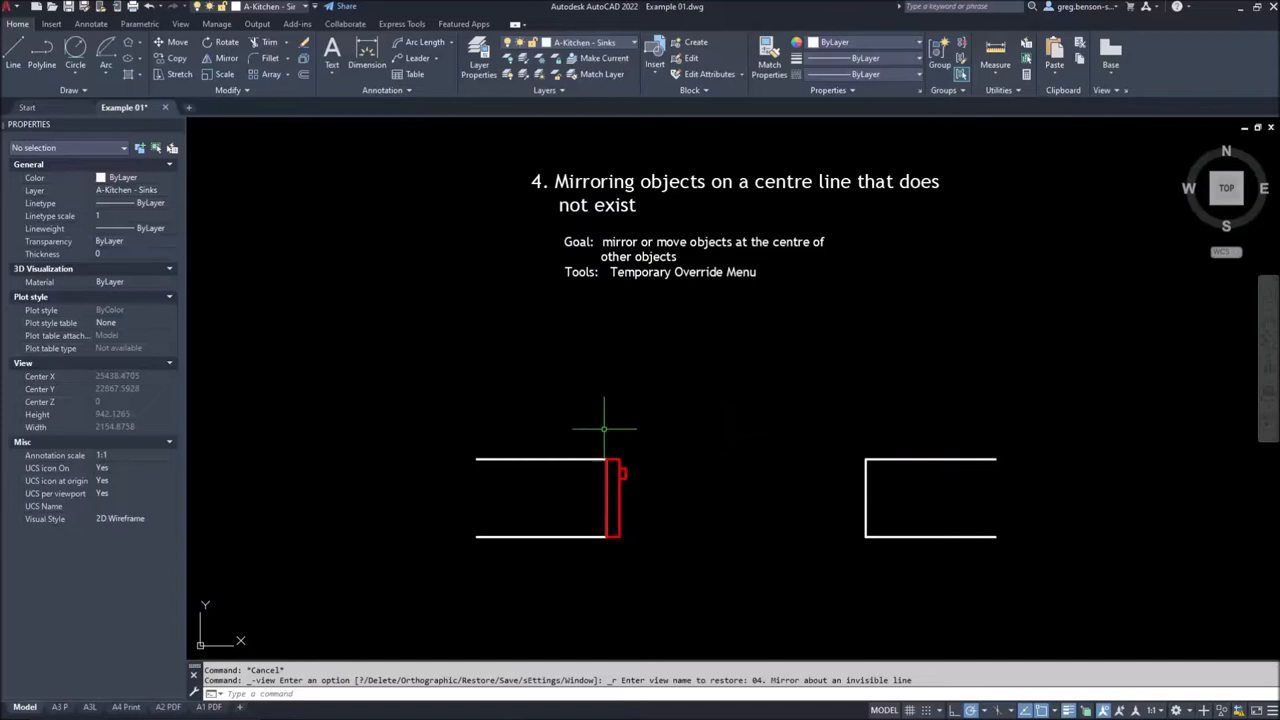
pyautogui.moveTo(864, 494)
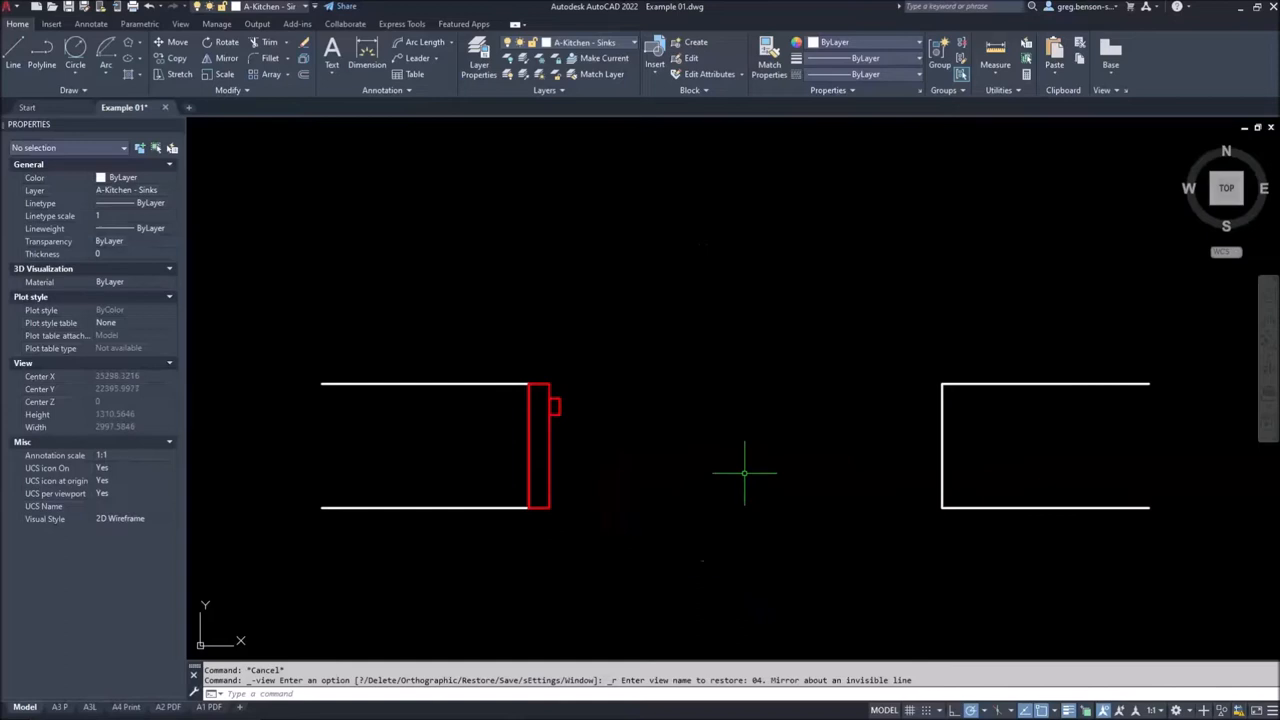
pyautogui.moveTo(732, 554)
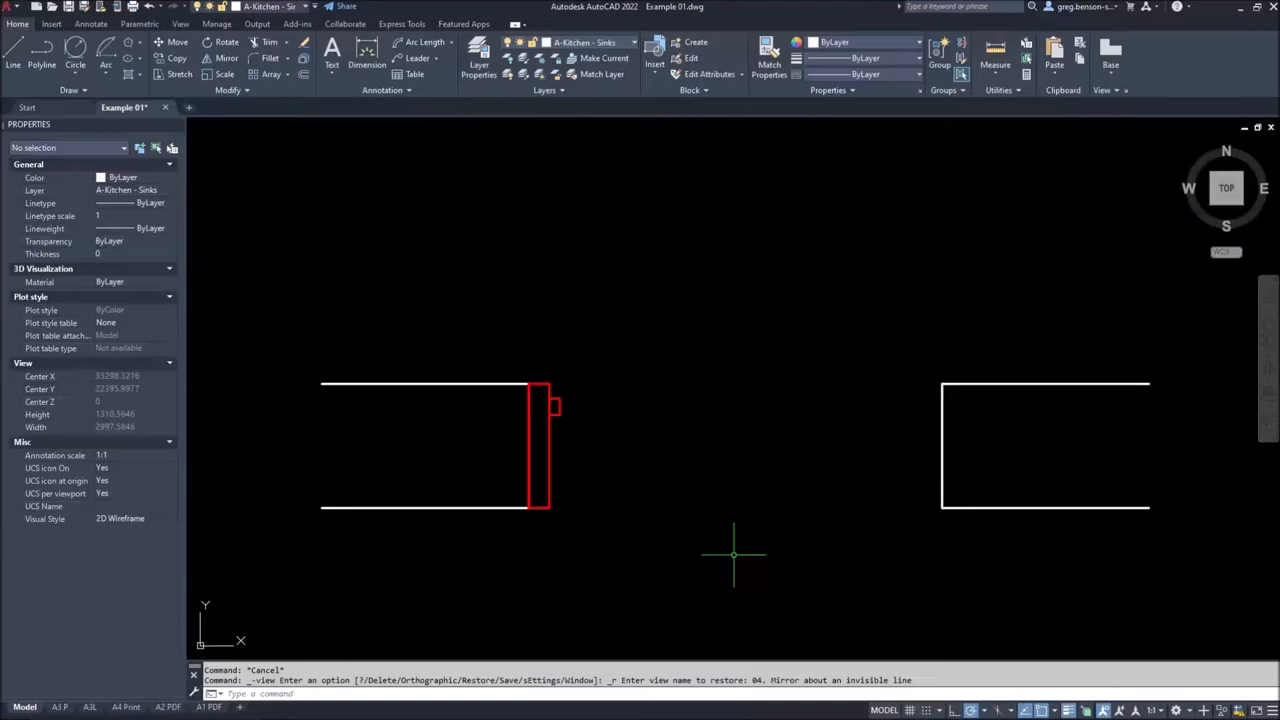
pyautogui.moveTo(720, 428)
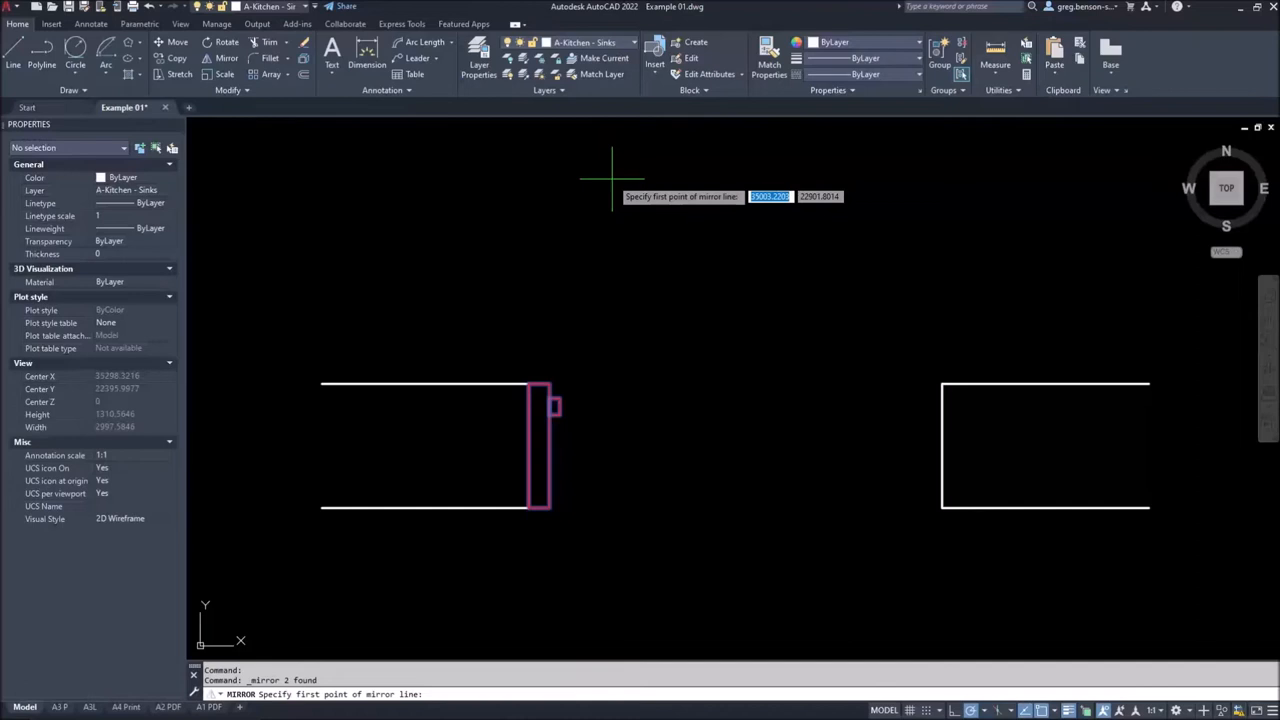
# Snap the mirror line Mid Between 2 Points, starting from the left shape's bottom corner
pyautogui.rightClick(612, 180)
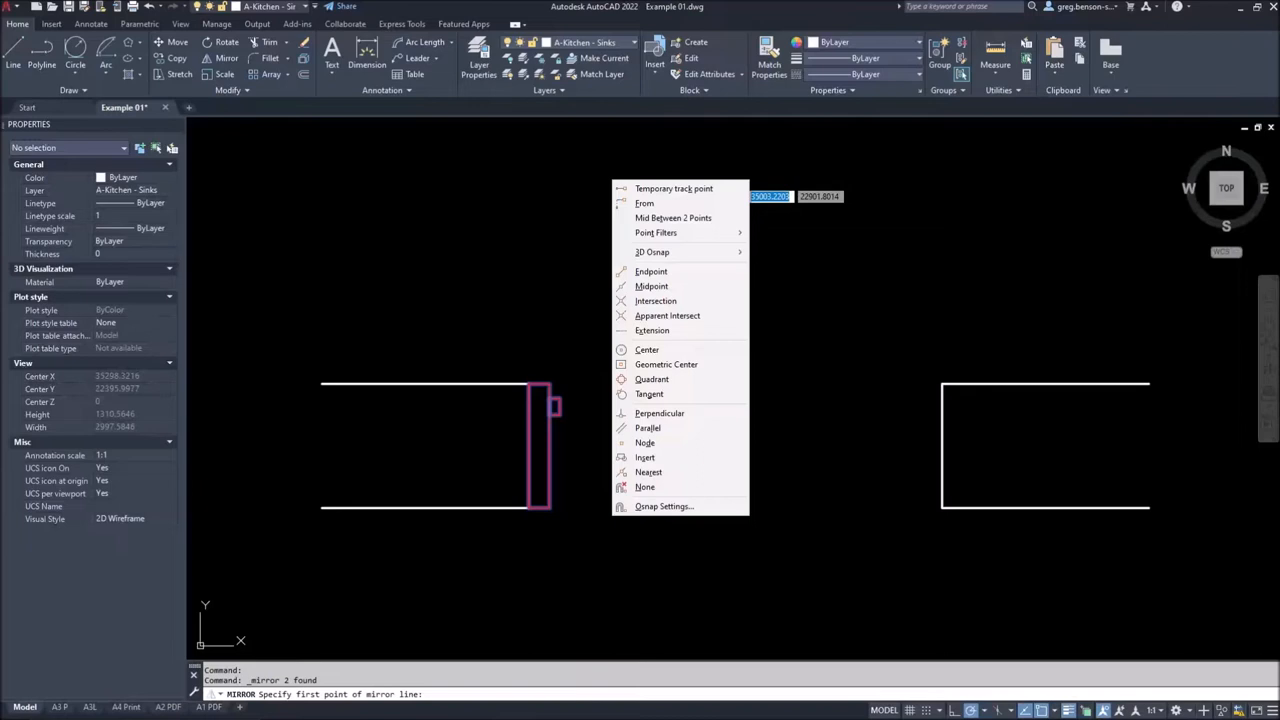
pyautogui.moveTo(684, 224)
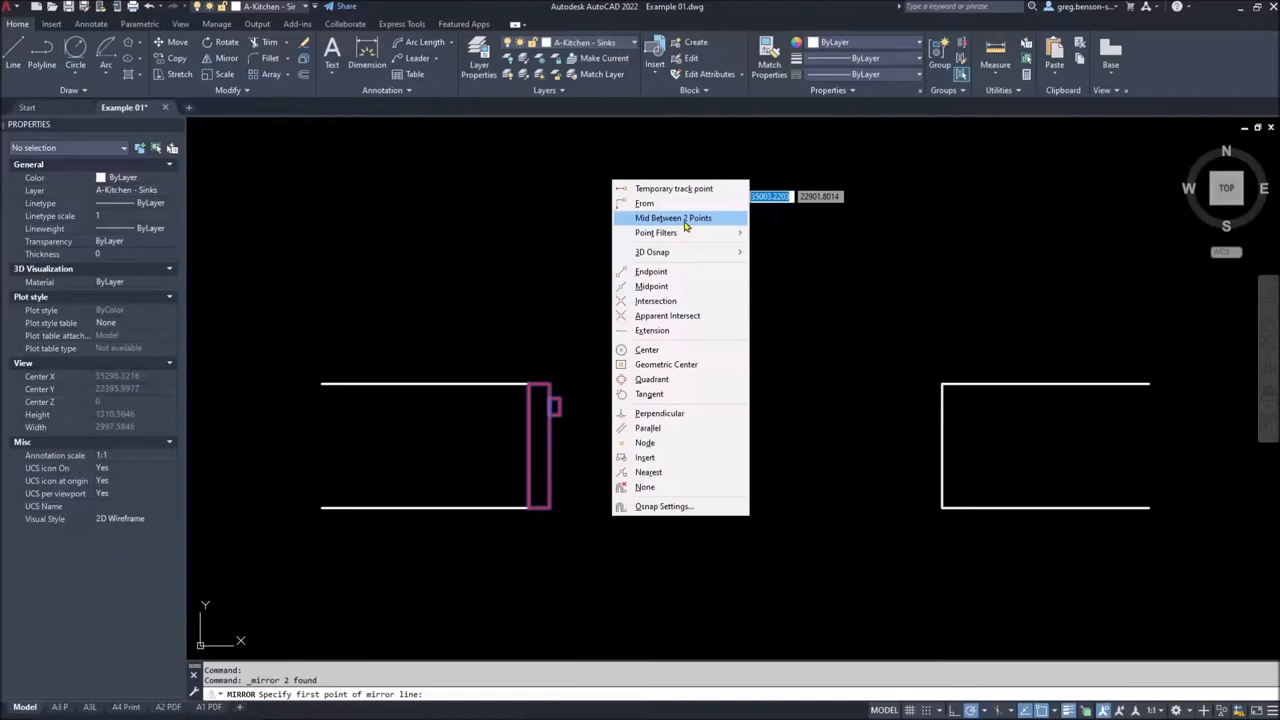
pyautogui.moveTo(662, 222)
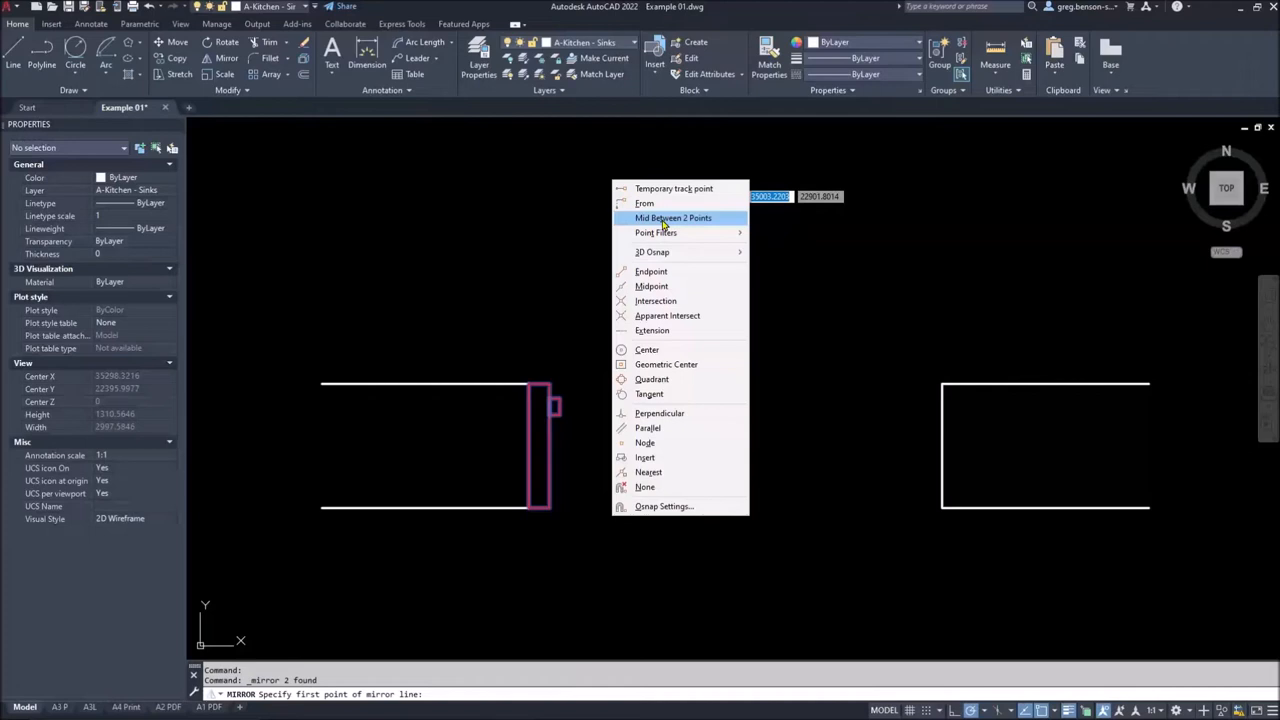
pyautogui.click(672, 218)
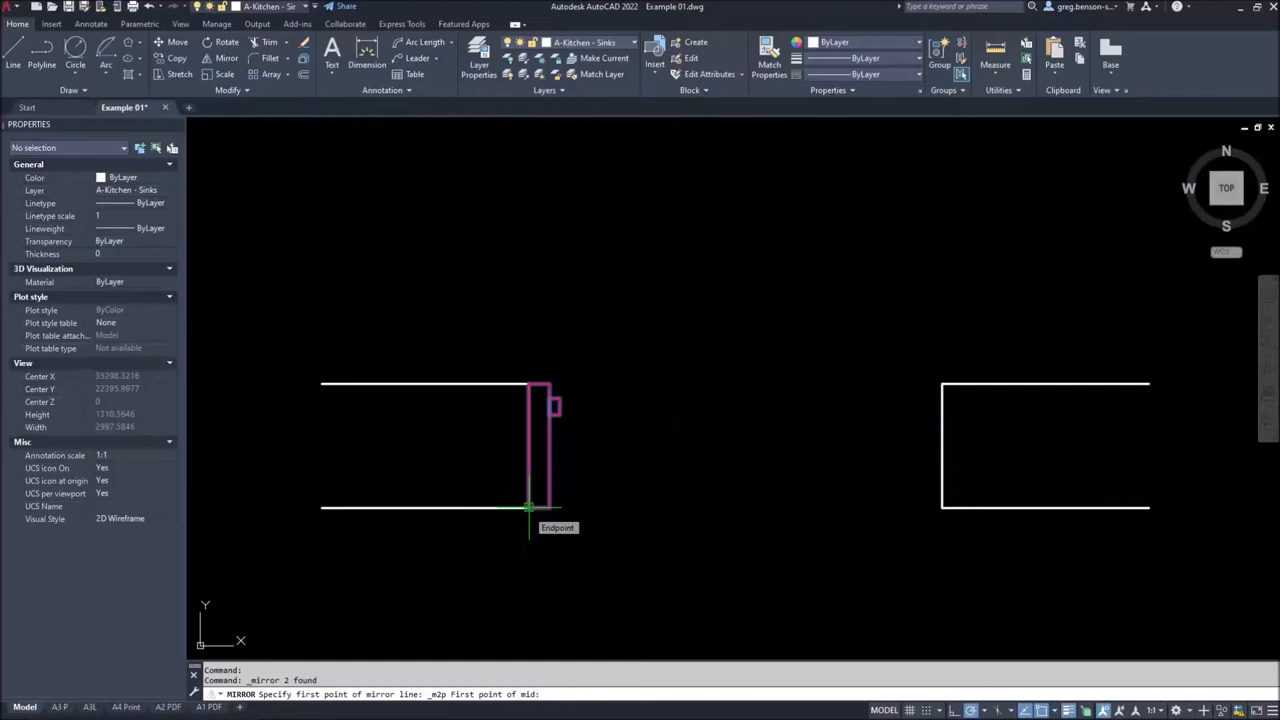
pyautogui.click(528, 508)
pyautogui.write('N')
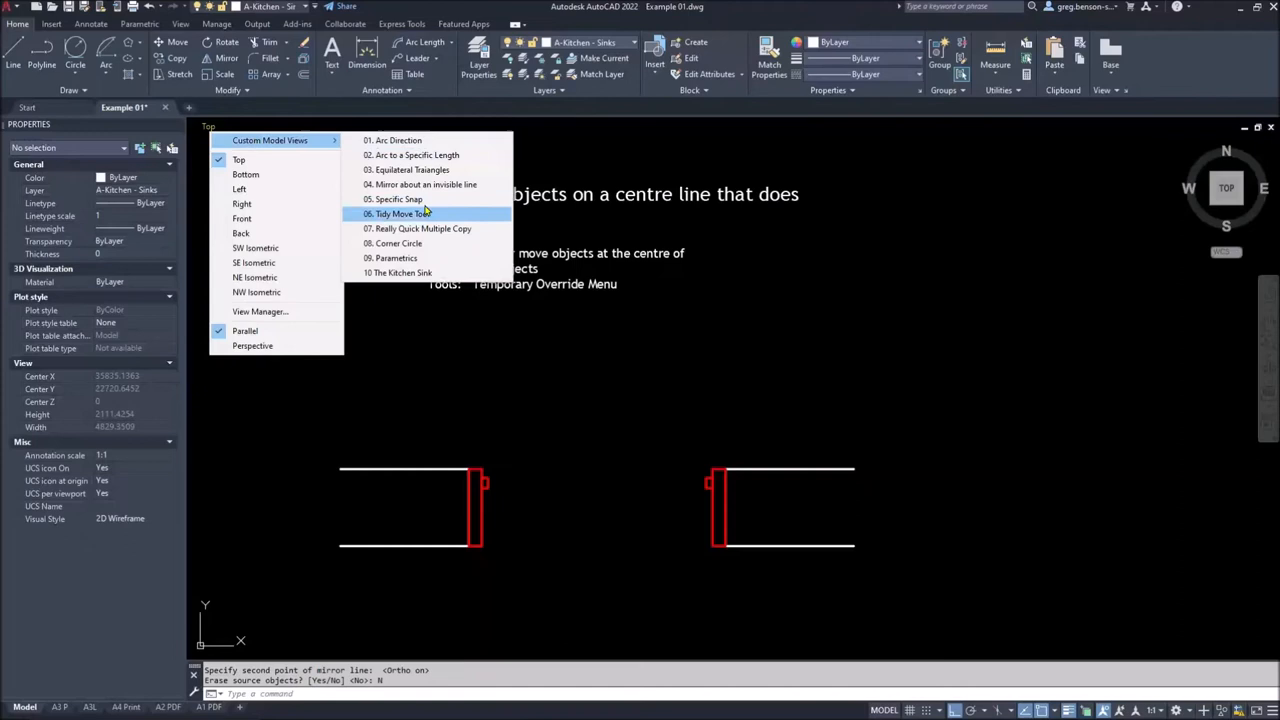
# Restore the specific-snaps view and turn running Object Snap off on the status bar
pyautogui.click(390, 200)
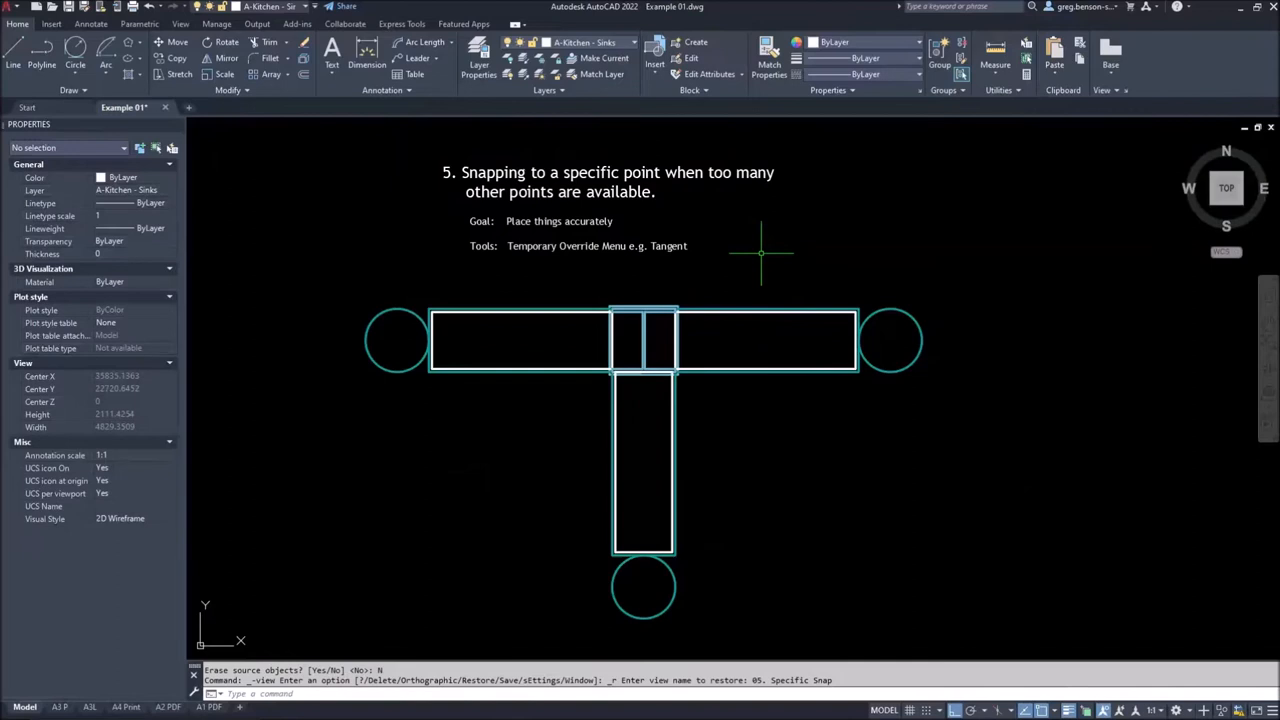
pyautogui.moveTo(698, 284)
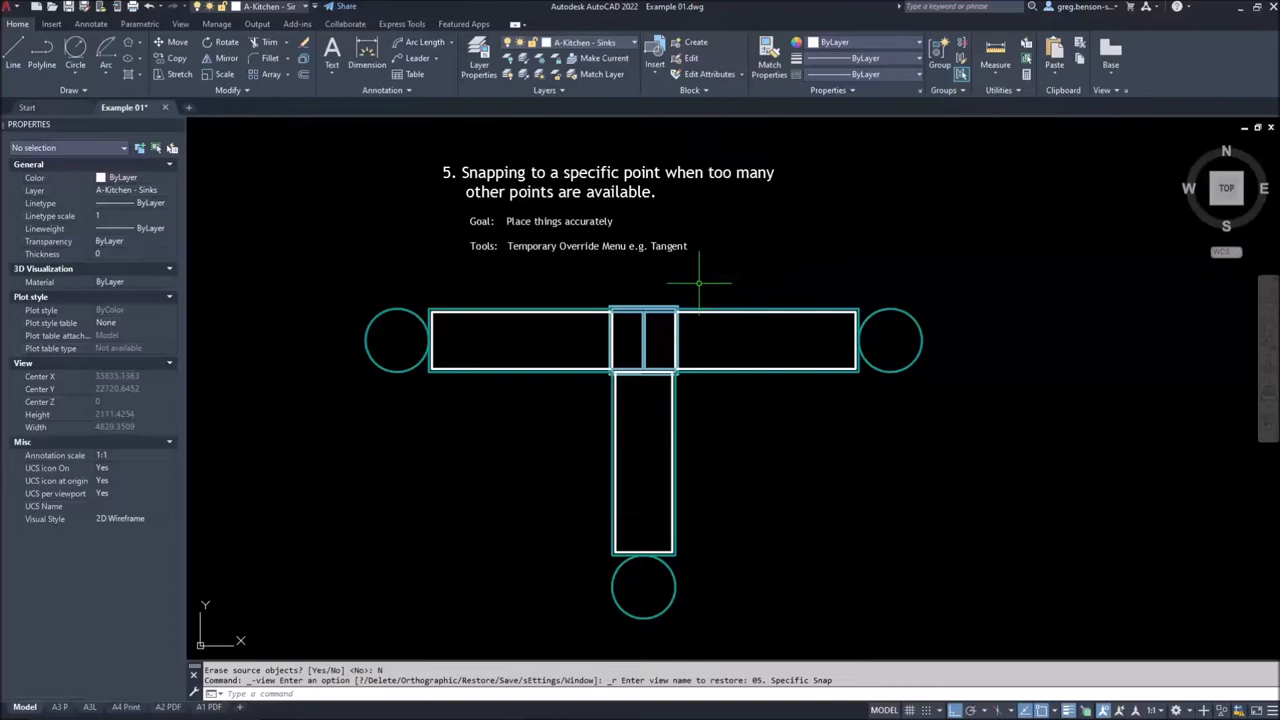
pyautogui.moveTo(666, 284)
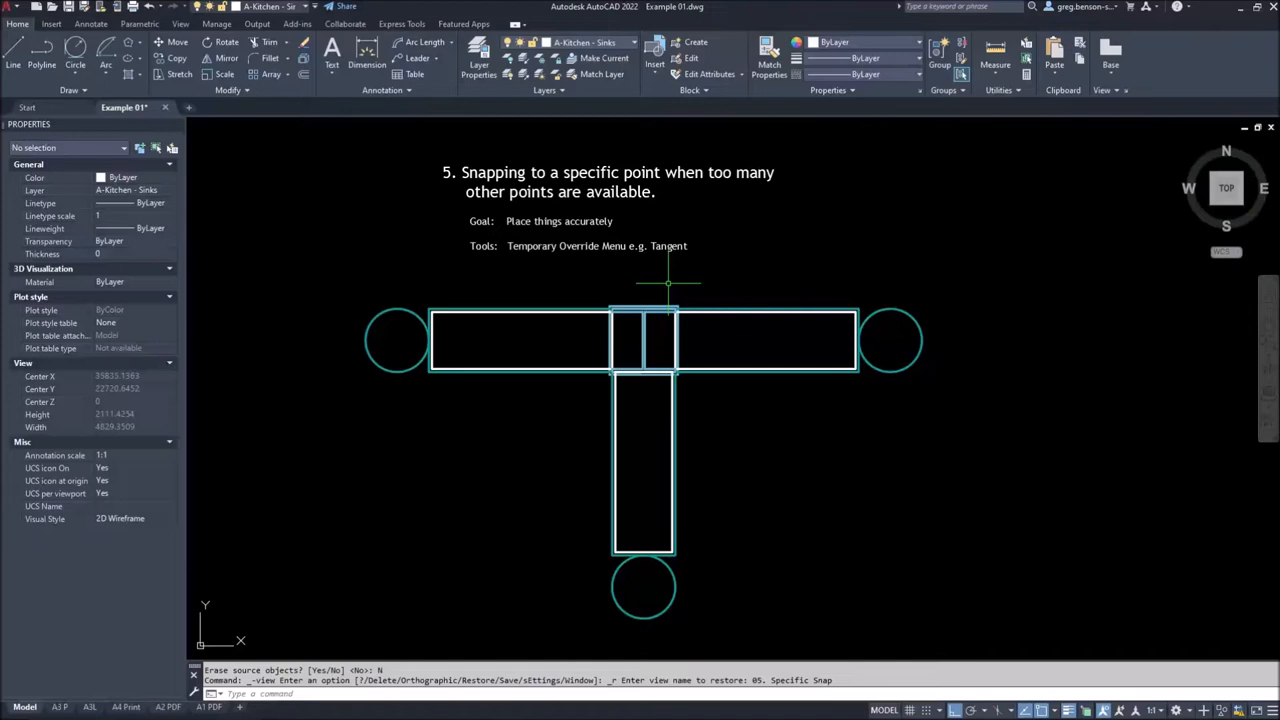
pyautogui.moveTo(1052, 712)
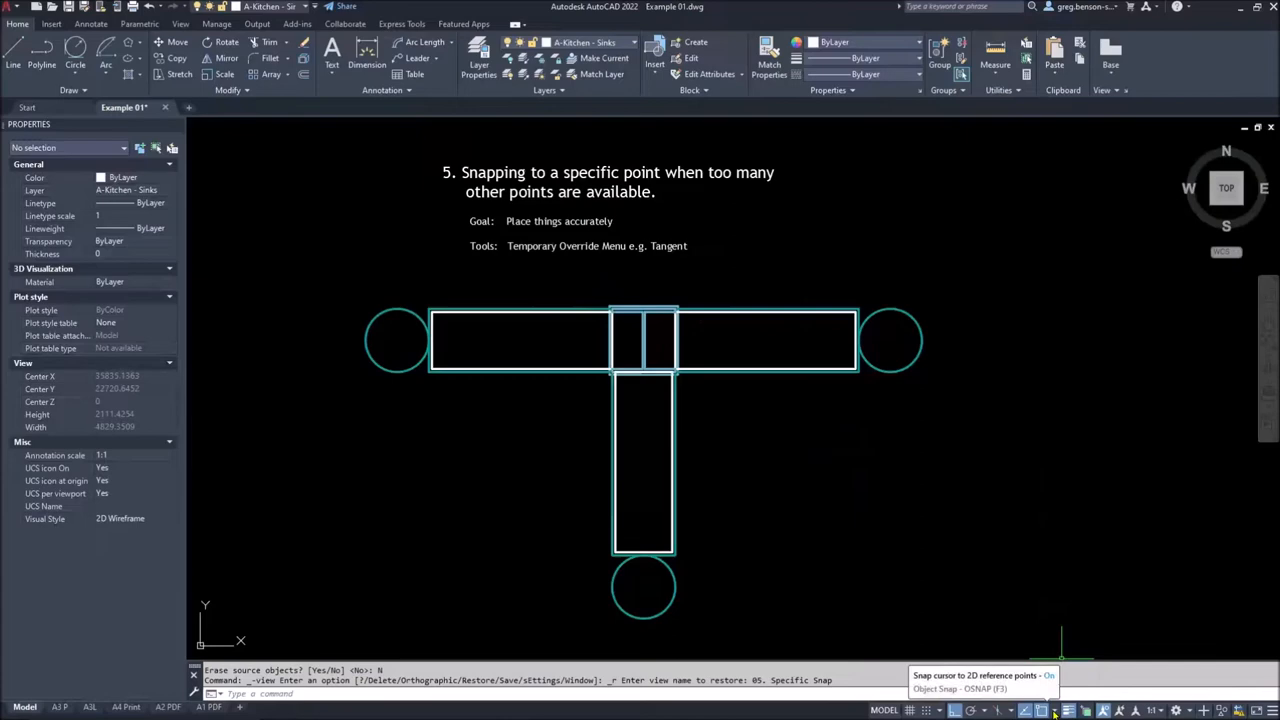
pyautogui.click(1050, 712)
pyautogui.write('L')
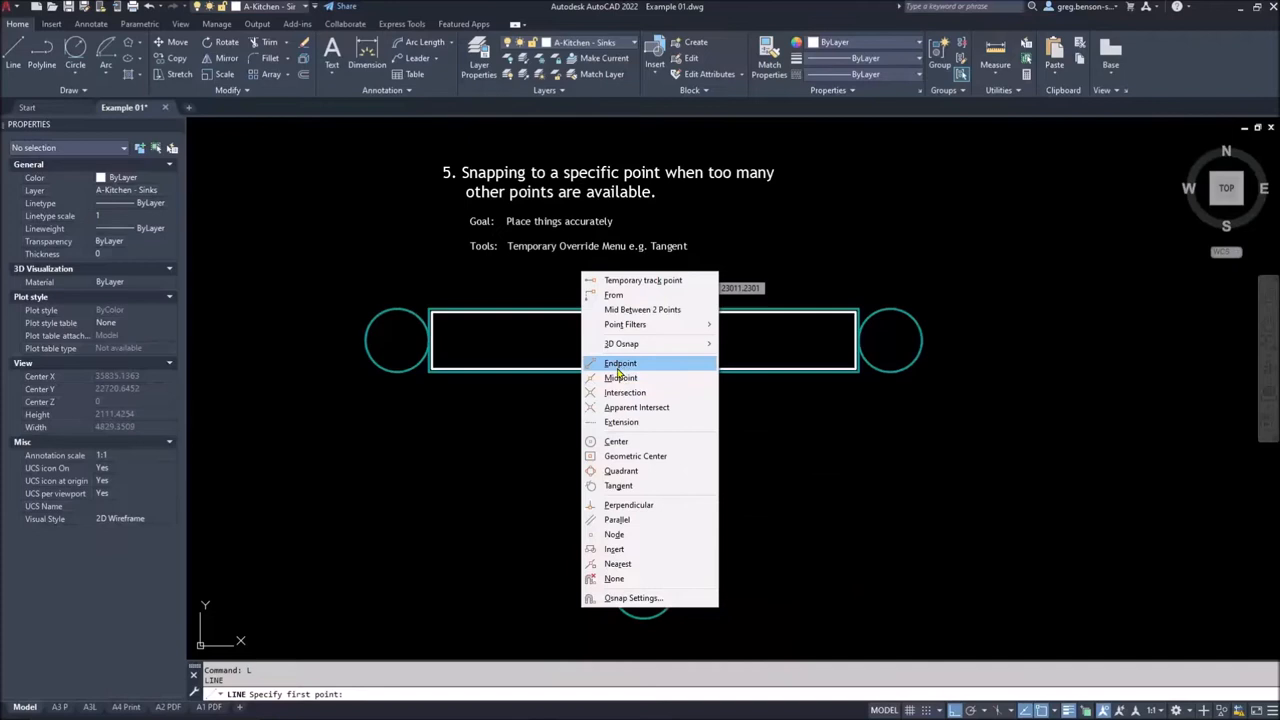
pyautogui.moveTo(620, 486)
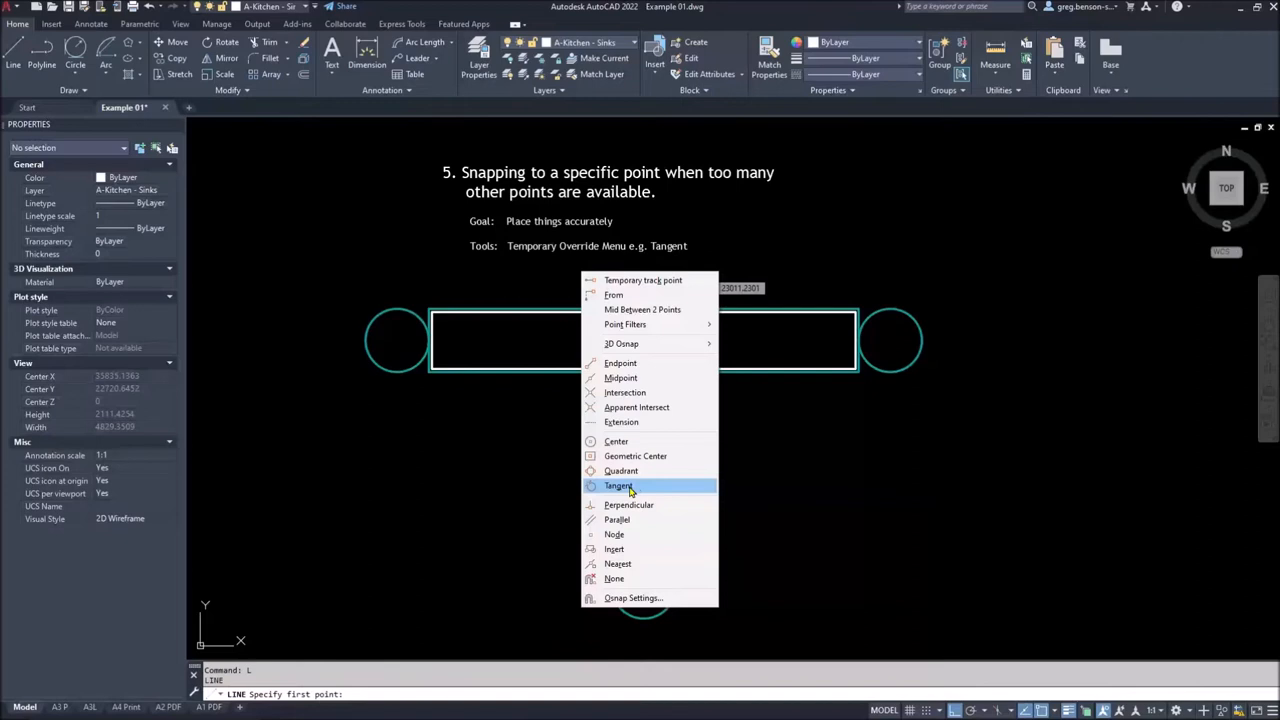
# Choose the Tangent snap override so the line starts tangent to a circle
pyautogui.click(620, 486)
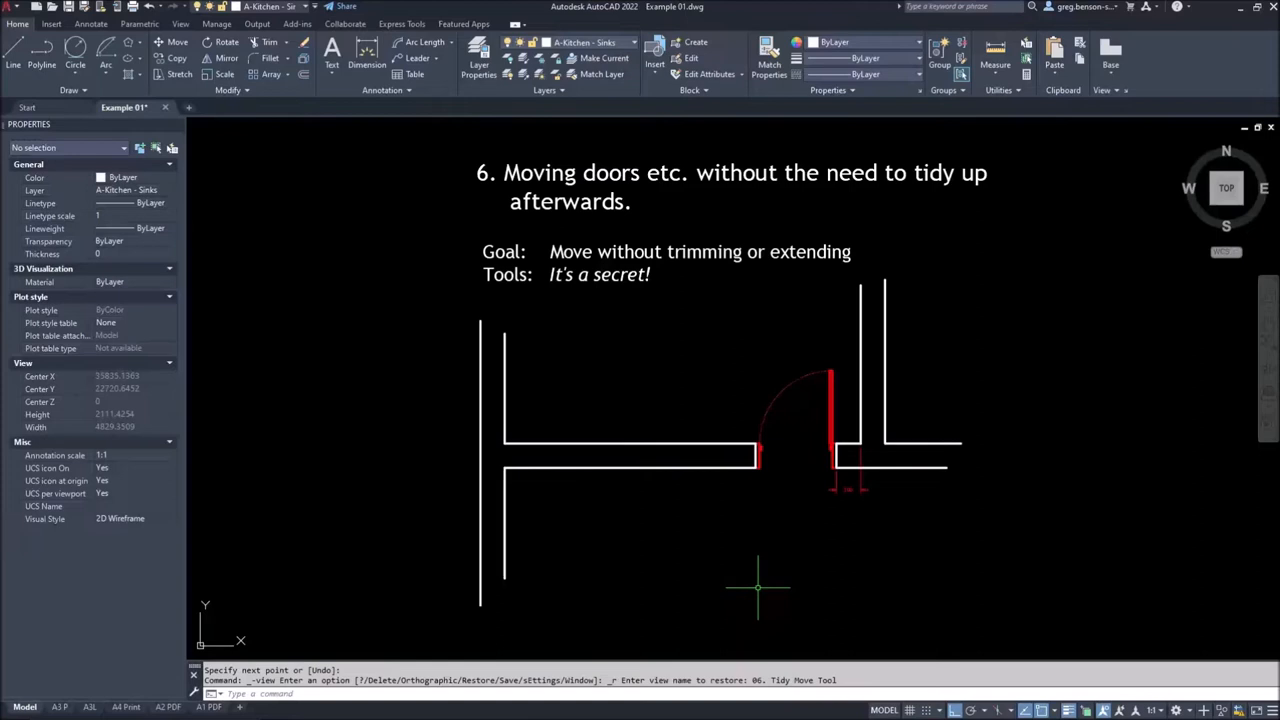
pyautogui.moveTo(776, 570)
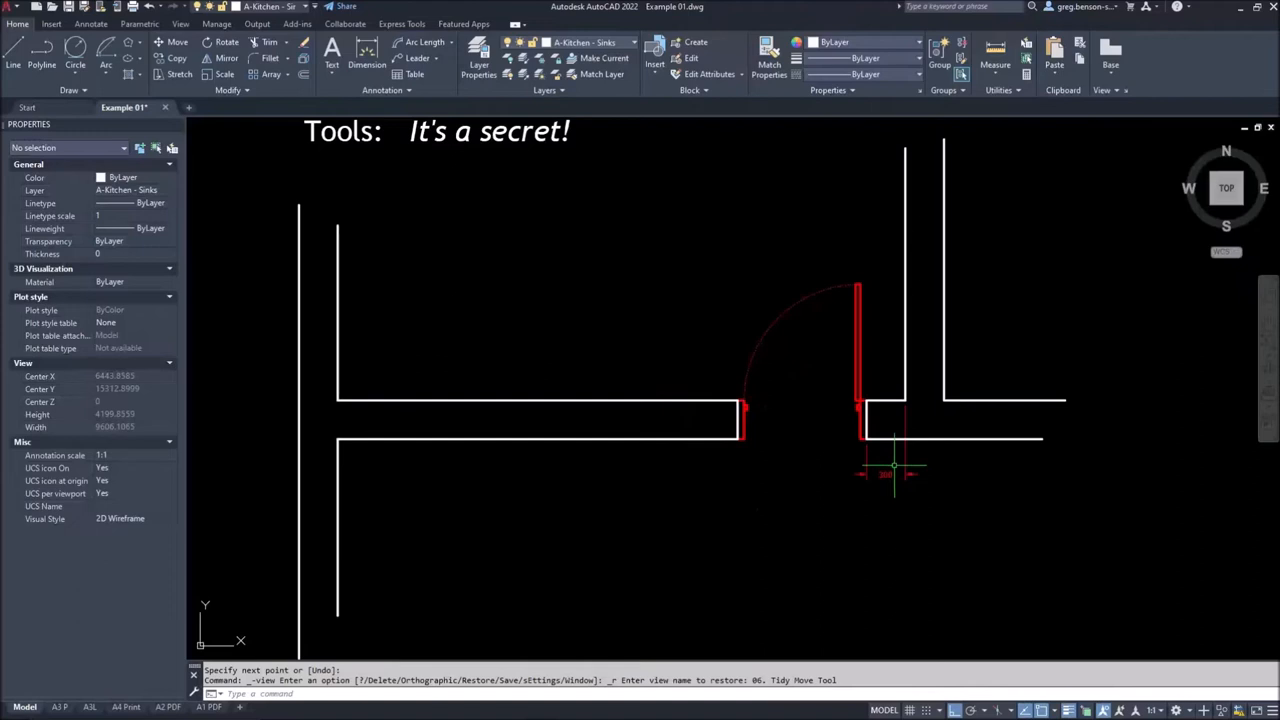
pyautogui.moveTo(808, 398)
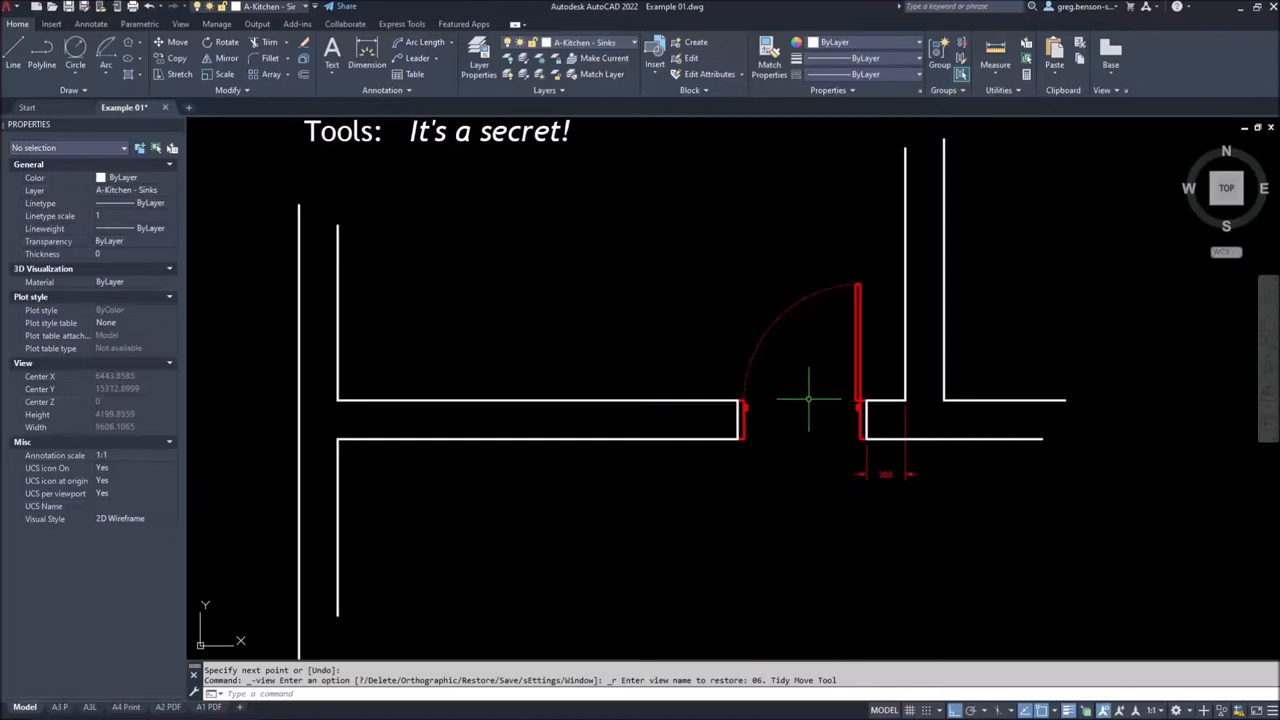
pyautogui.moveTo(656, 378)
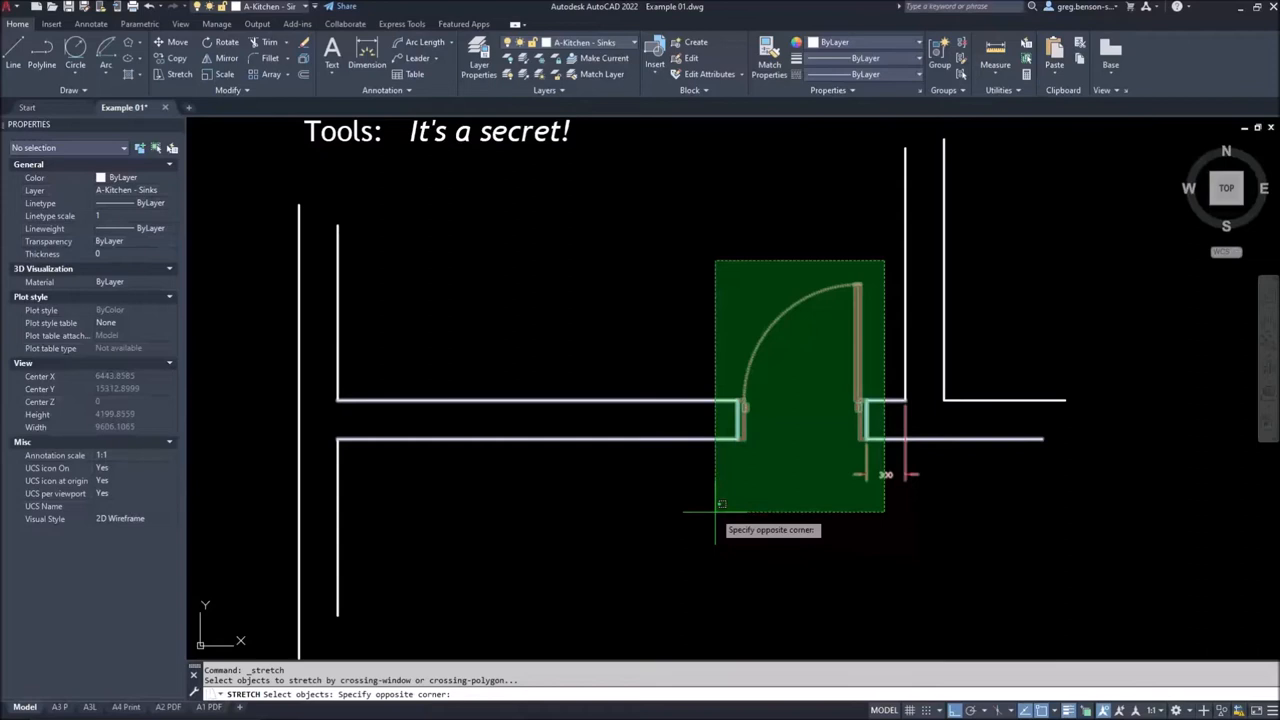
# Finish the crossing selection of the door and wall ends for STRETCH
pyautogui.click(880, 512)
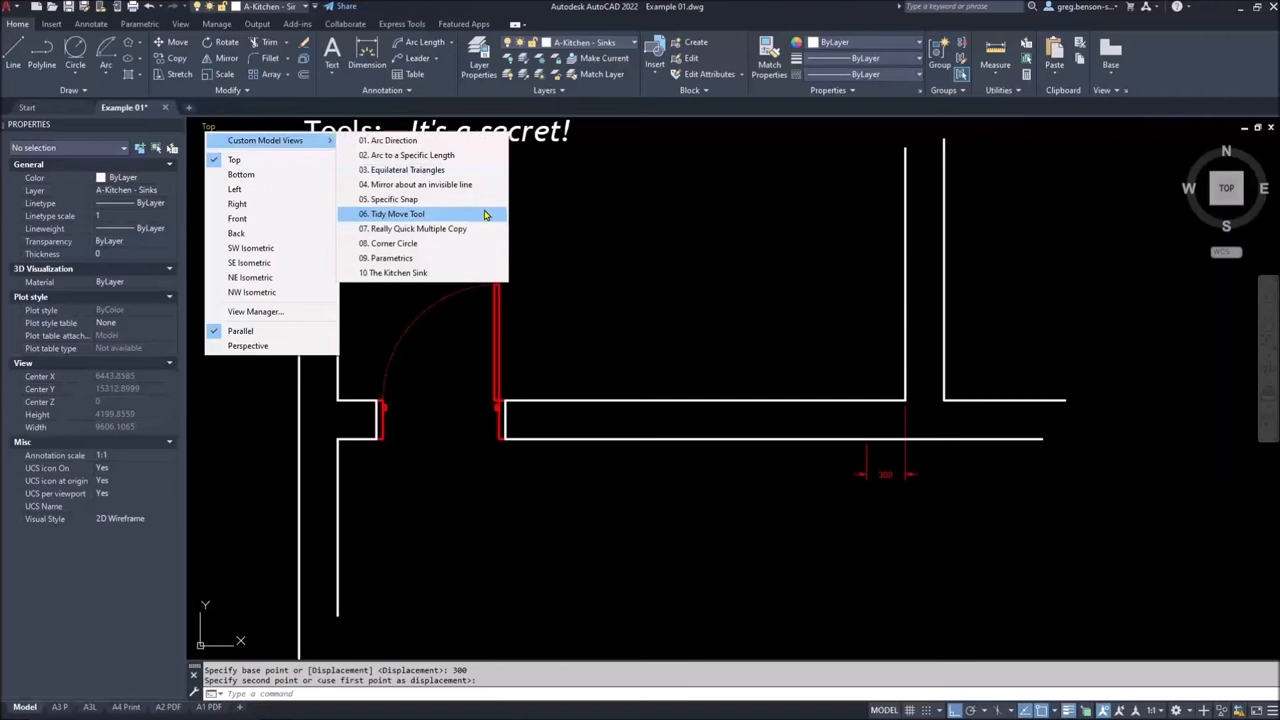
# Restore the Really Quick Multiple Copy view and copy the rectangle along the counter
pyautogui.click(416, 228)
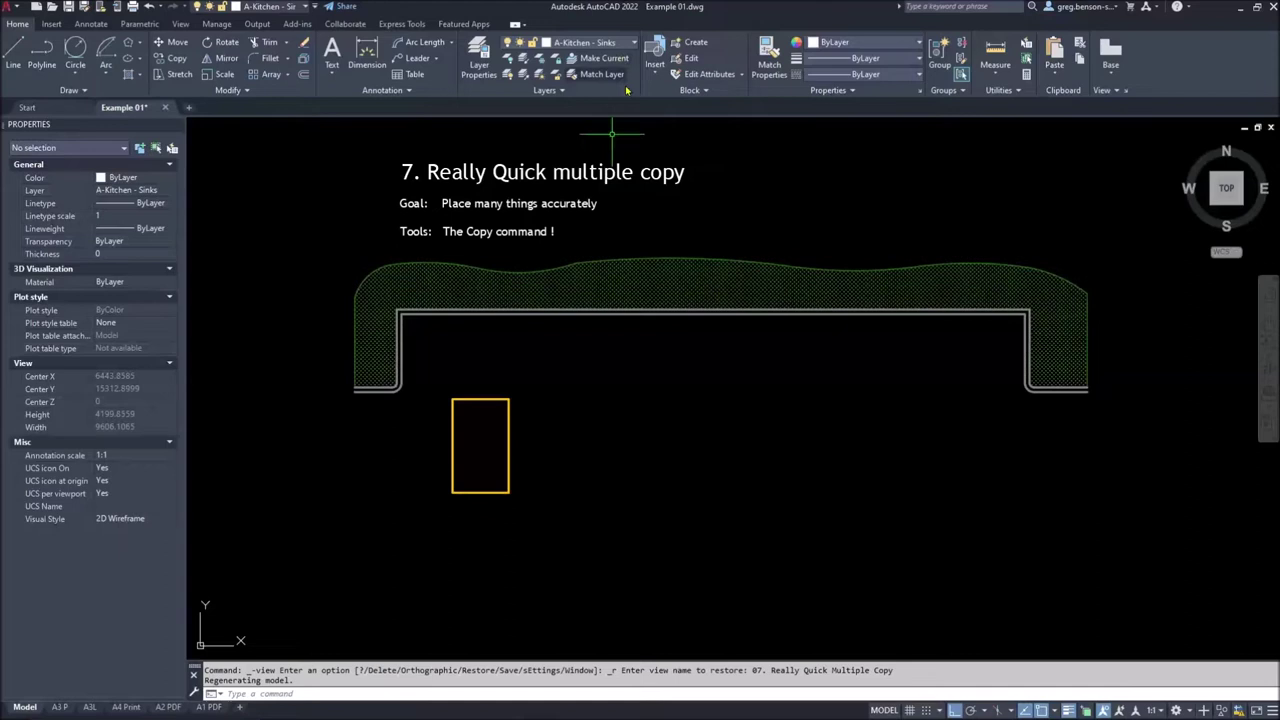
pyautogui.moveTo(546, 382)
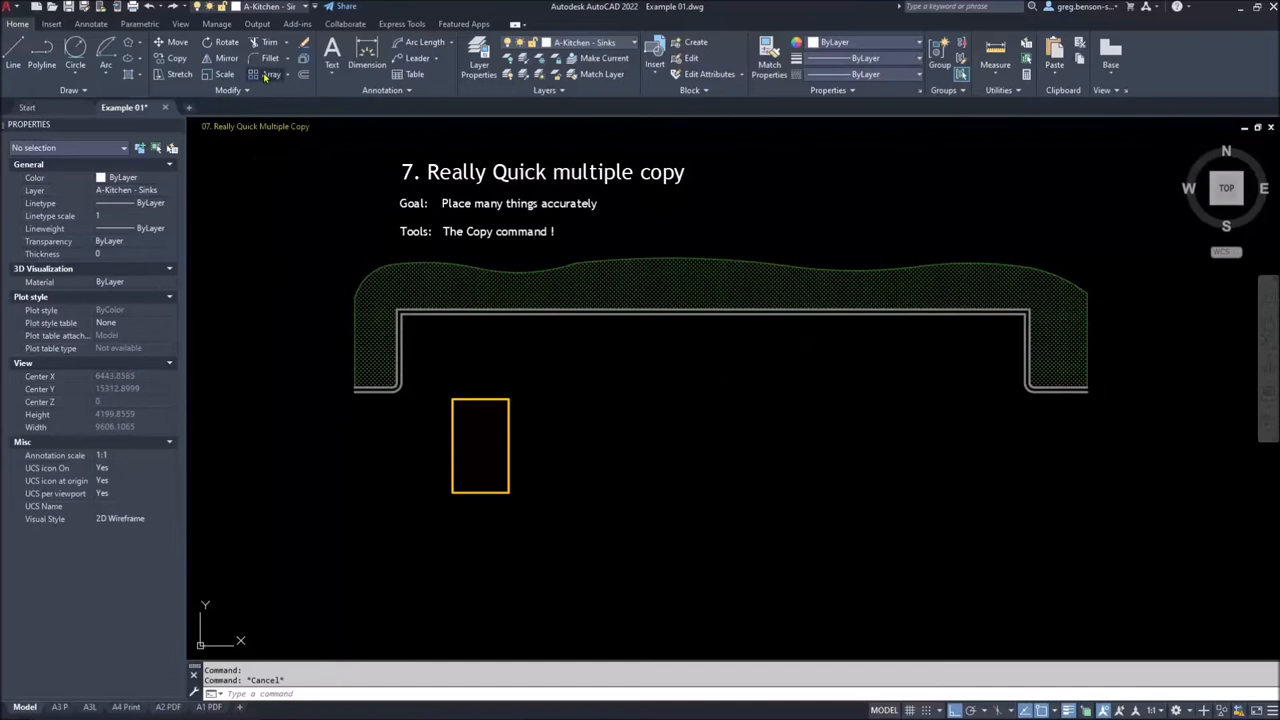
pyautogui.moveTo(258, 74)
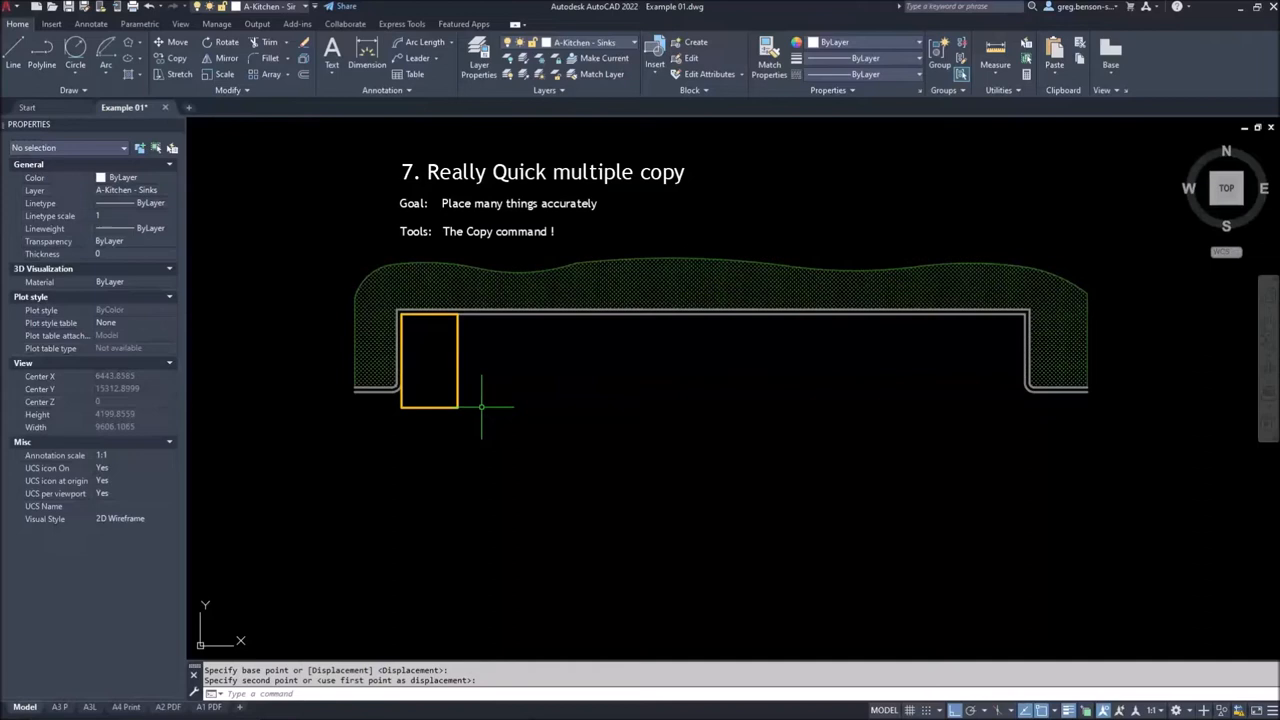
pyautogui.click(444, 376)
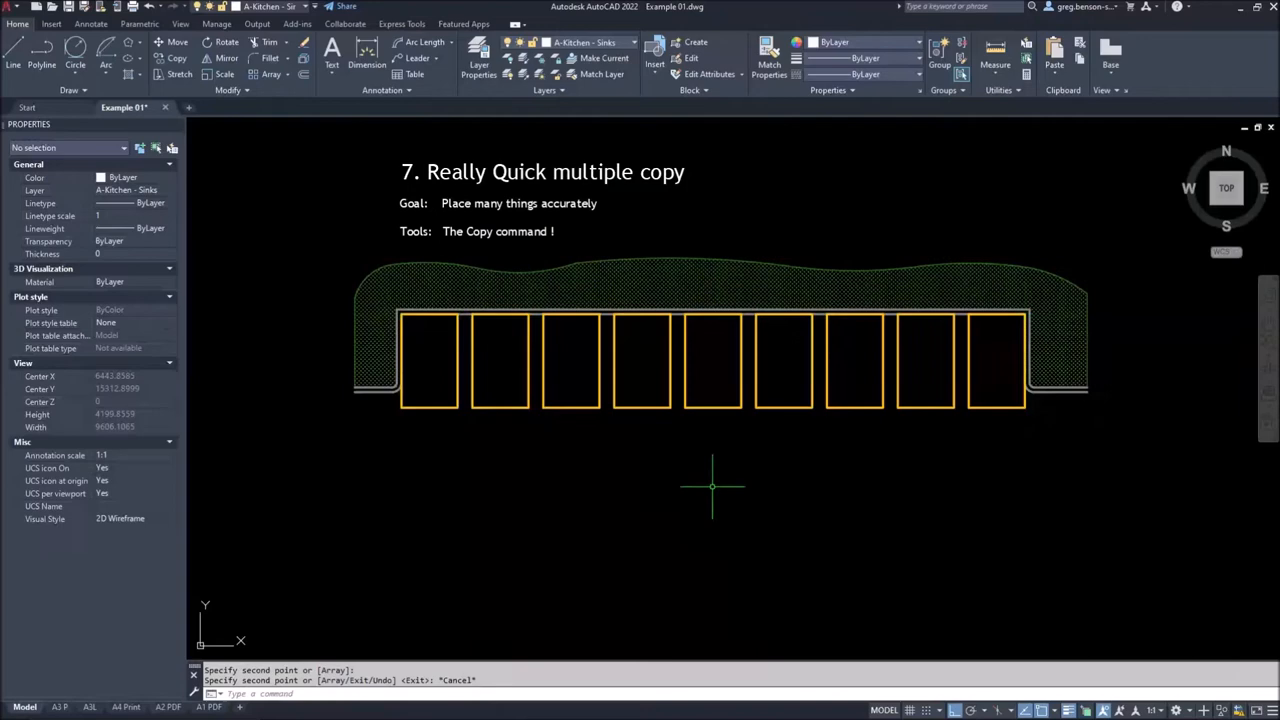
pyautogui.moveTo(664, 486)
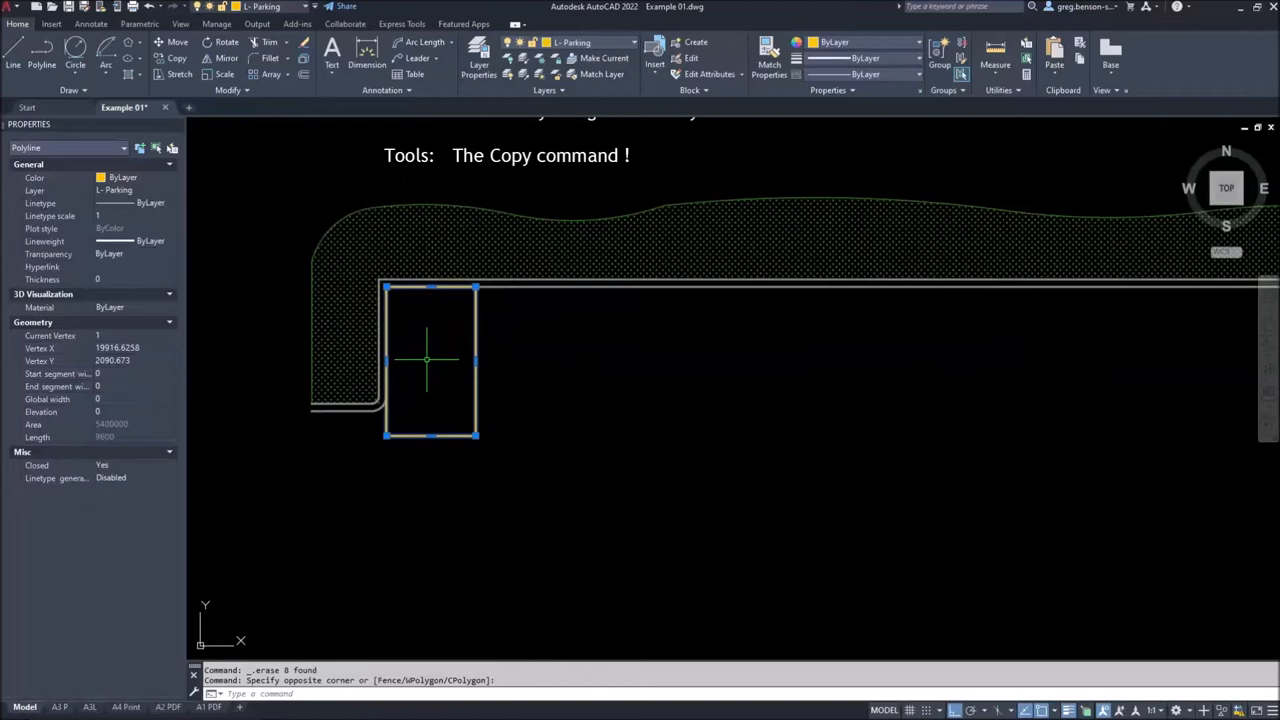
# Copy the slot rectangle as an array of 9 with Fit to spread them across the drainer
pyautogui.rightClick(424, 360)
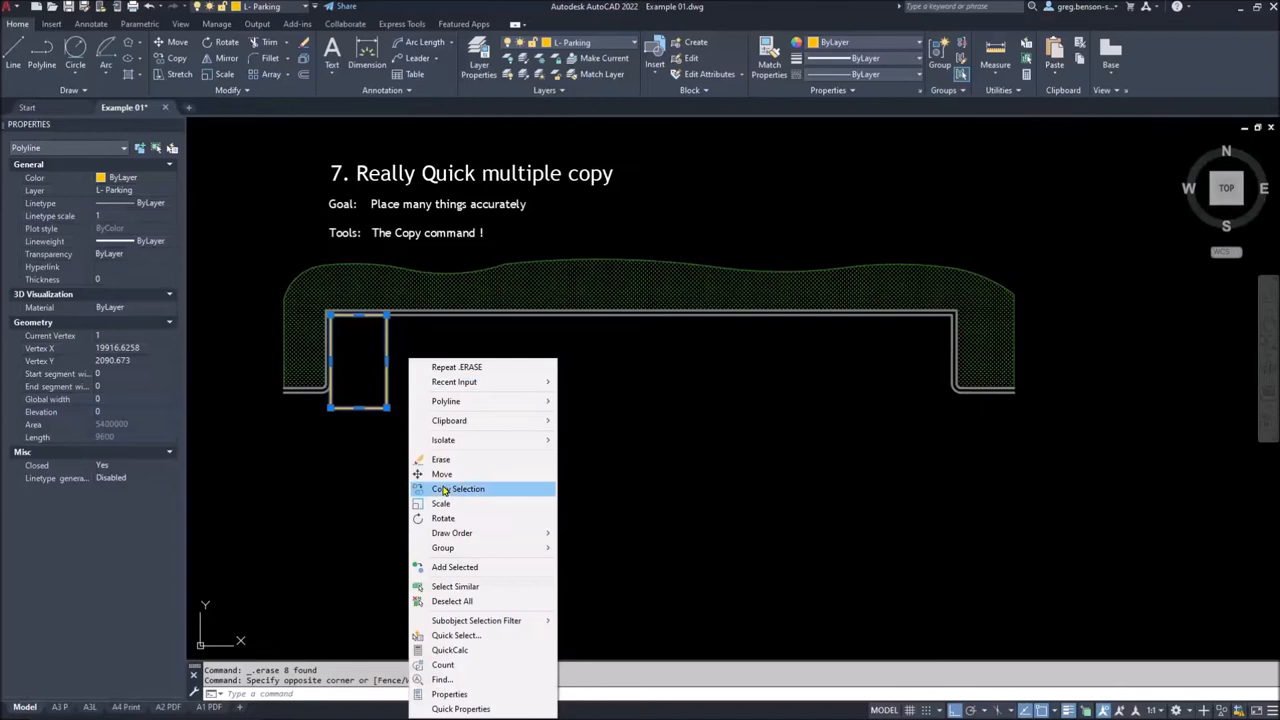
pyautogui.click(456, 488)
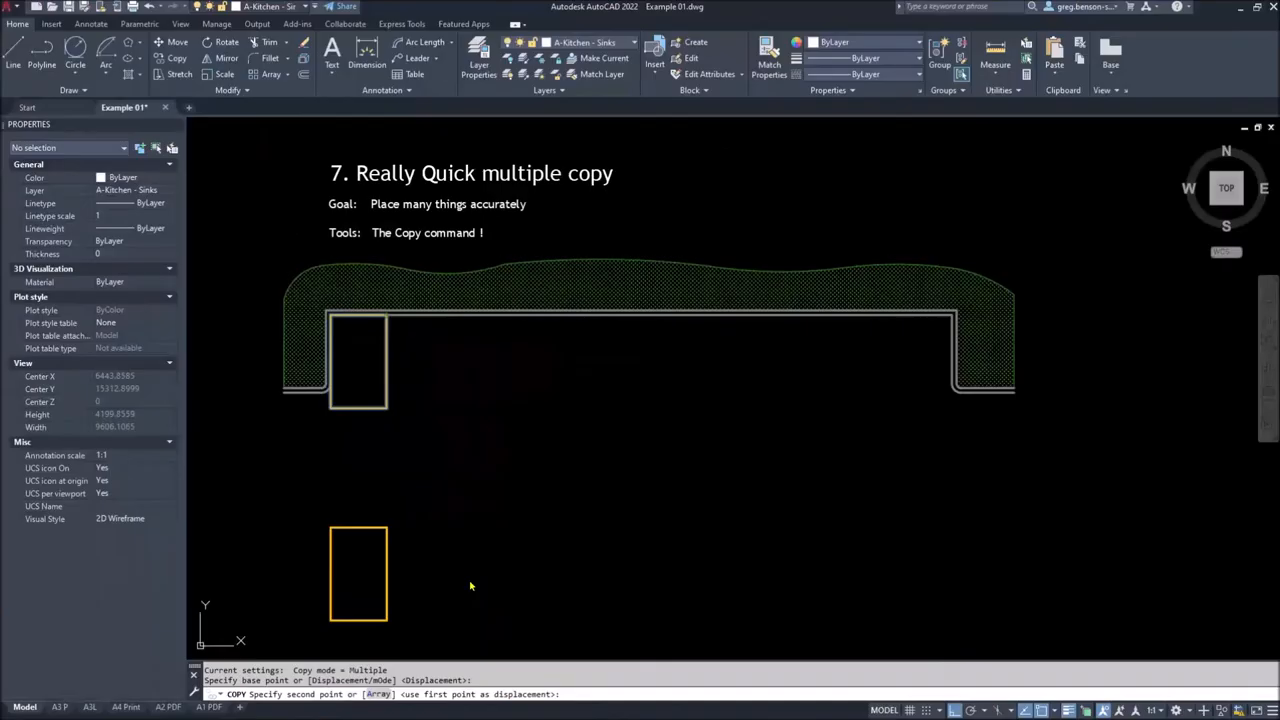
pyautogui.click(496, 360)
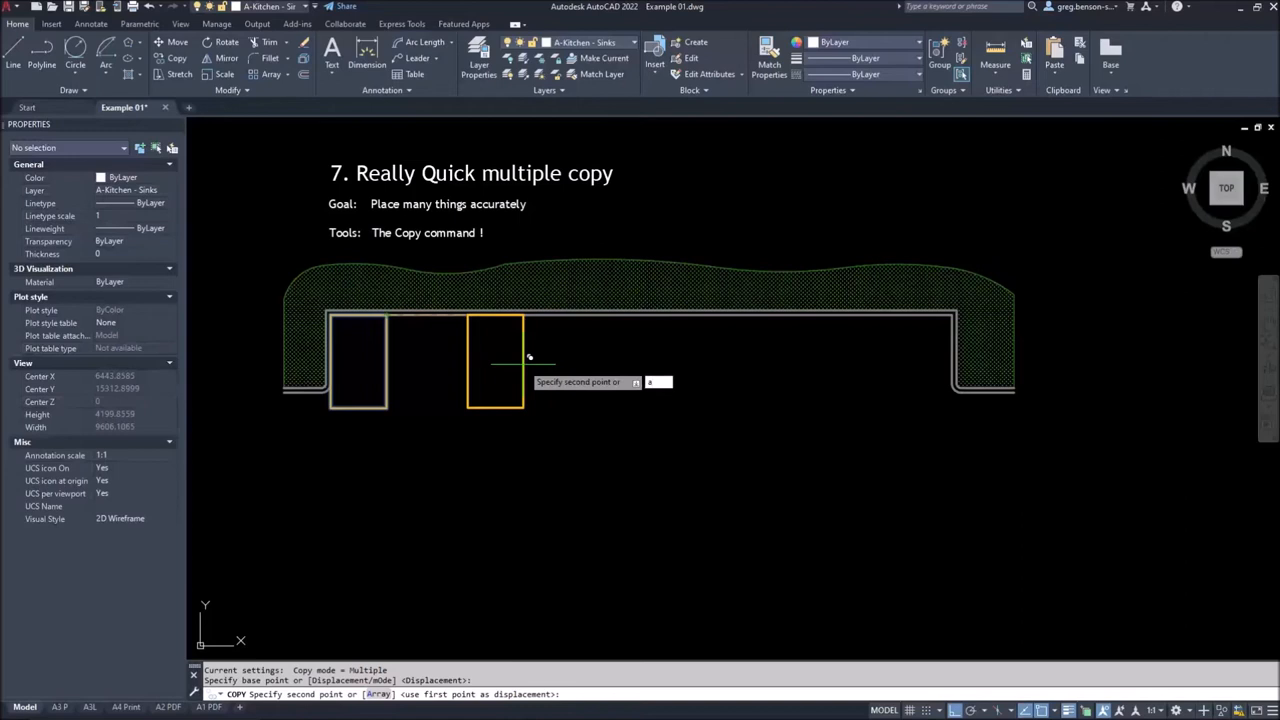
pyautogui.write('a')
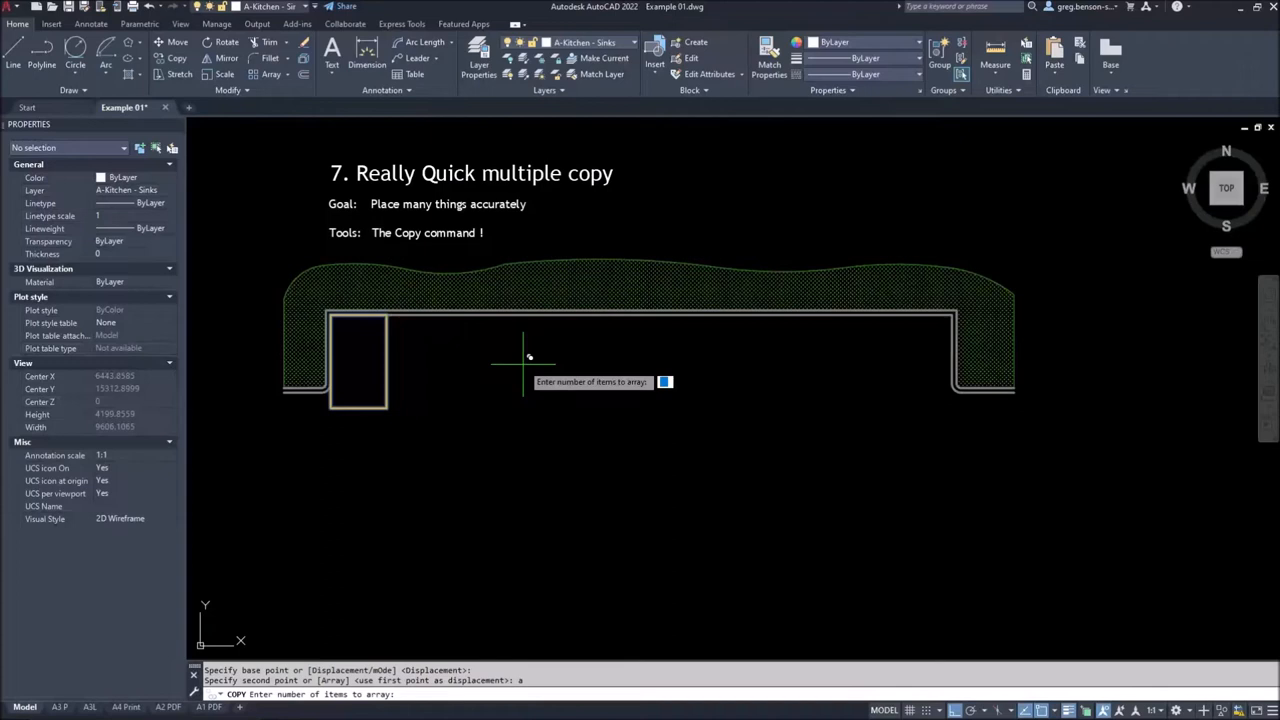
pyautogui.write('9')
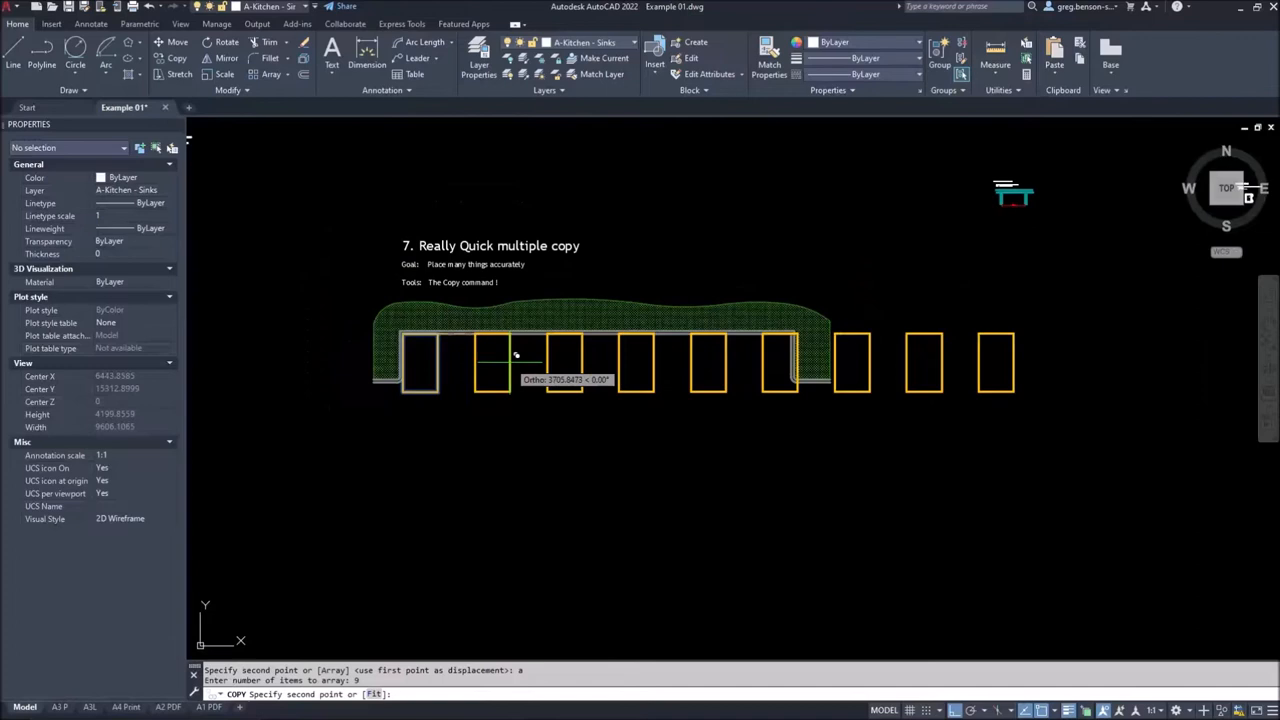
pyautogui.moveTo(584, 352)
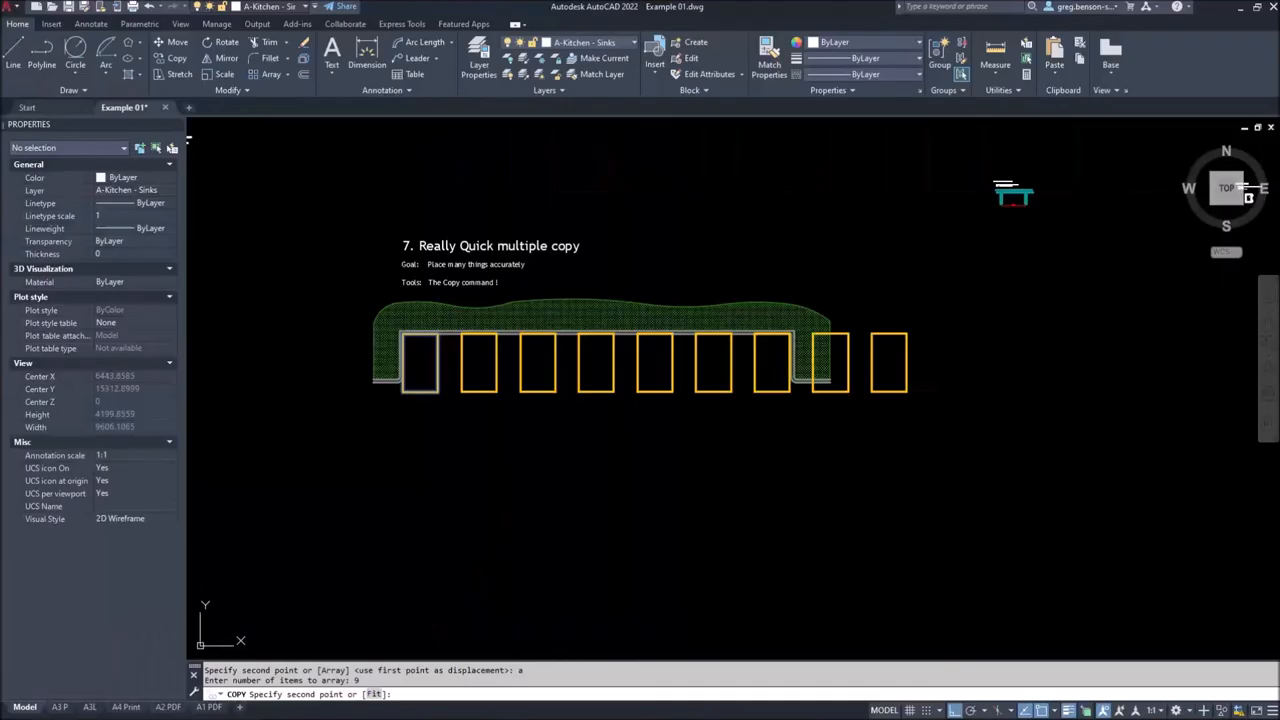
pyautogui.write('F')
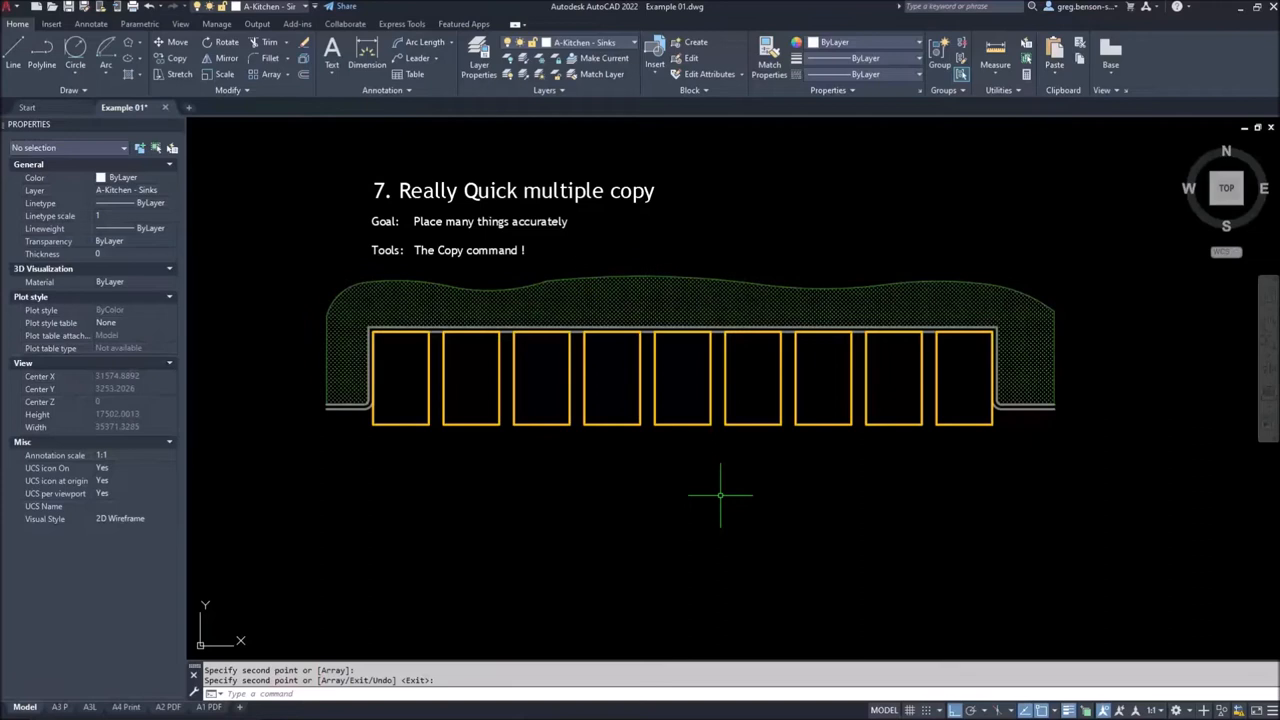
pyautogui.moveTo(208, 128)
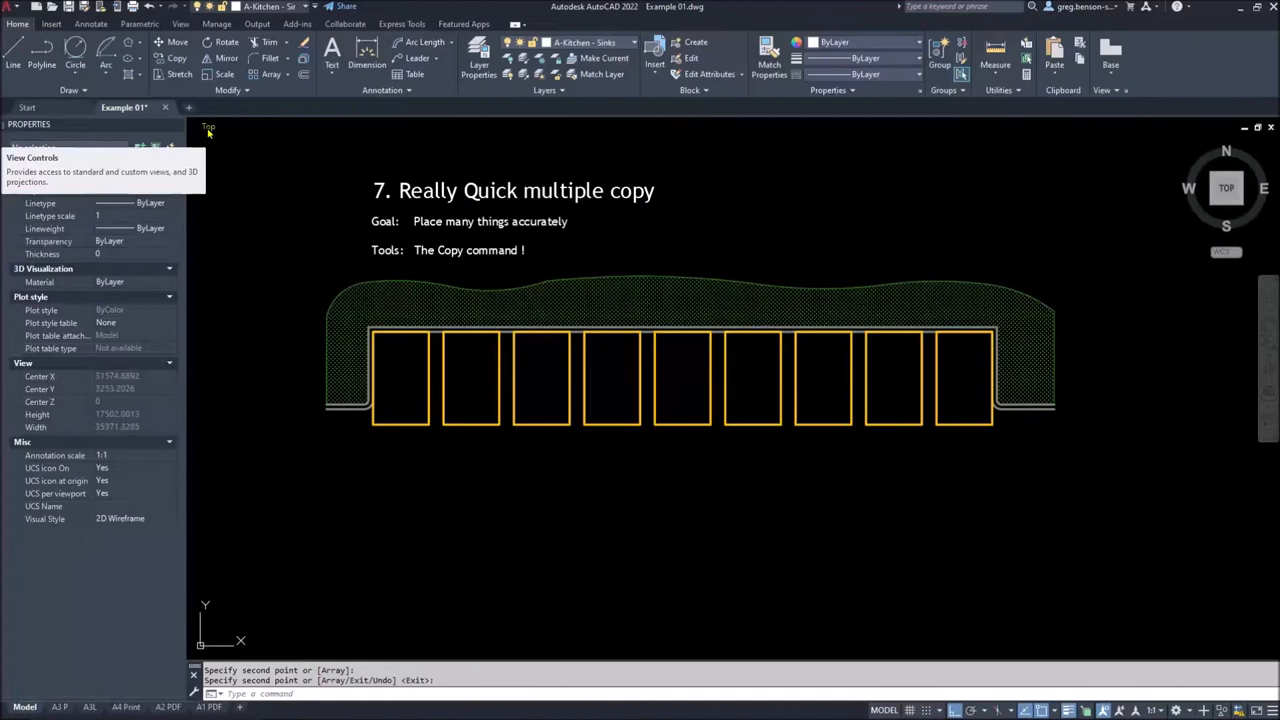
pyautogui.click(208, 128)
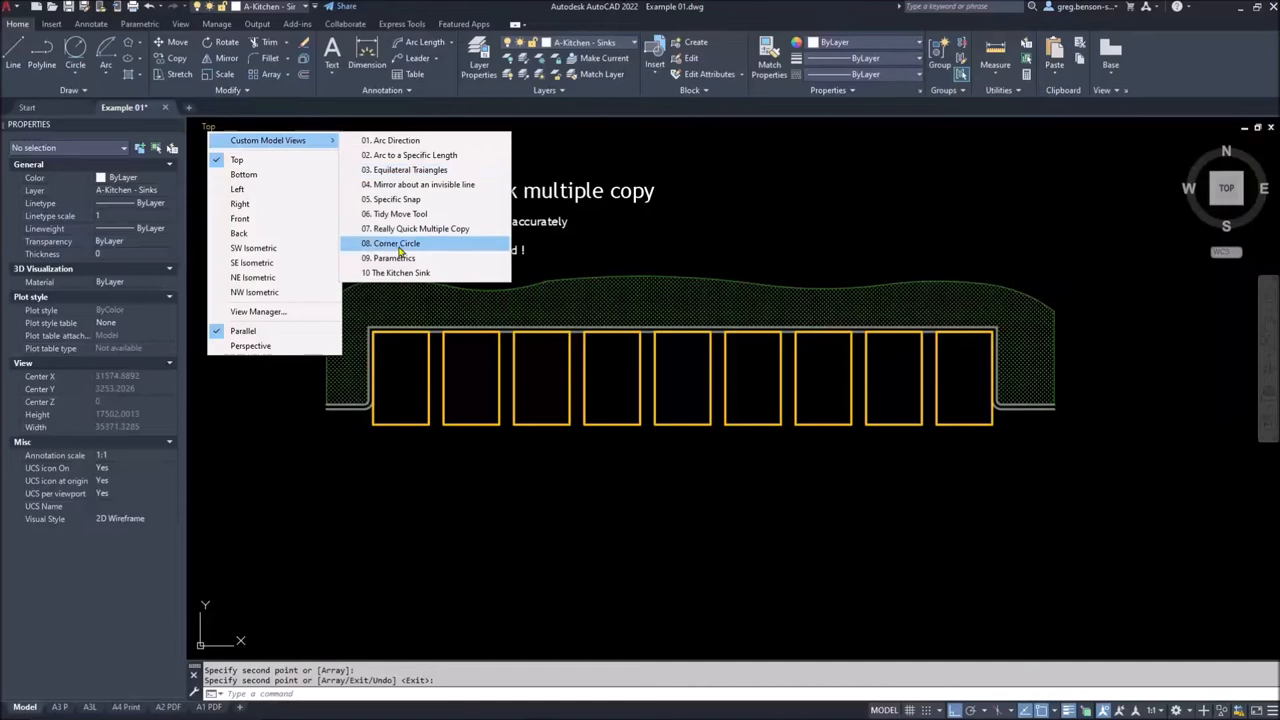
# Restore the saved view 08. Corner Circle
pyautogui.click(392, 244)
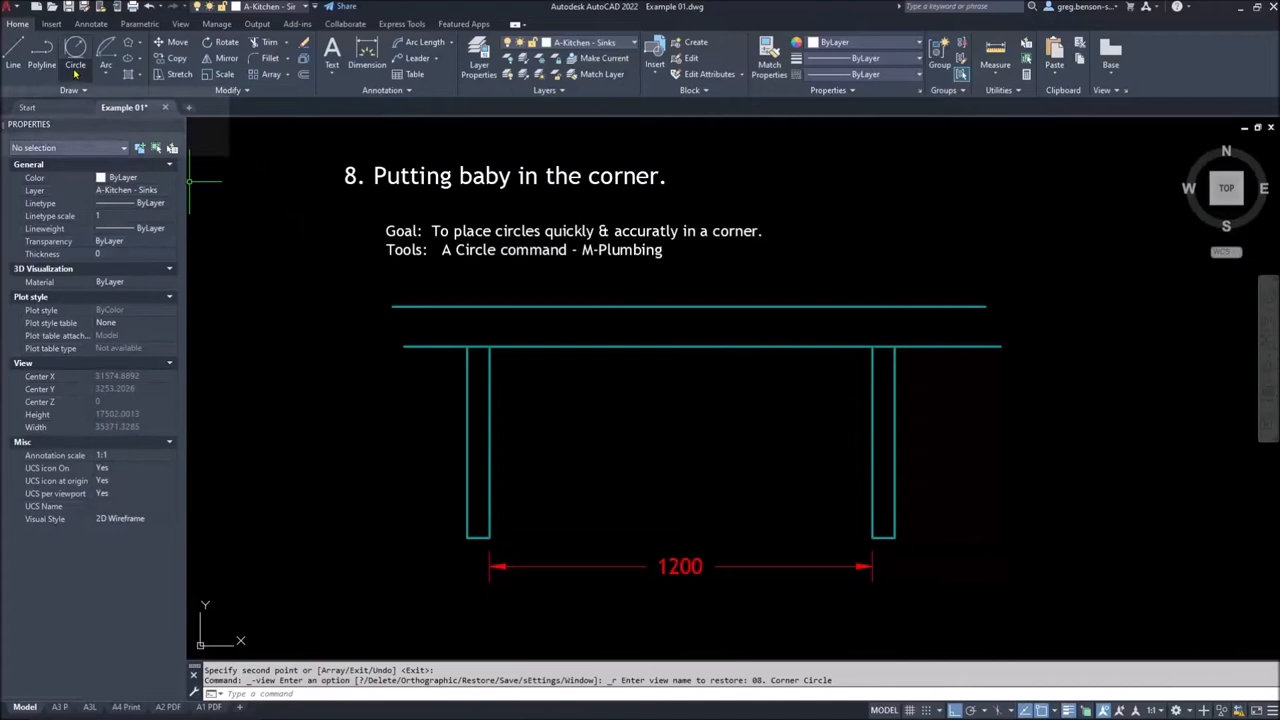
# Draw a Tan, Tan, Radius circle tangent to the left post and the lower rail
pyautogui.click(72, 56)
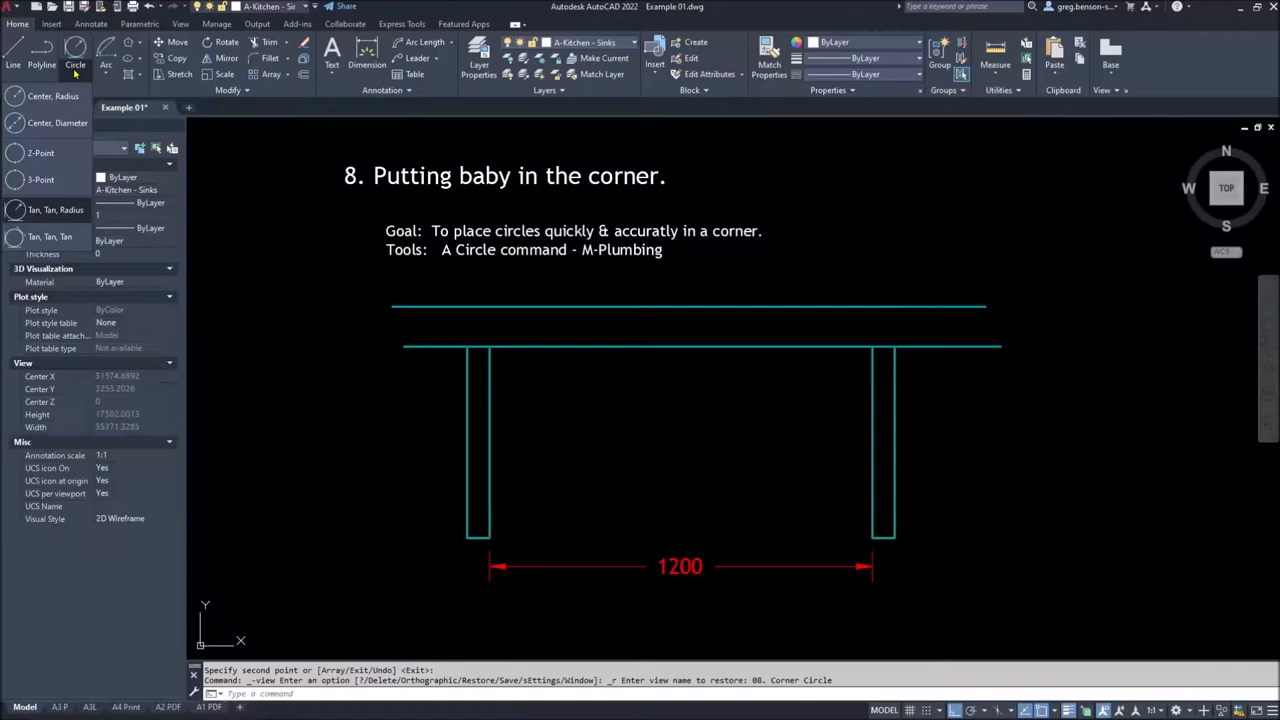
pyautogui.moveTo(48, 210)
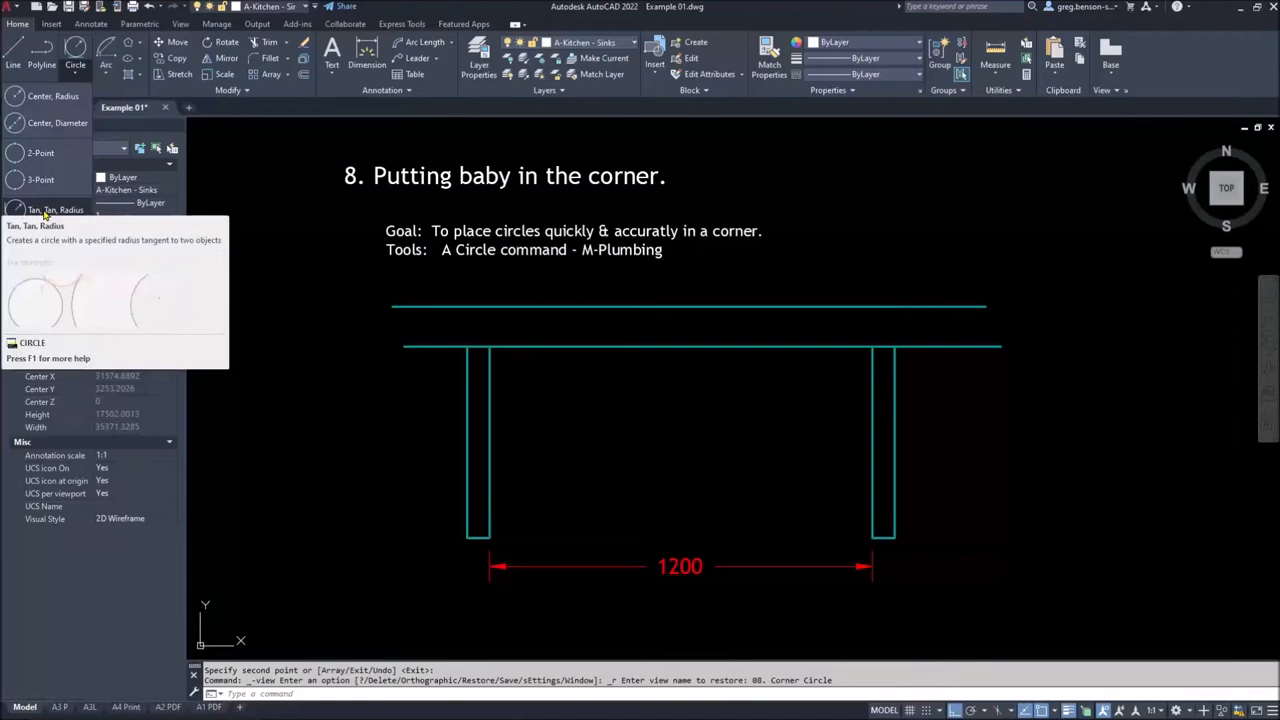
pyautogui.click(56, 210)
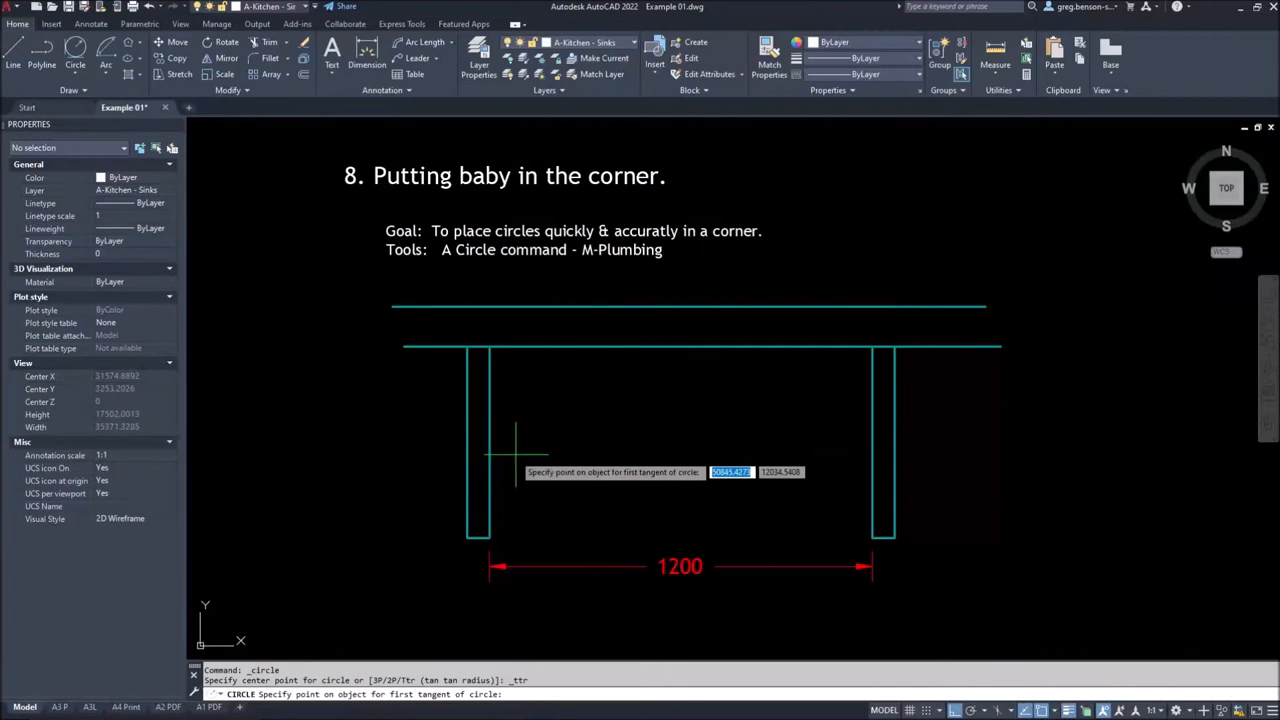
pyautogui.click(476, 440)
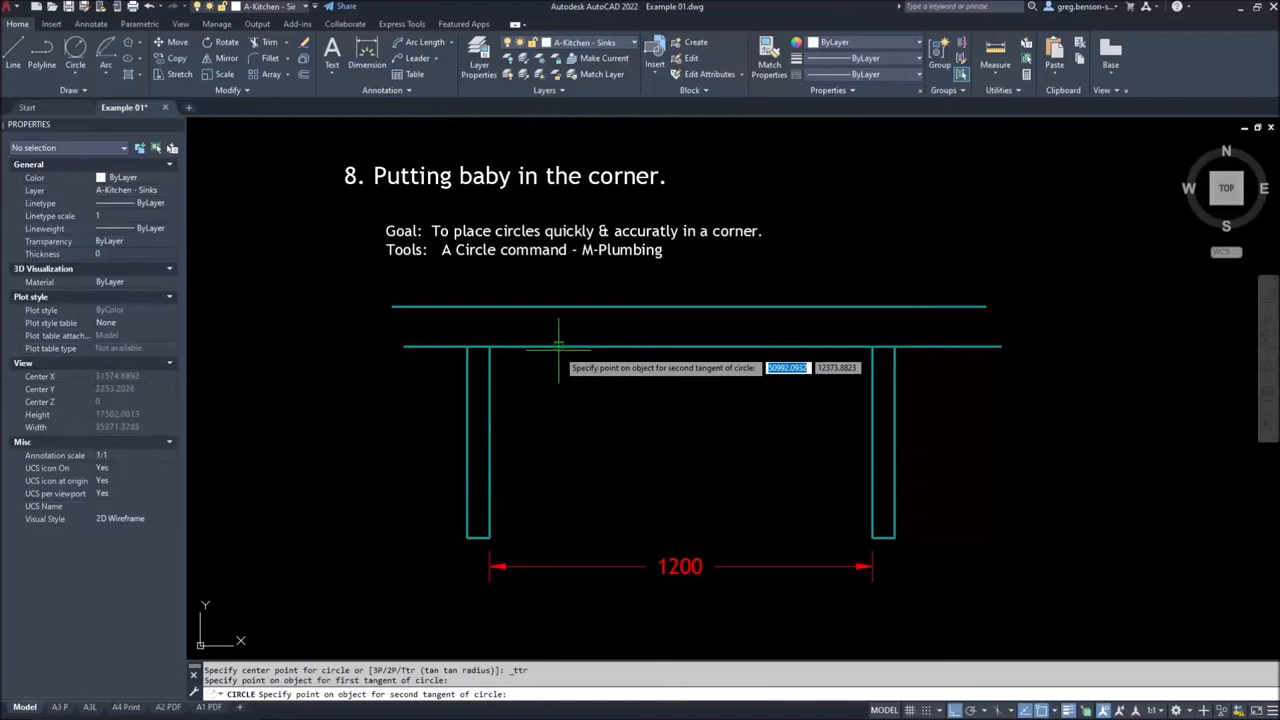
pyautogui.click(556, 348)
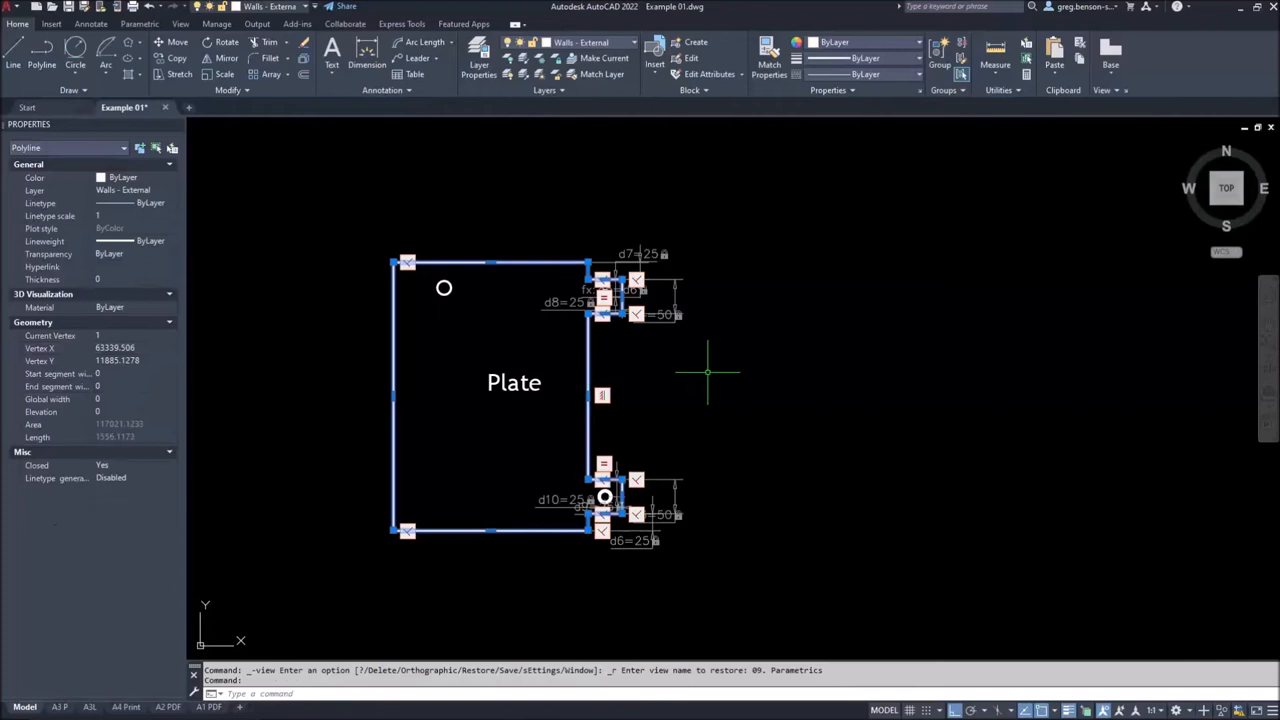
pyautogui.moveTo(688, 310)
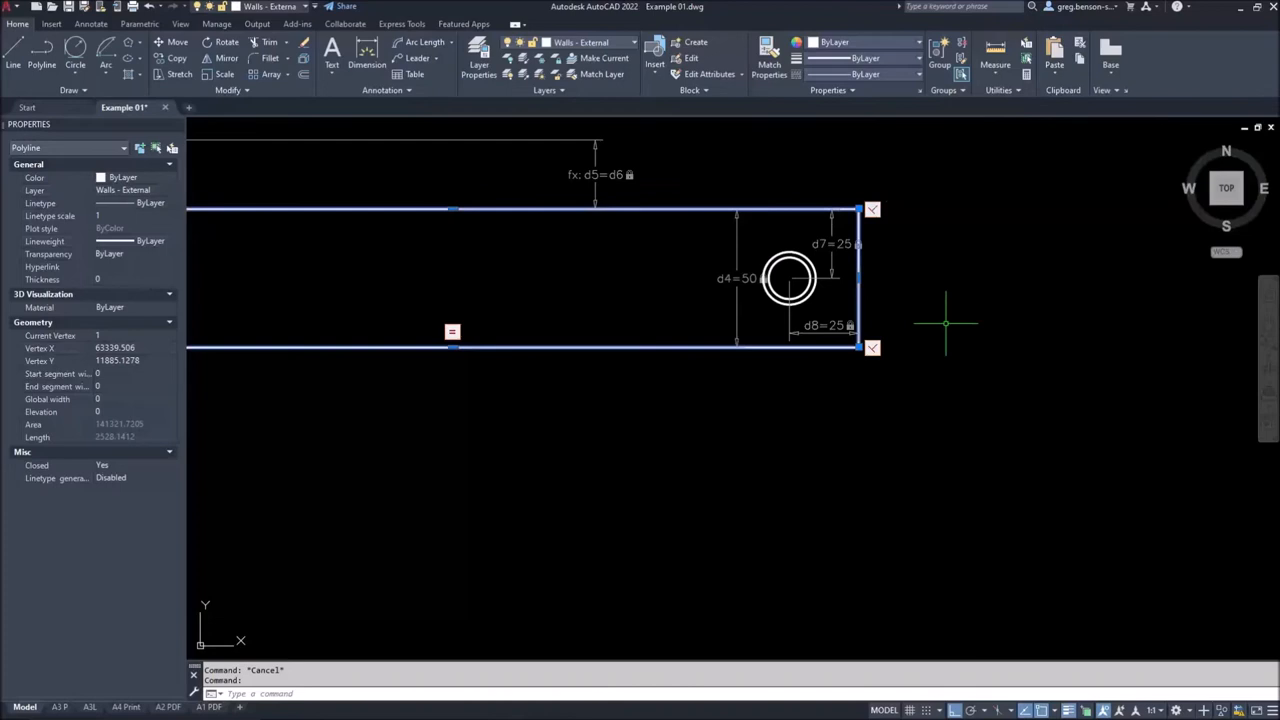
pyautogui.moveTo(476, 324)
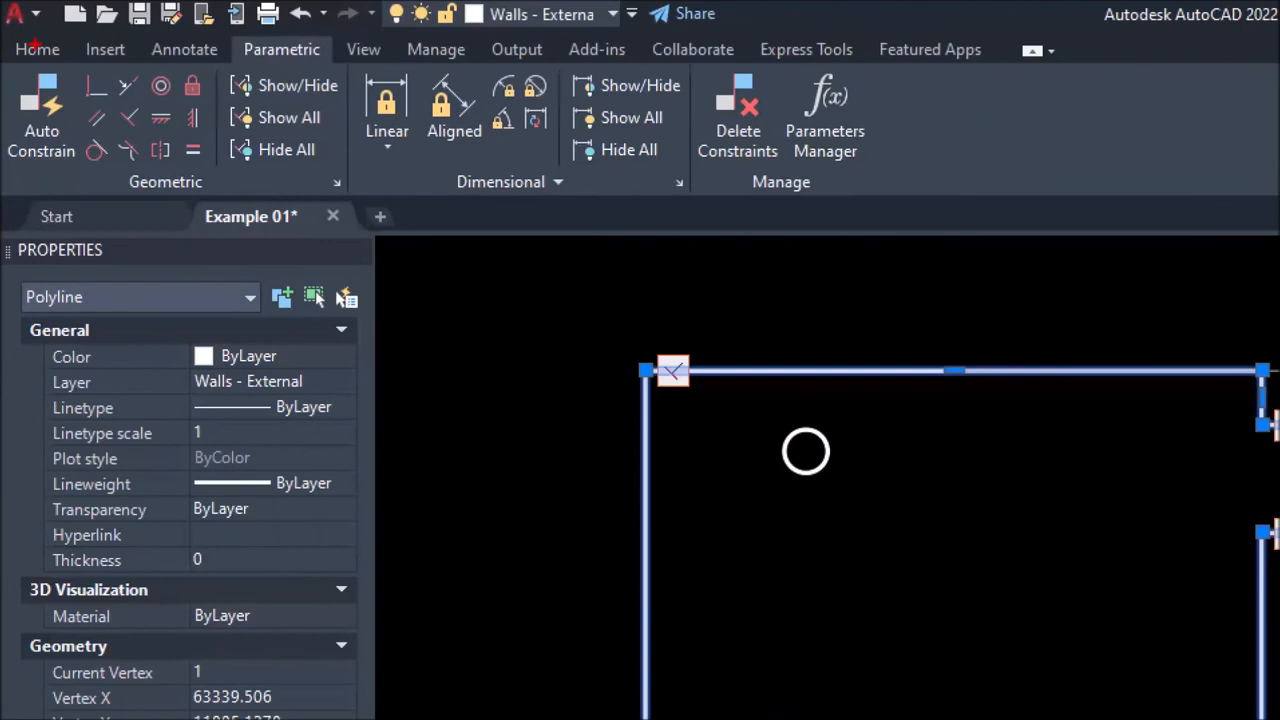
pyautogui.moveTo(460, 316)
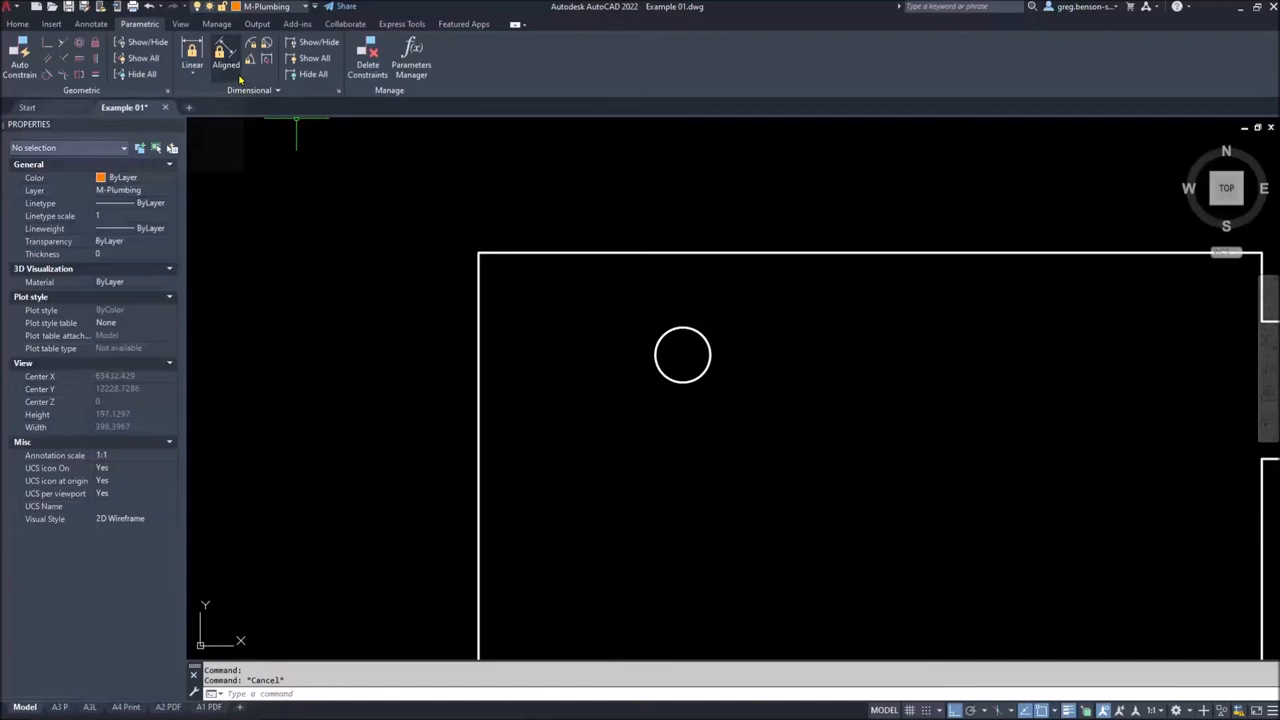
# Add a linear dimensional constraint from the plate corner to the hole centre
pyautogui.click(190, 52)
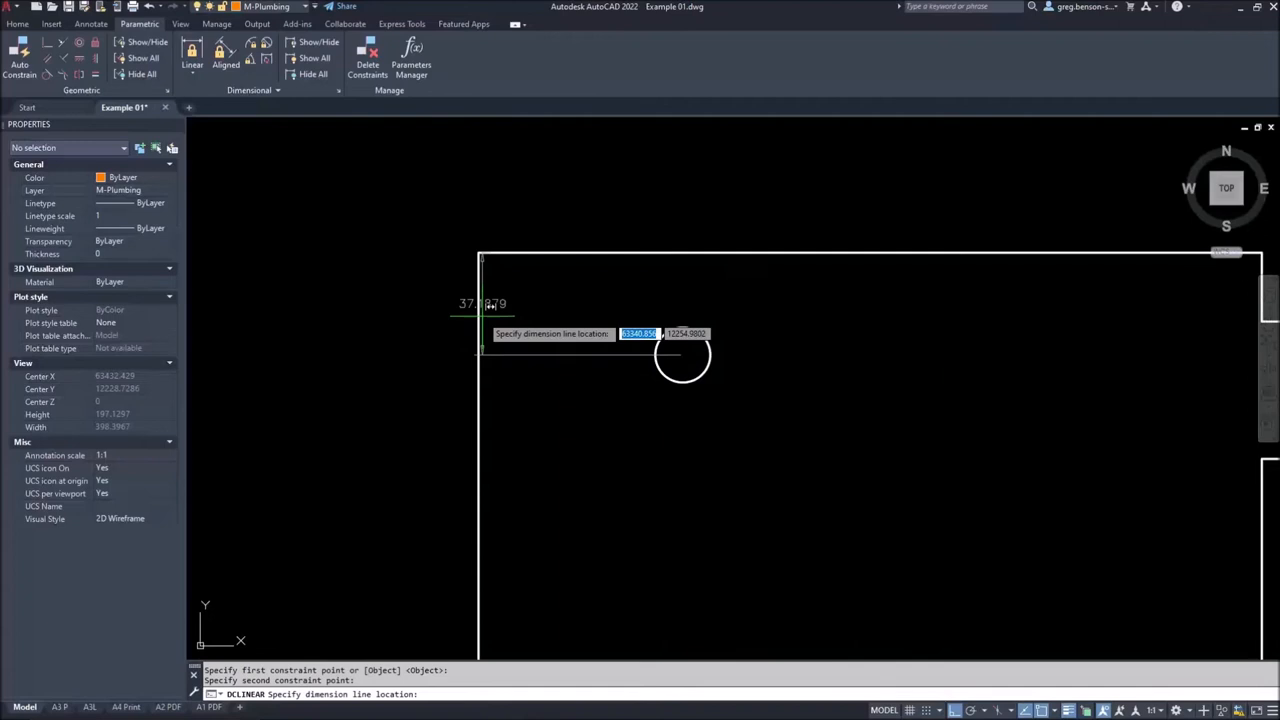
pyautogui.click(682, 356)
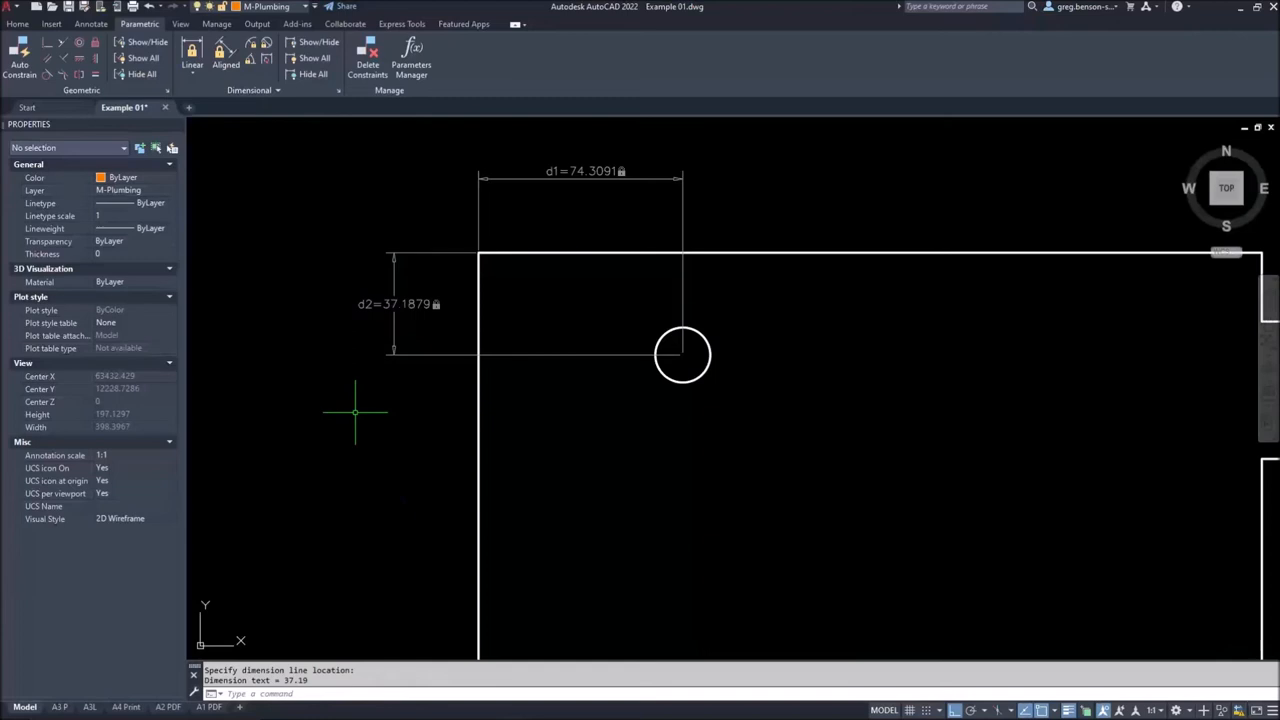
pyautogui.moveTo(344, 338)
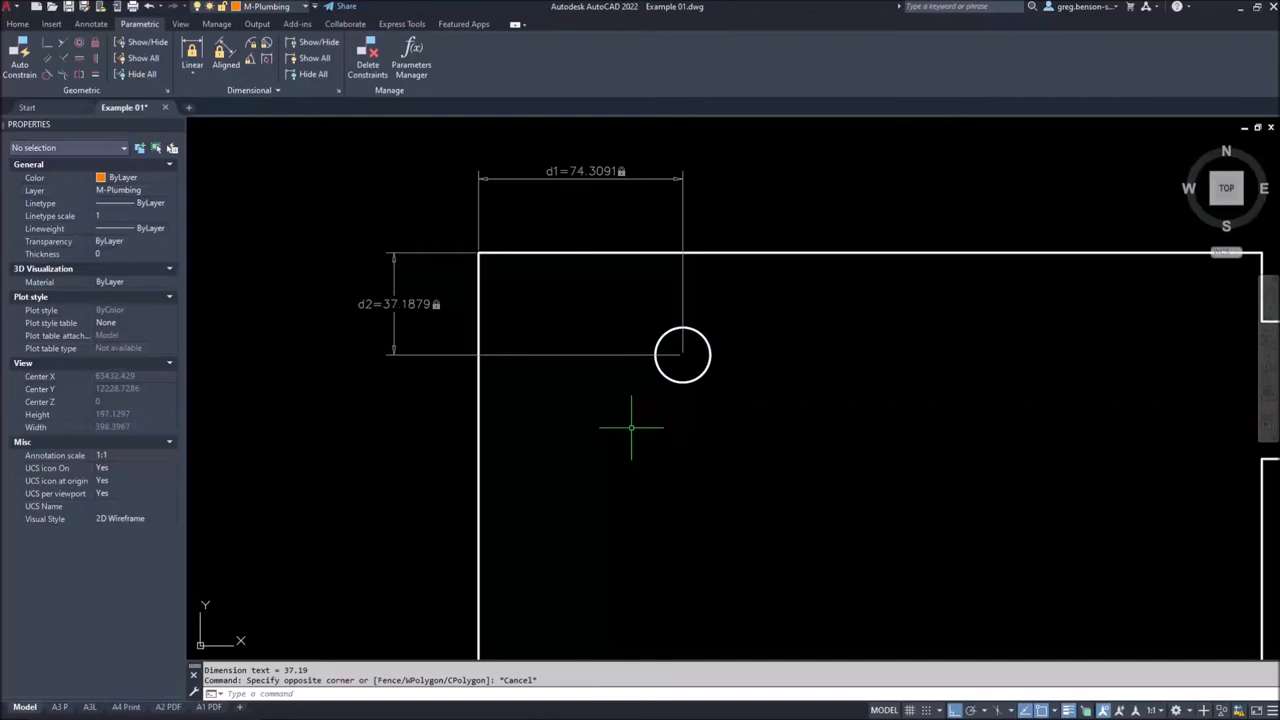
pyautogui.moveTo(270, 44)
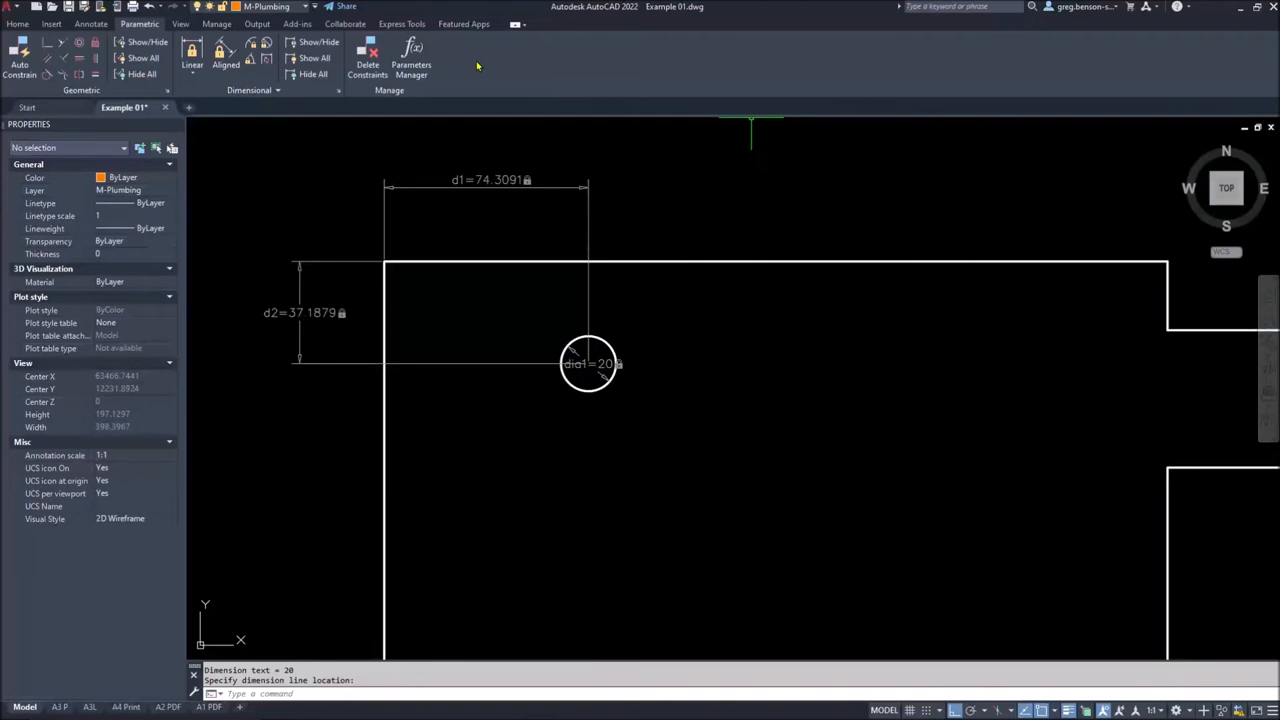
# Enter 1.5xdia1 as the expression for d1 in the Parameters Manager
pyautogui.click(412, 58)
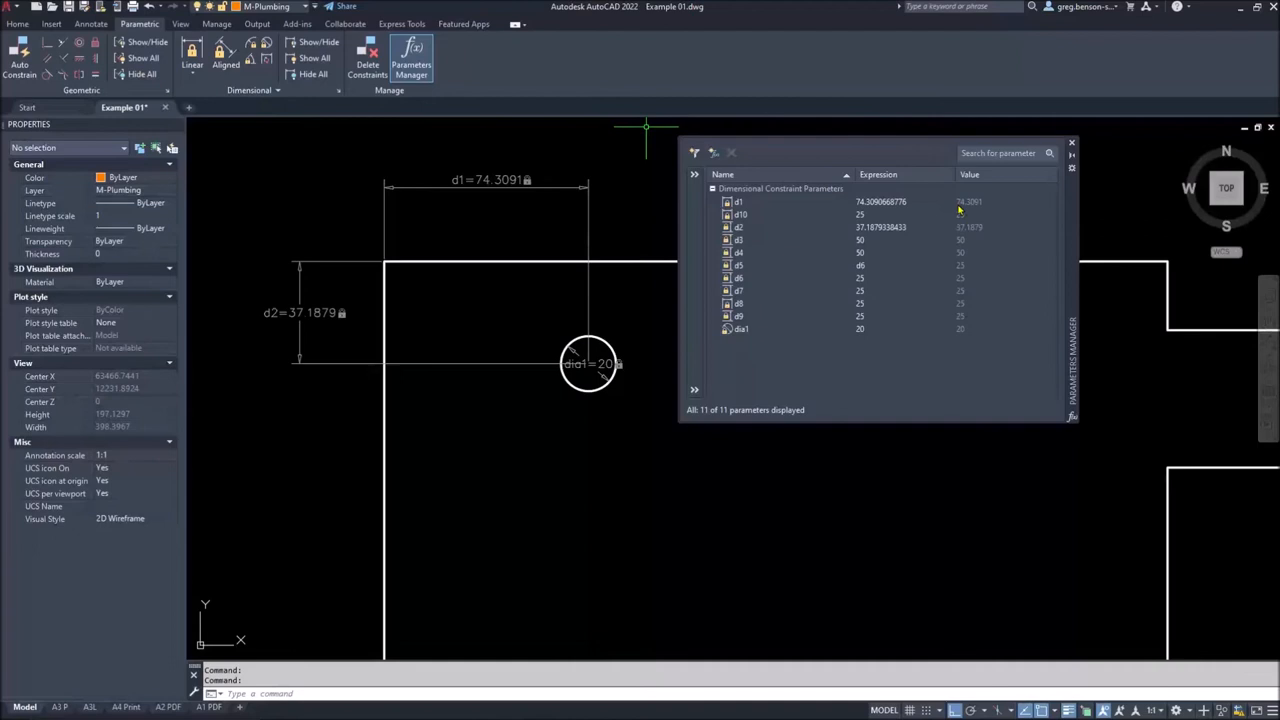
pyautogui.doubleClick(900, 200)
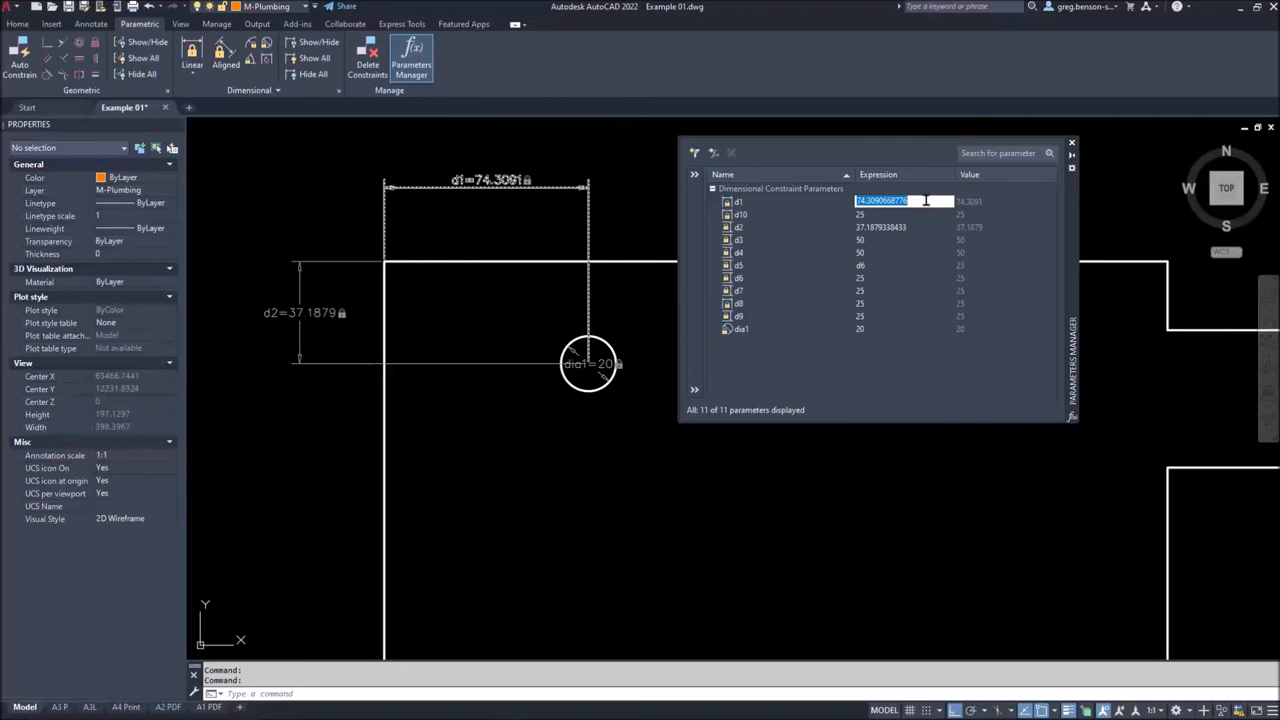
pyautogui.write('1.5*dia1')
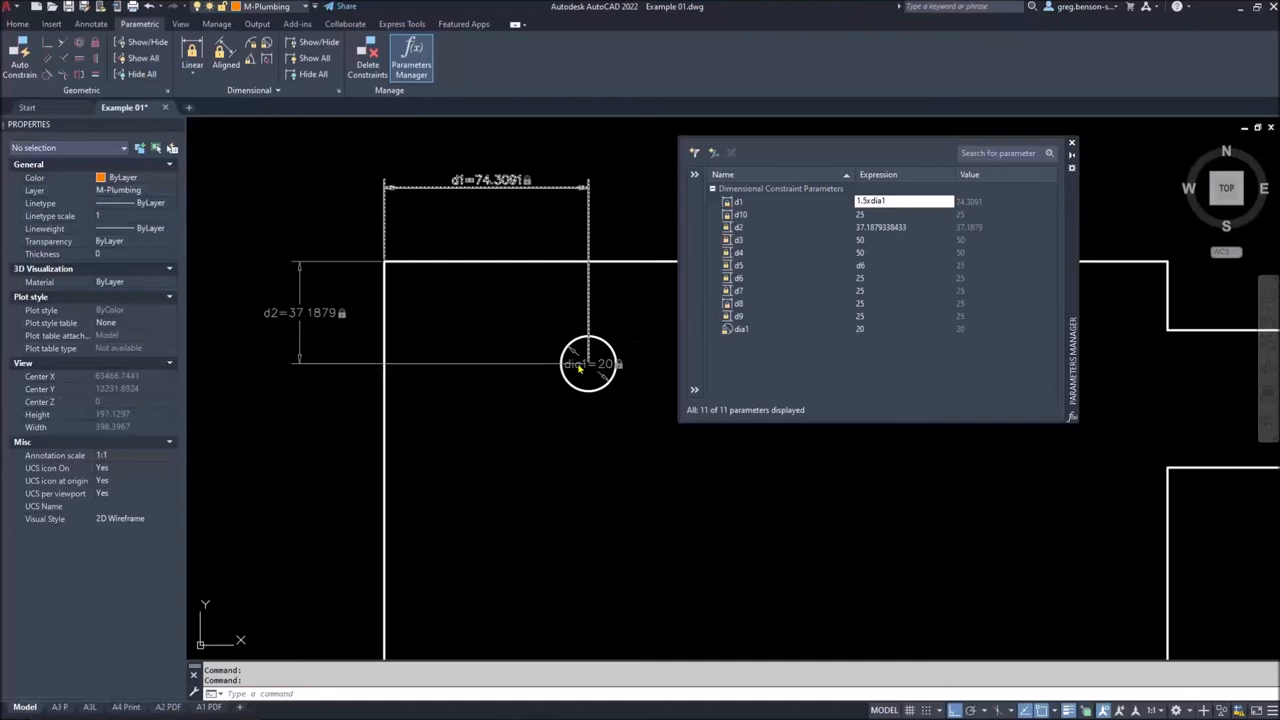
pyautogui.click(904, 200)
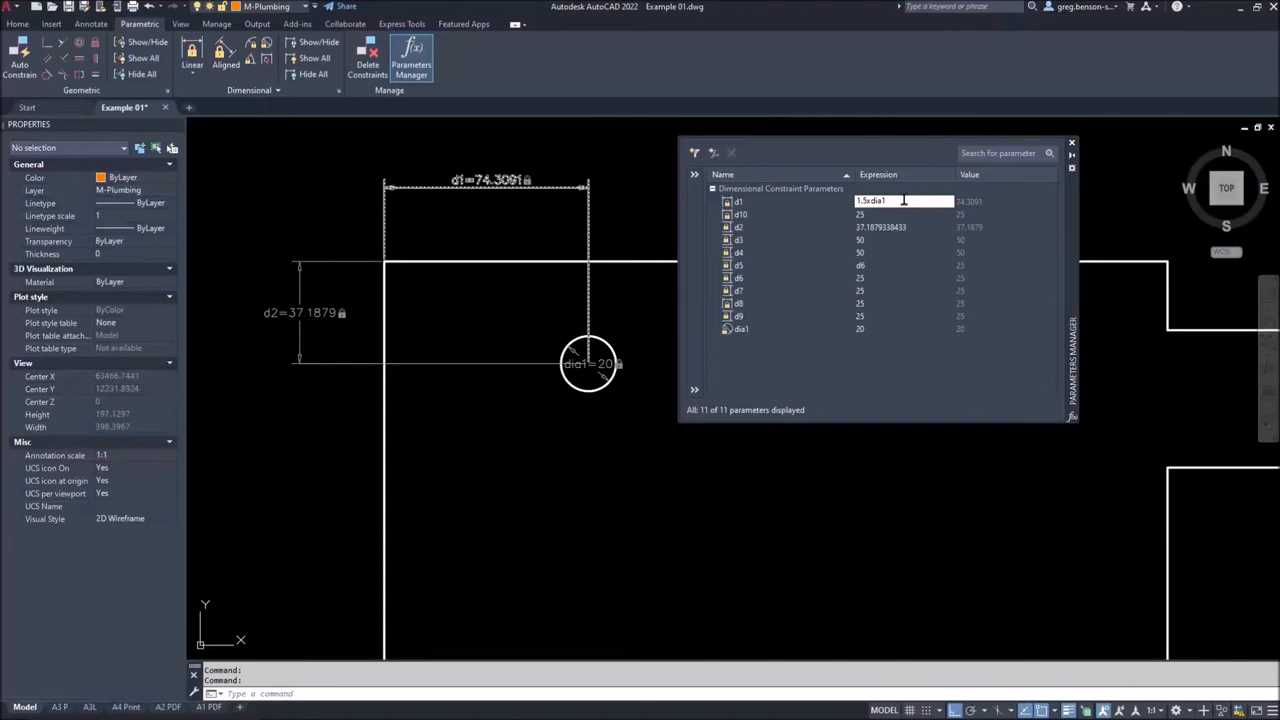
pyautogui.press('Enter')
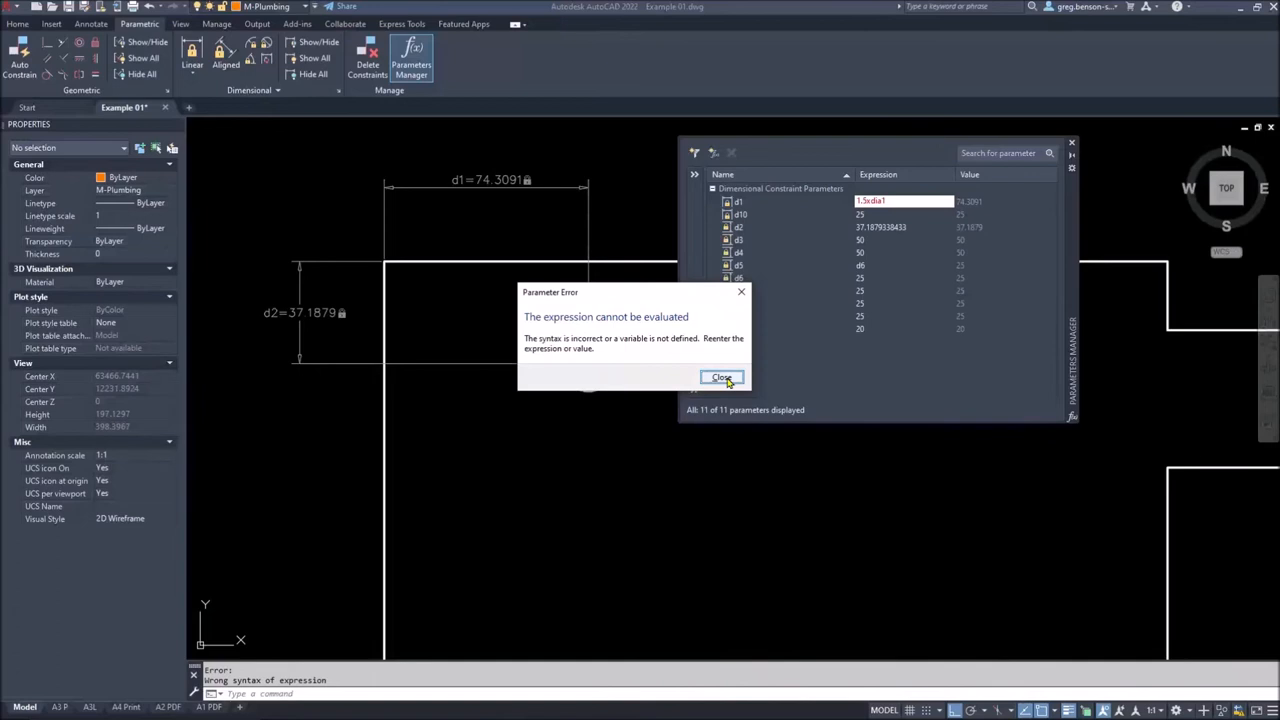
# Dismiss the Parameter Error dialog for the rejected d1 expression
pyautogui.click(722, 376)
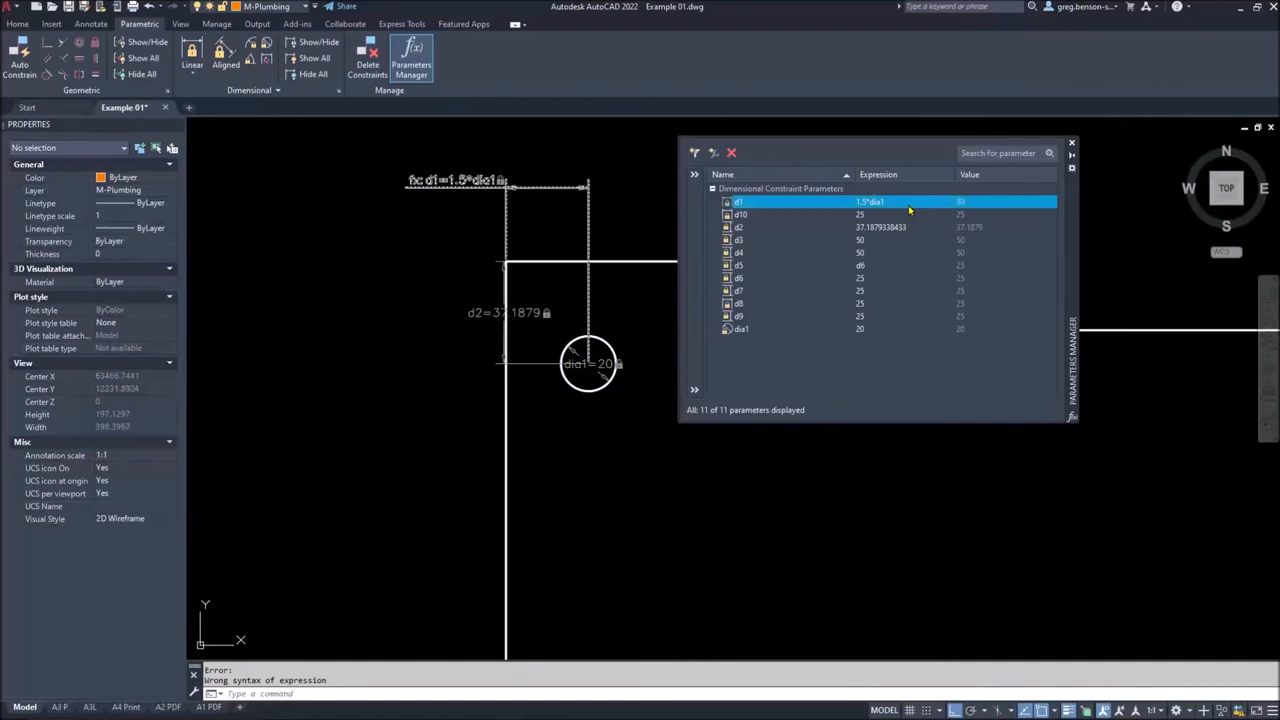
# Copy d1's expression 1.5*dia1 into d2's Expression cell
pyautogui.doubleClick(878, 200)
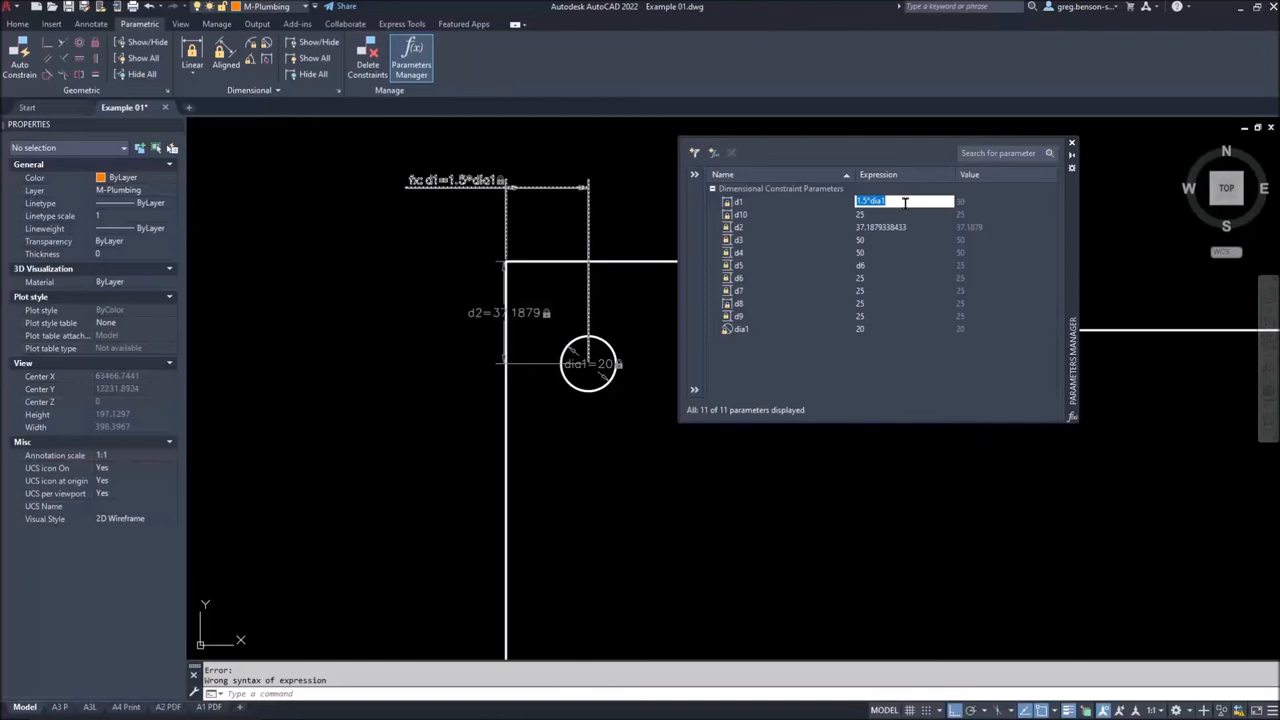
pyautogui.click(888, 228)
pyautogui.write('1.5*dia1')
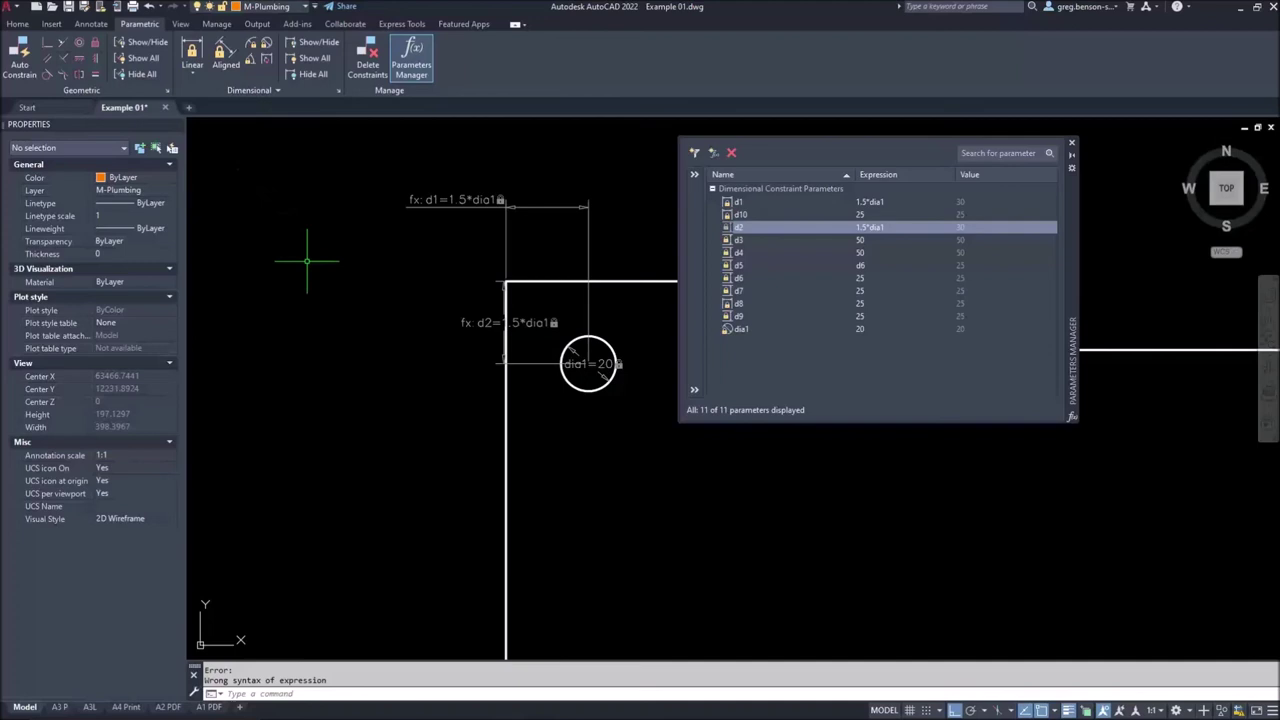
pyautogui.moveTo(380, 340)
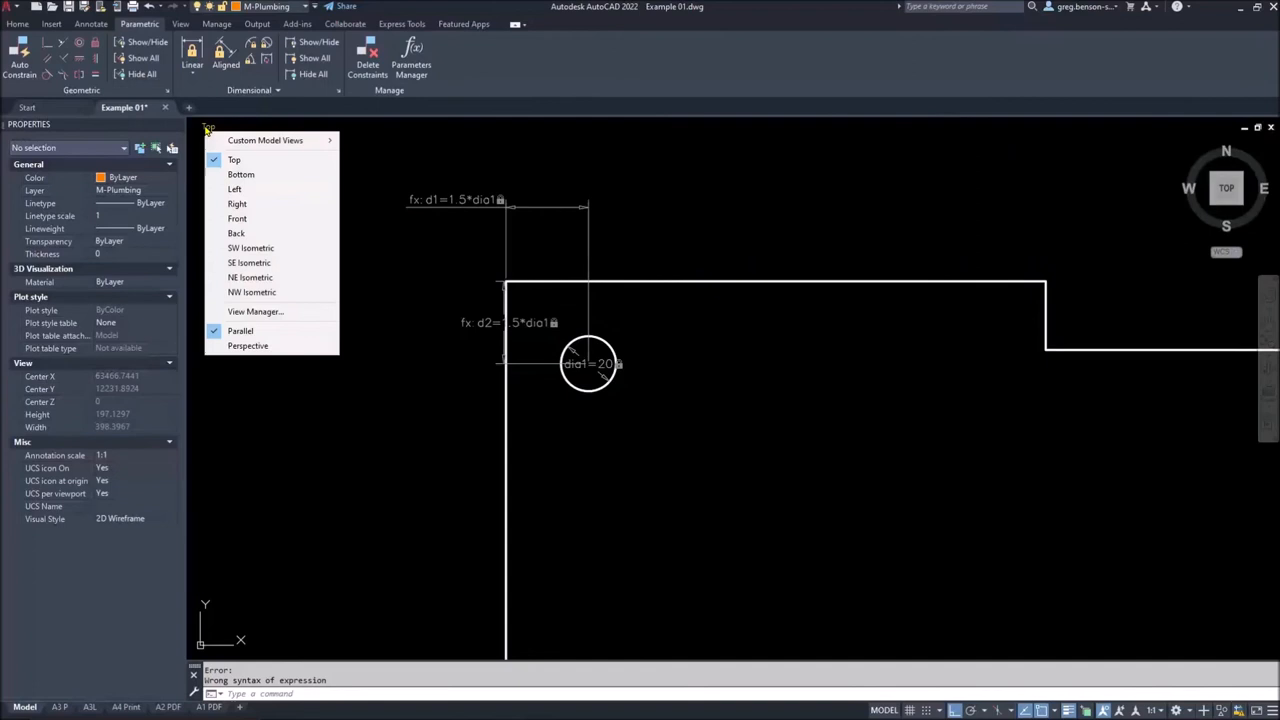
pyautogui.moveTo(264, 140)
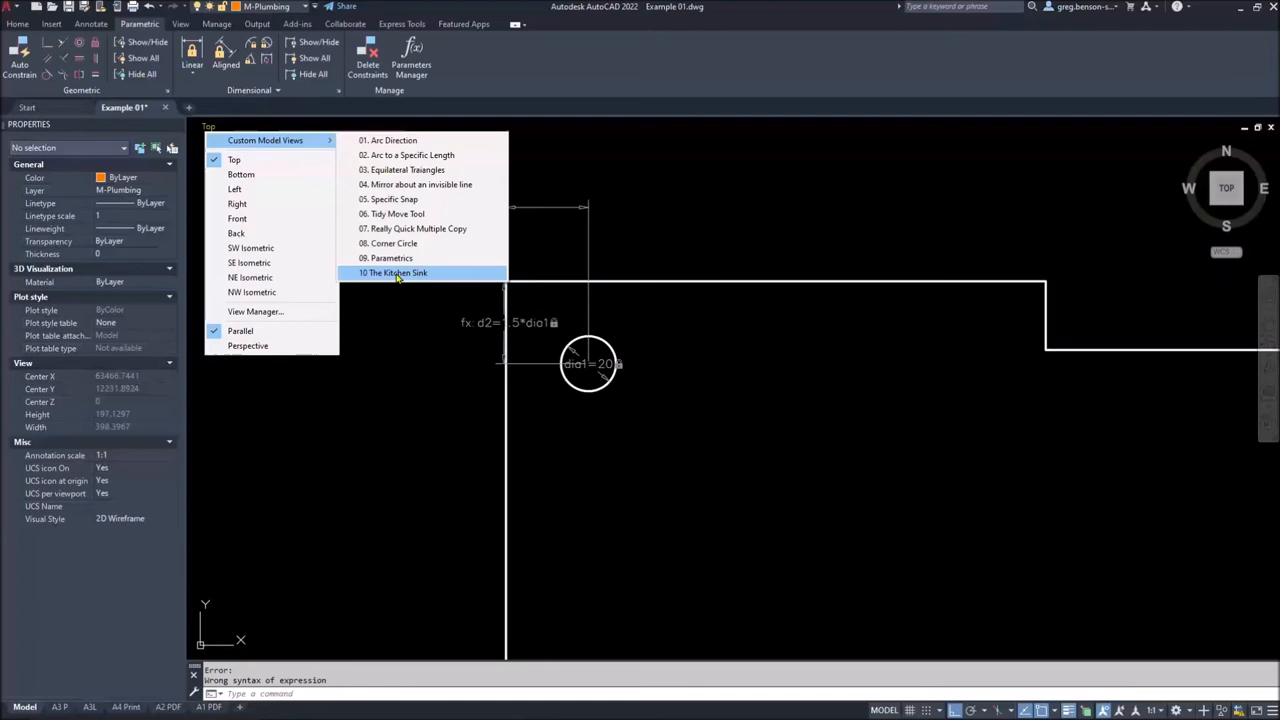
# Switch to the saved custom model view '10. The Kitchen Sink'
pyautogui.click(392, 272)
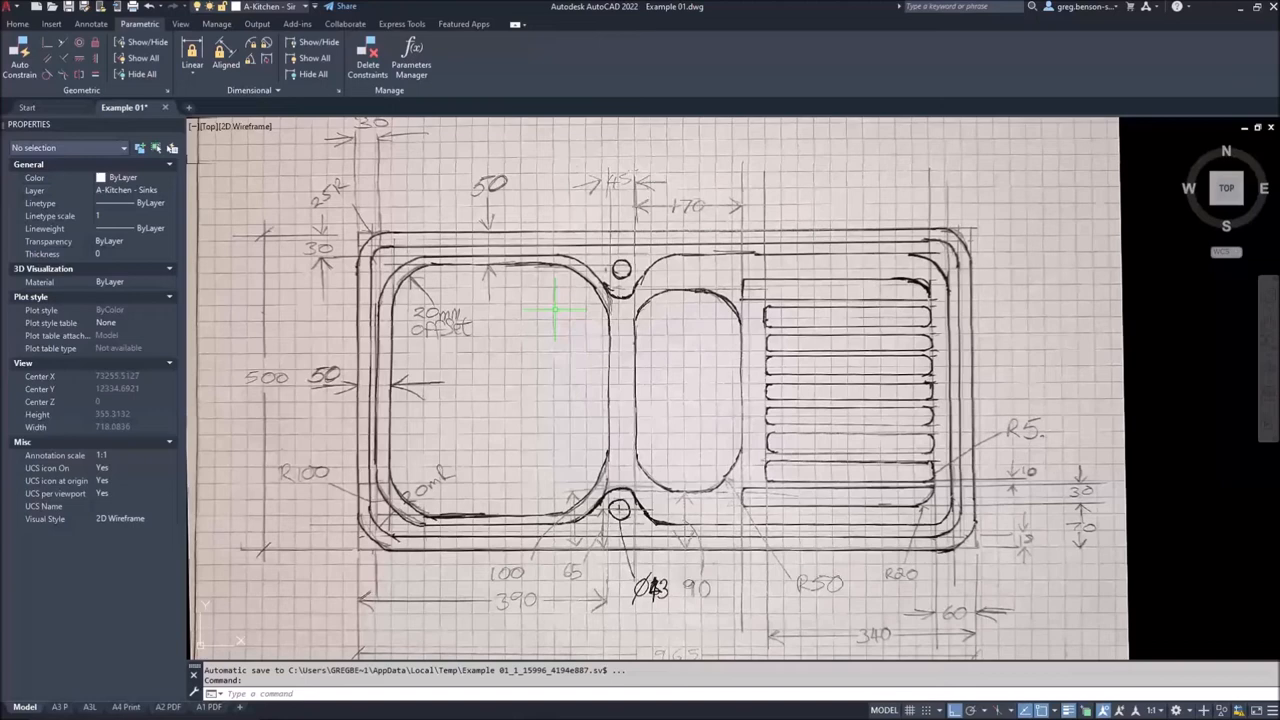
pyautogui.moveTo(504, 360)
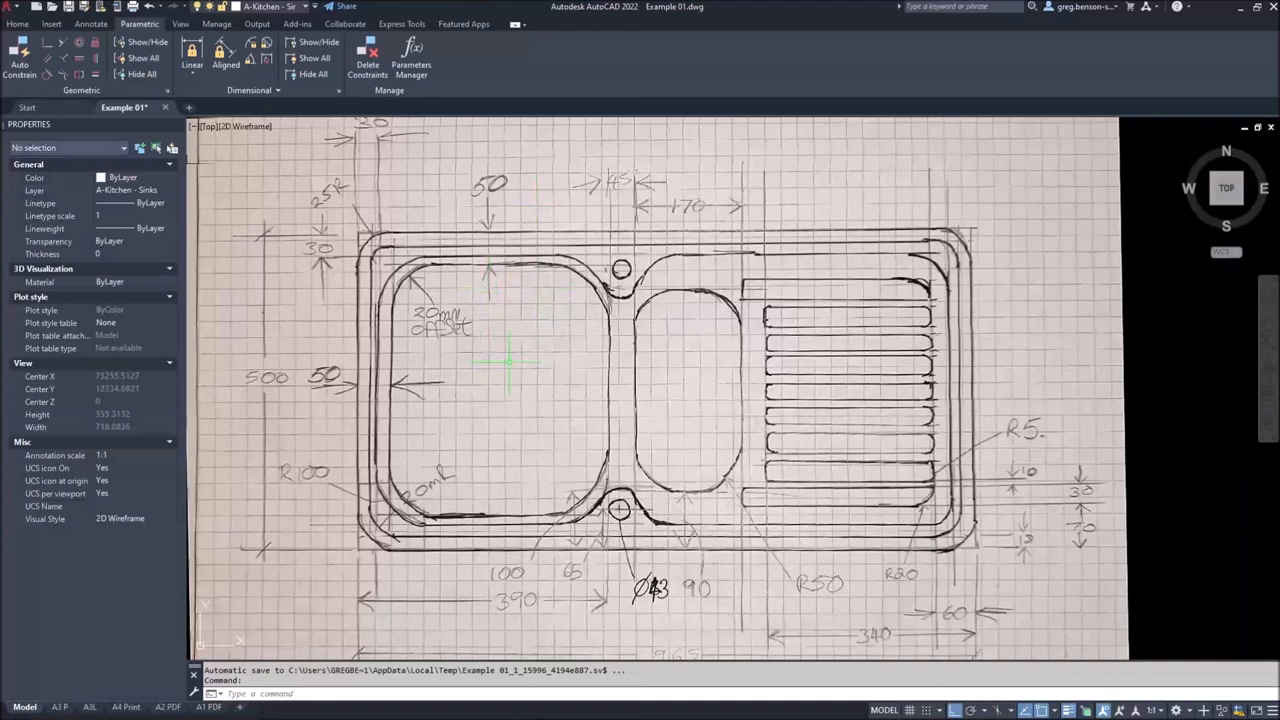
pyautogui.moveTo(412, 240)
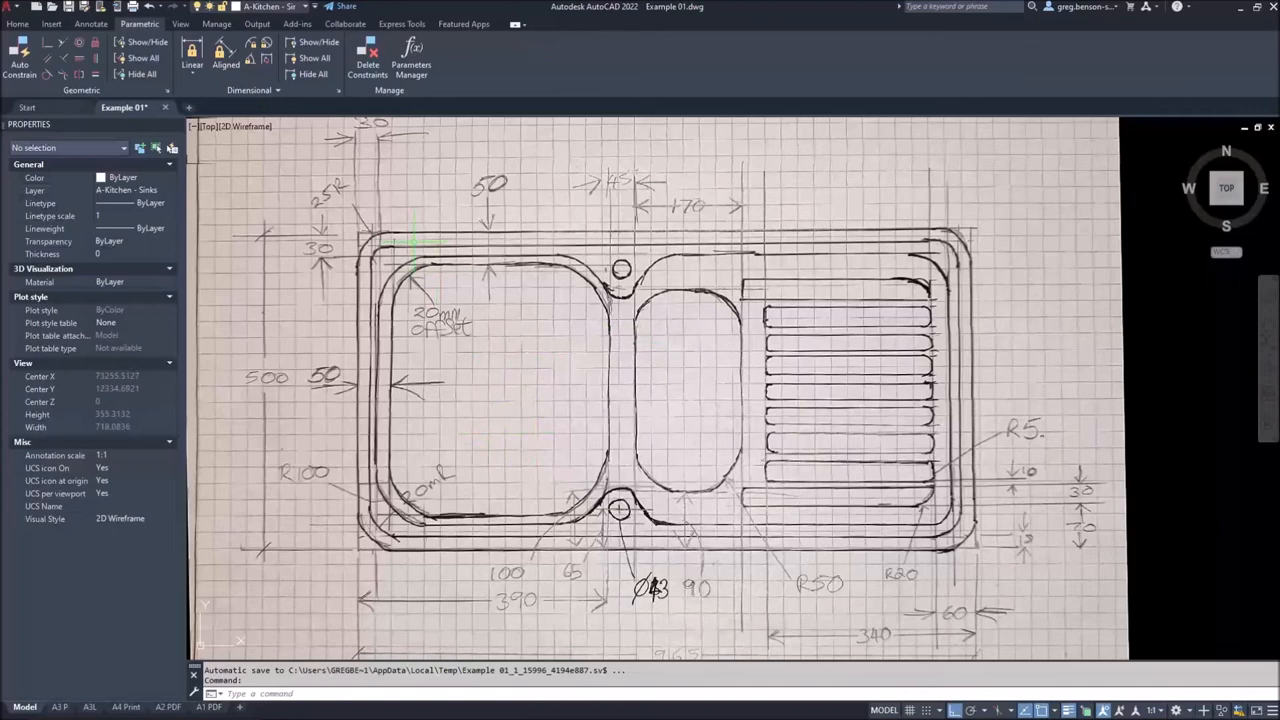
pyautogui.moveTo(690, 392)
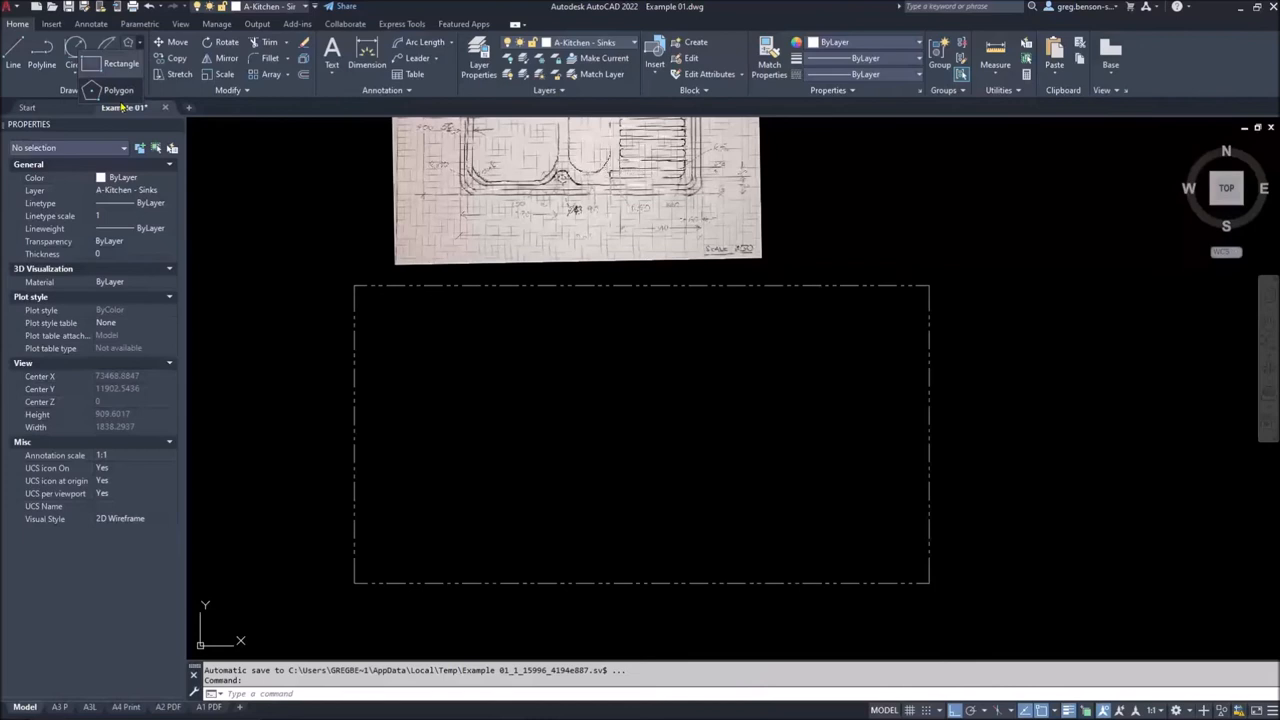
# Draw the sink's outer rectangle from the dashed boundary corner with a 965 length
pyautogui.click(120, 64)
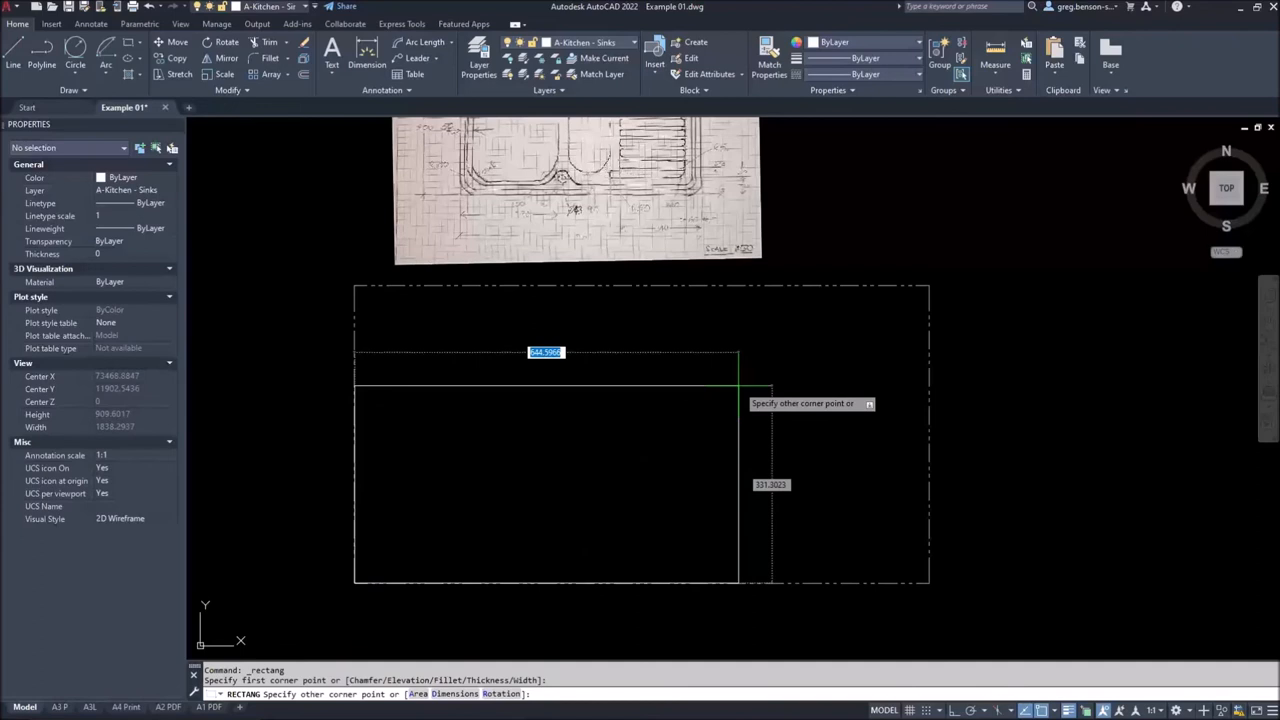
pyautogui.write('965')
pyautogui.write('18')
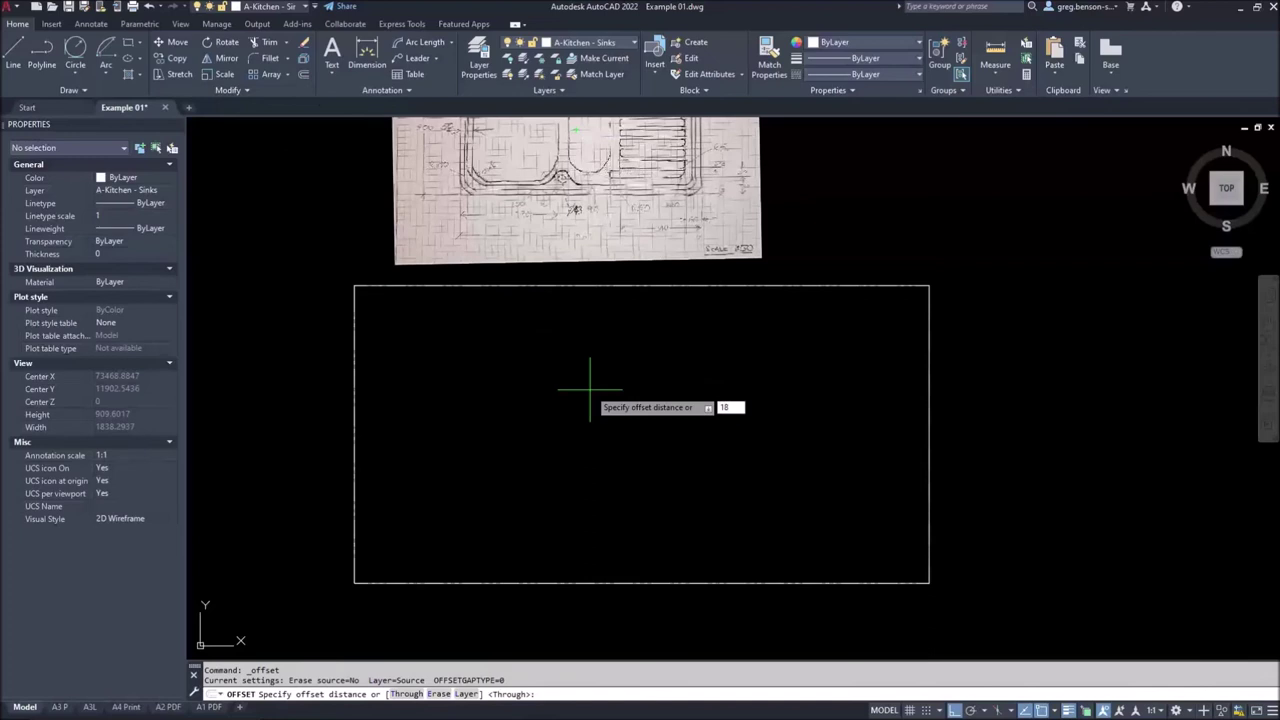
# Offset the outer rectangle inward twice to create the inset sink outlines
pyautogui.press('Enter')
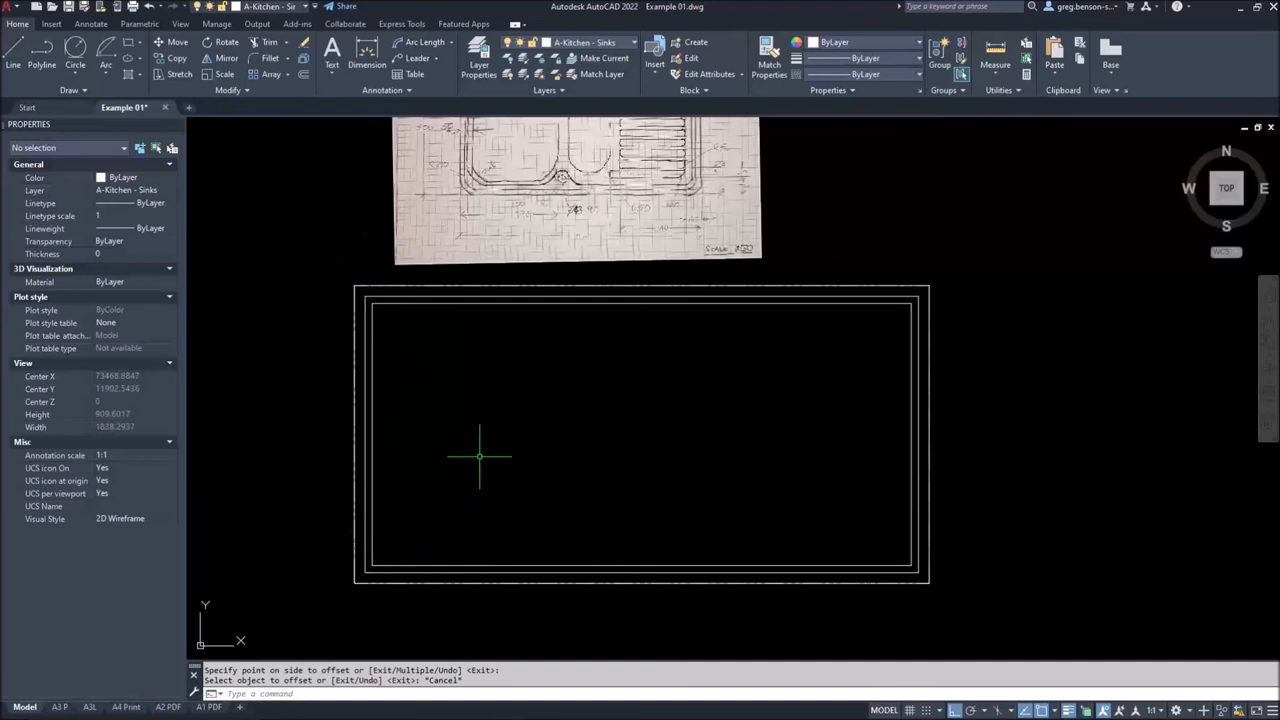
# Fillet the outer outline's corners at radius 25 and the inner bowl outline at radius 100
pyautogui.click(258, 56)
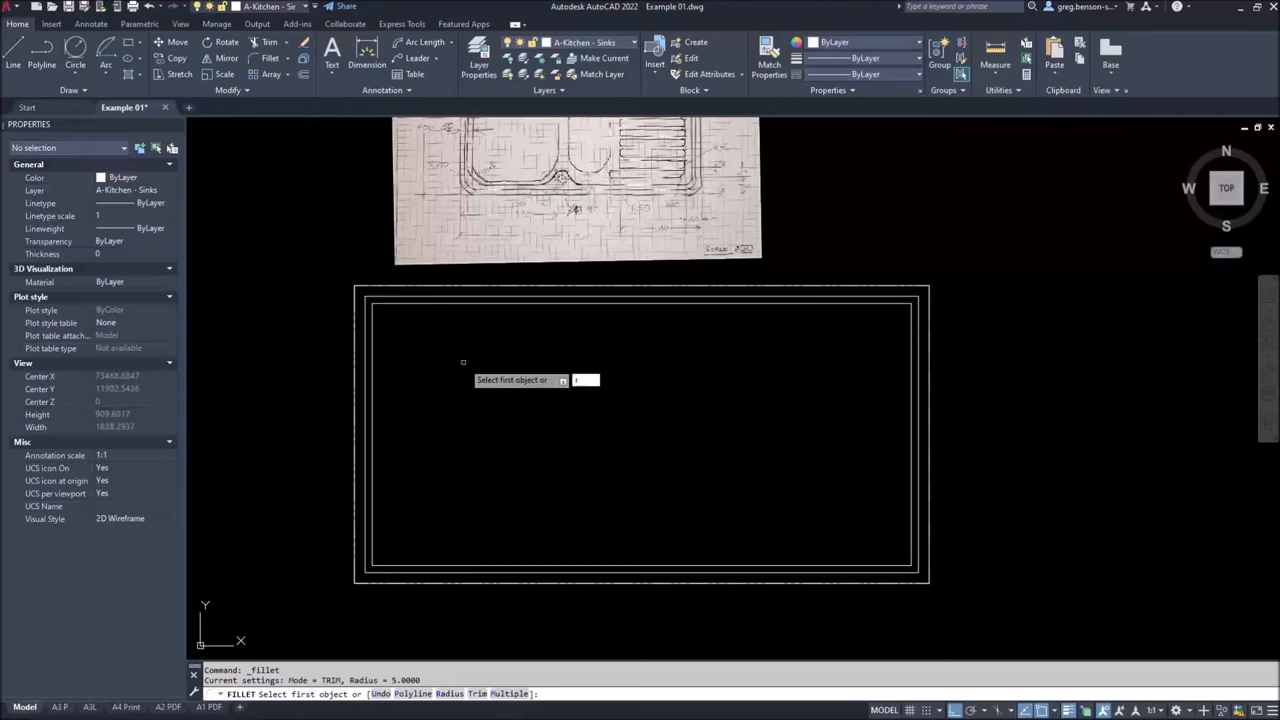
pyautogui.write('r')
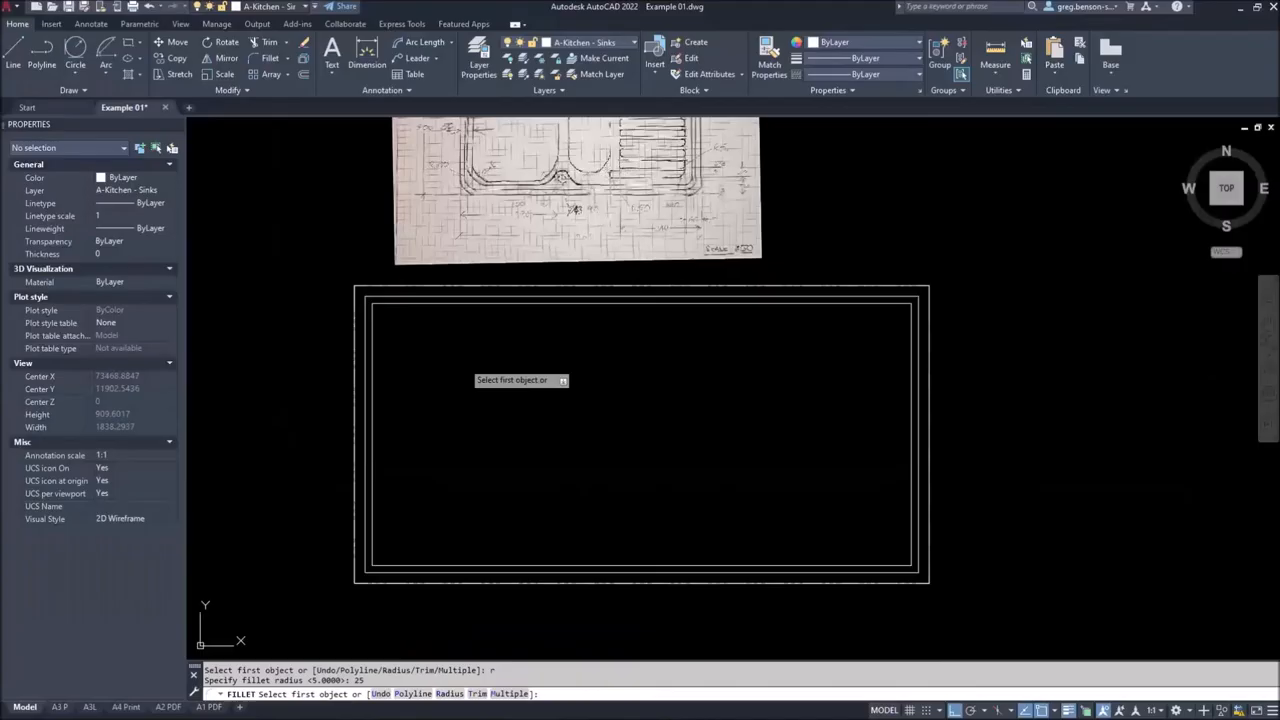
pyautogui.click(426, 584)
pyautogui.write('P')
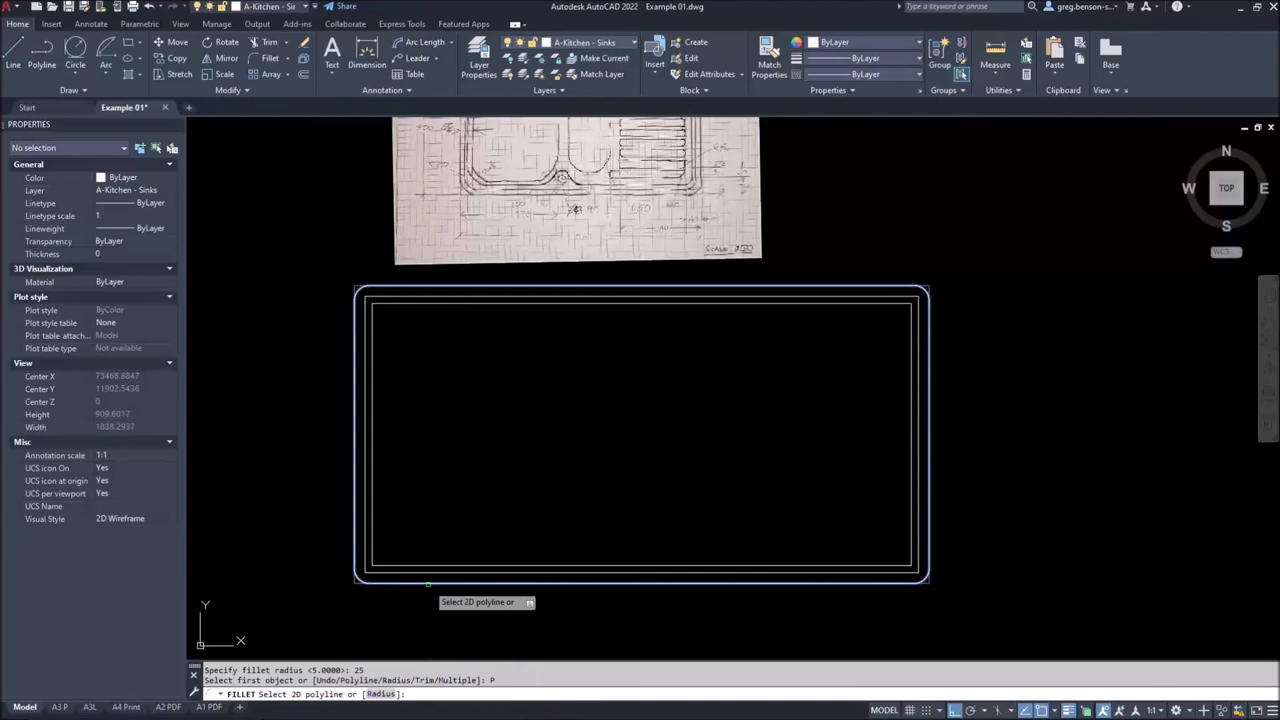
pyautogui.click(418, 584)
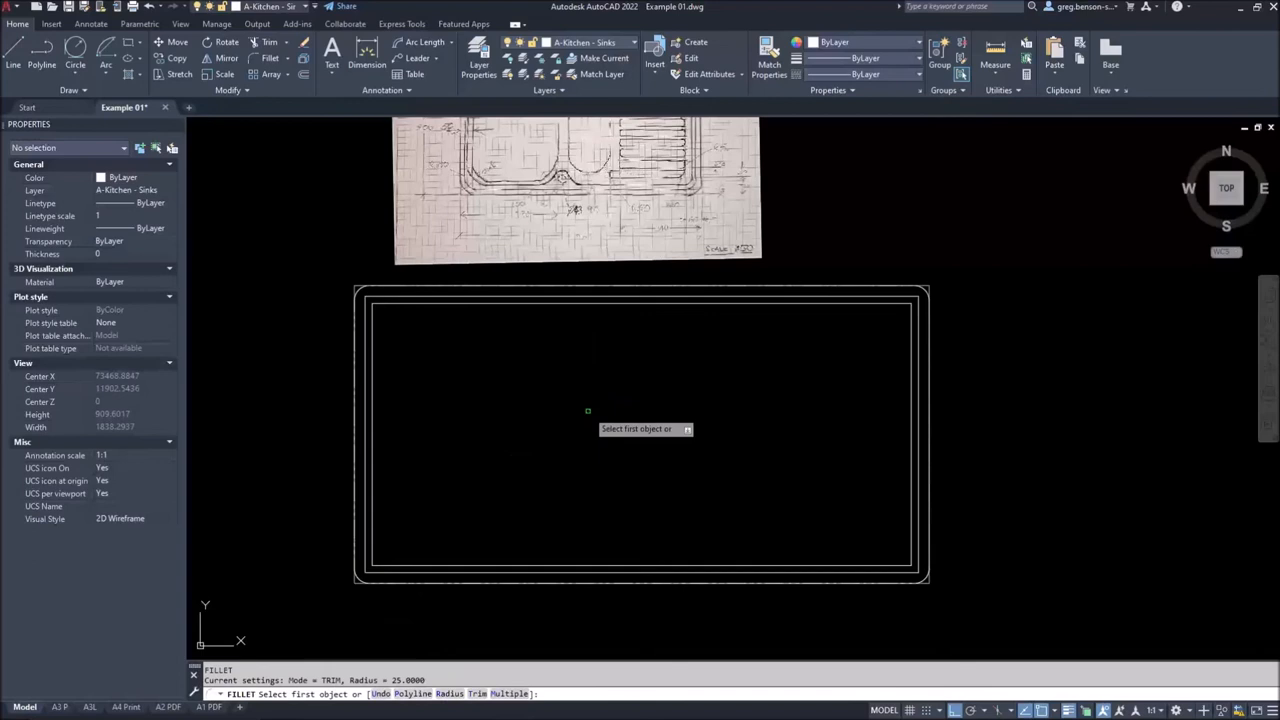
pyautogui.write('100')
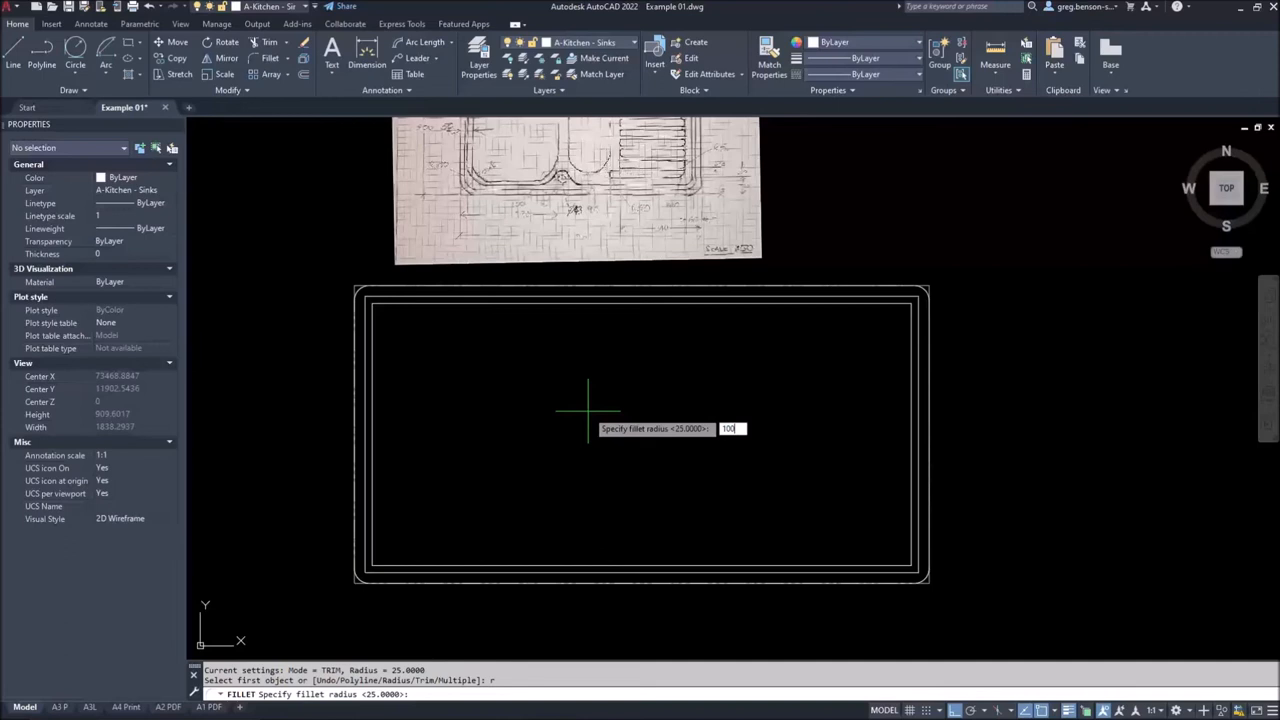
pyautogui.press('Enter')
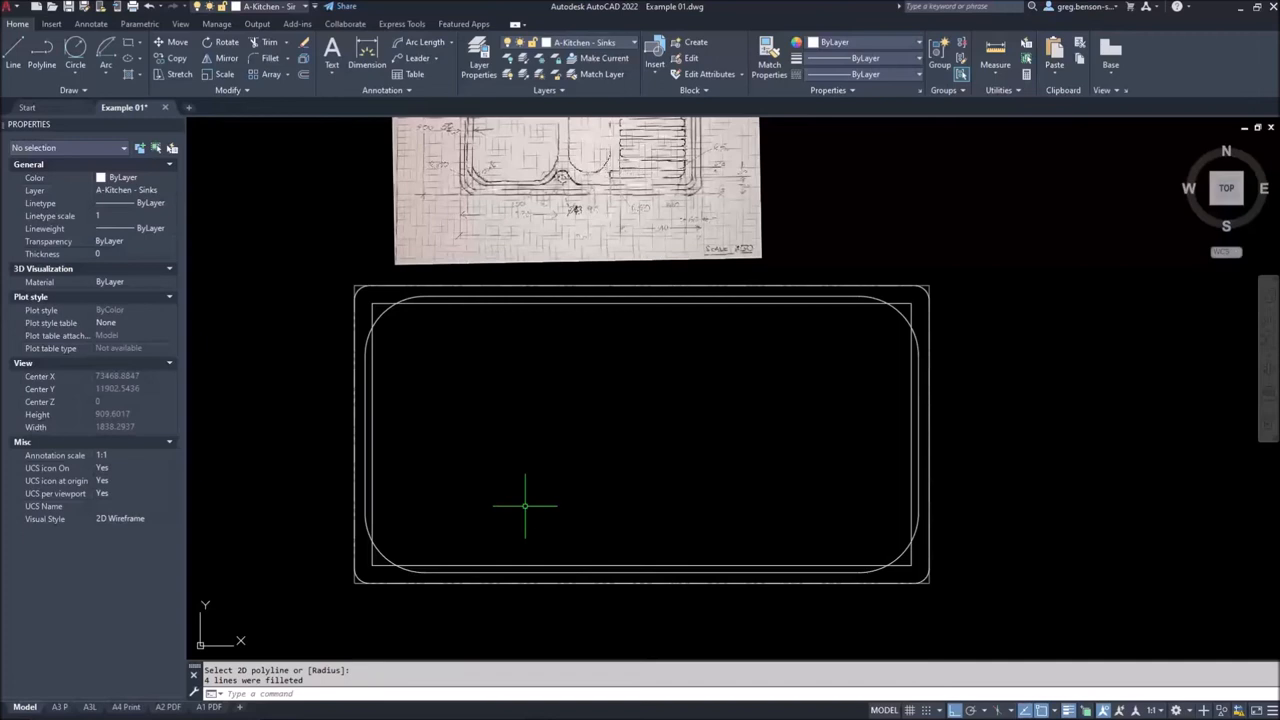
pyautogui.moveTo(368, 438)
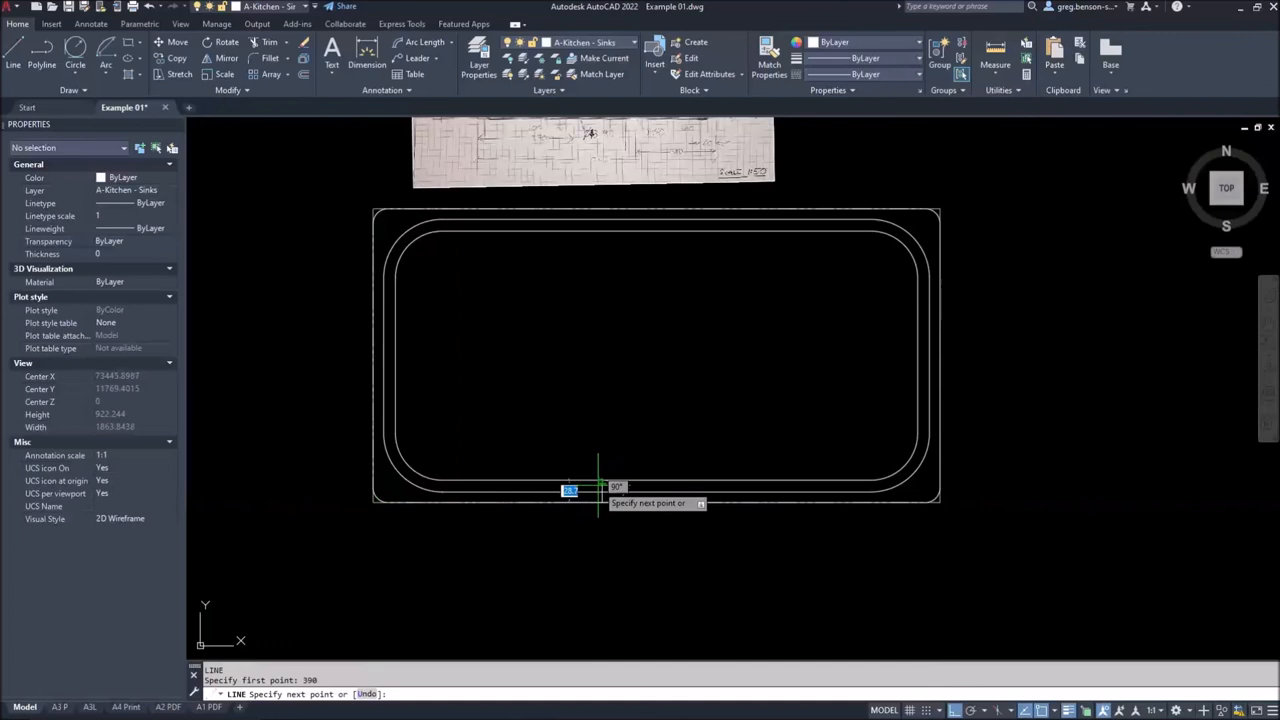
# Draw the vertical bowl divider line 390 from the sink edge
pyautogui.press('Escape')
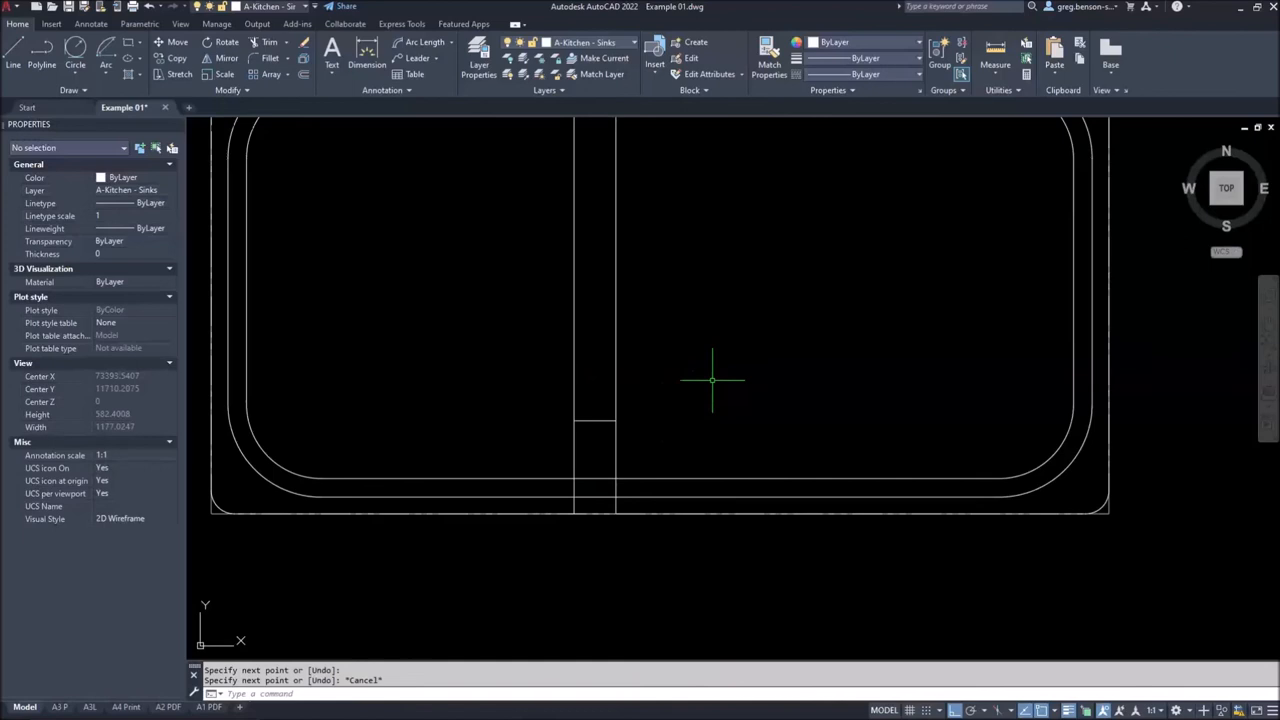
# Draw a 2-Point circle of diameter 45 between the divider lines as the drain hole
pyautogui.click(76, 62)
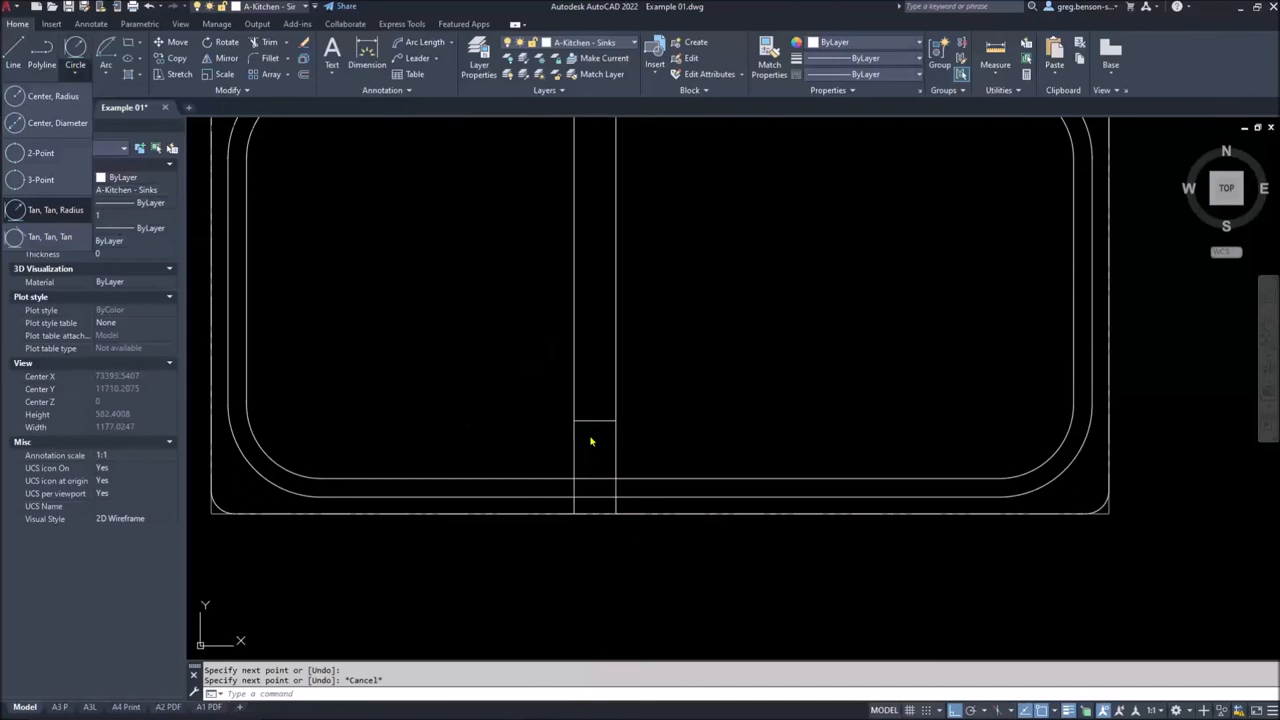
pyautogui.moveTo(332, 188)
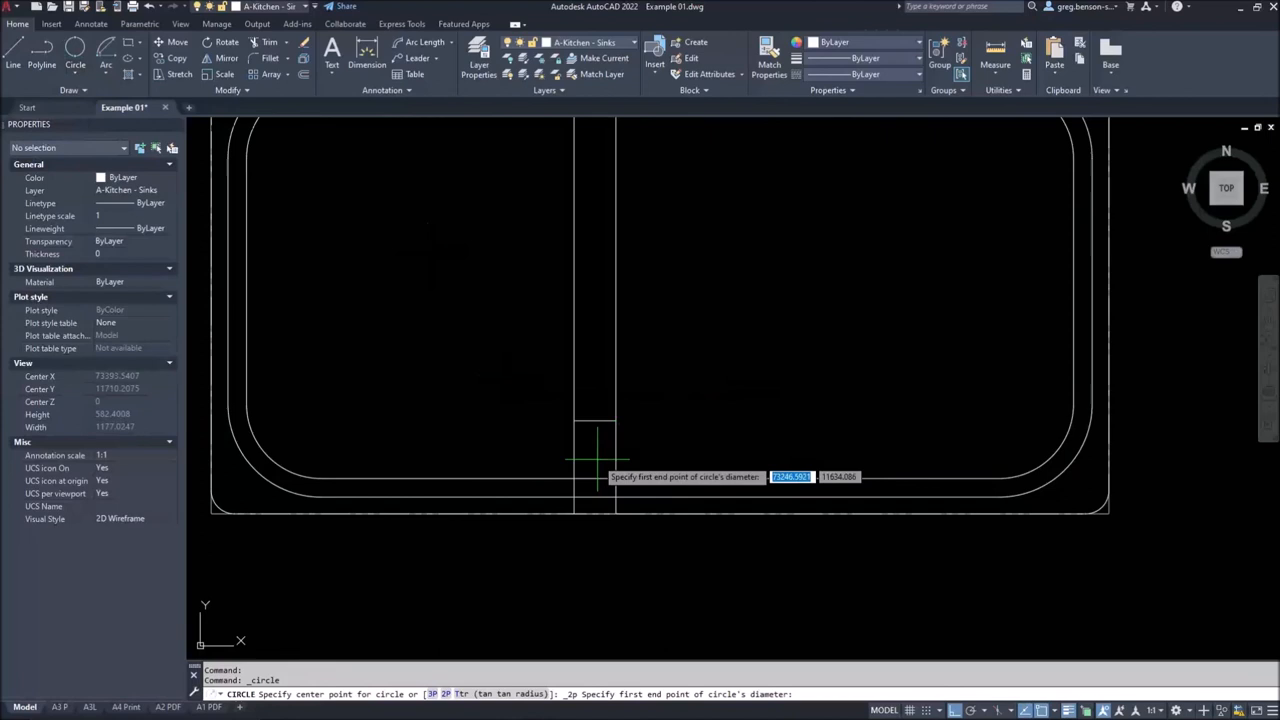
pyautogui.click(596, 456)
pyautogui.write('45')
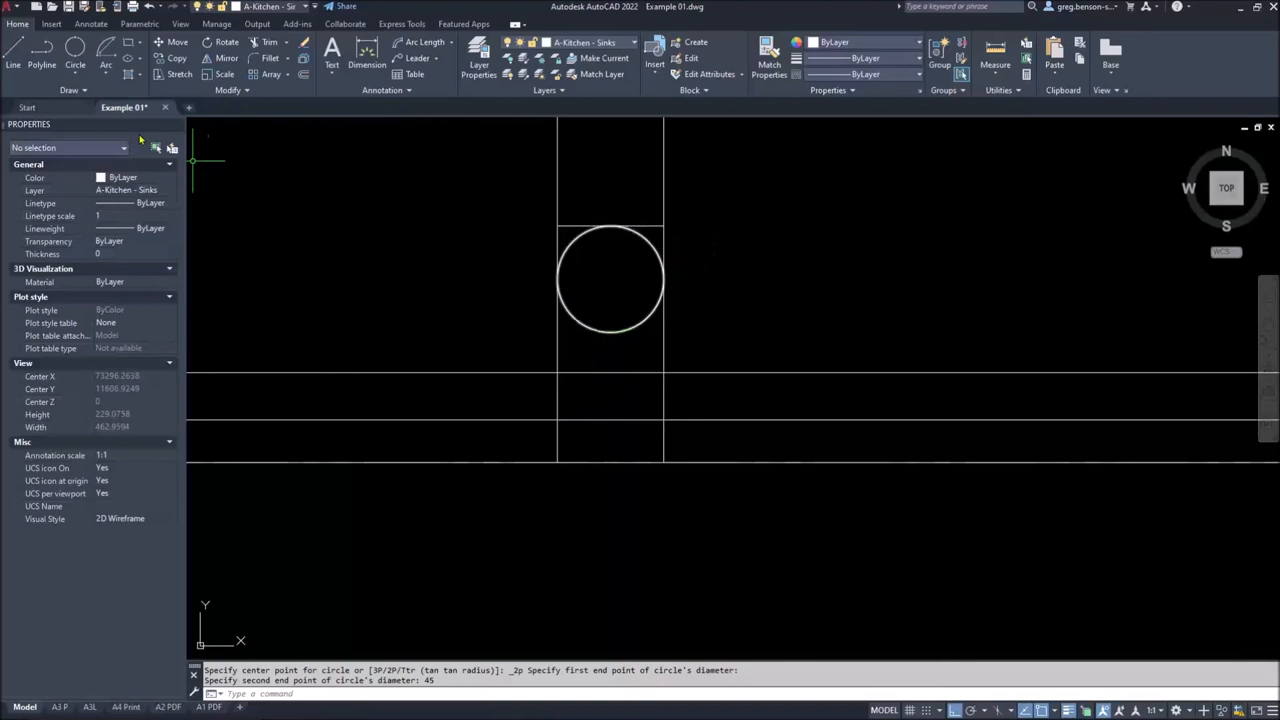
pyautogui.moveTo(616, 308)
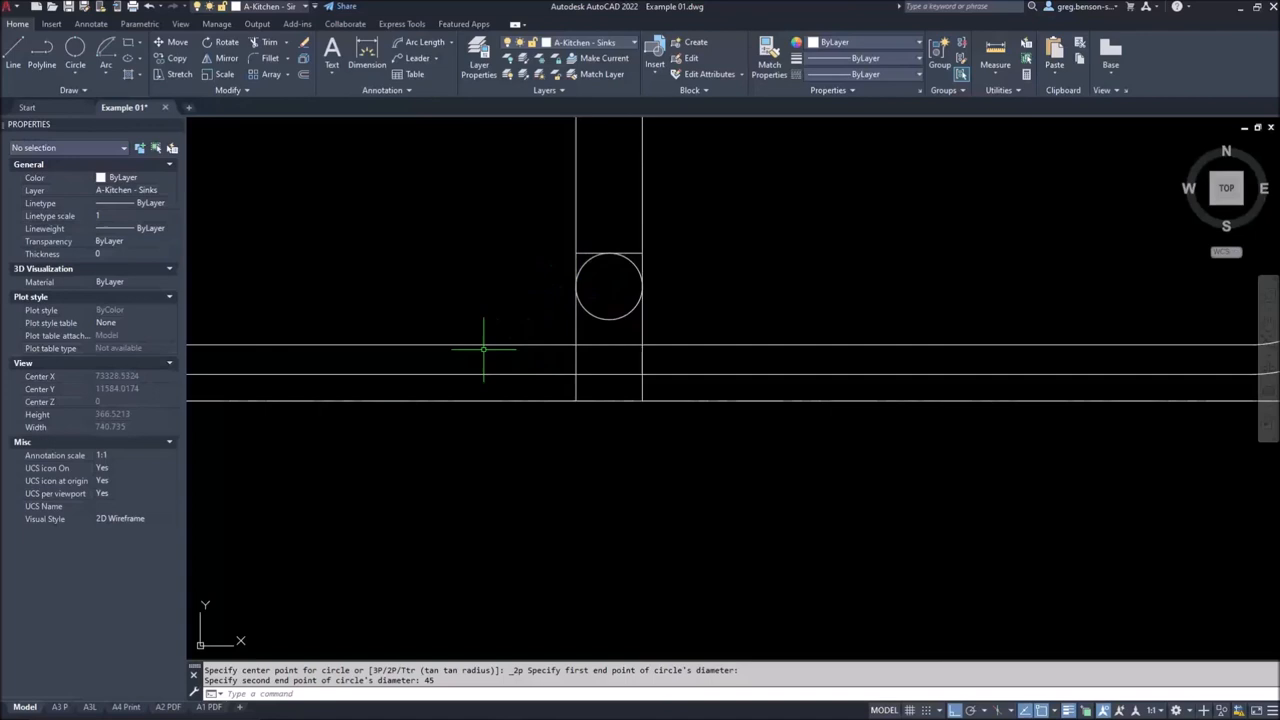
# Draw a radius 100 circle tangent to the divider line and the small drain circle
pyautogui.click(72, 60)
pyautogui.write('100')
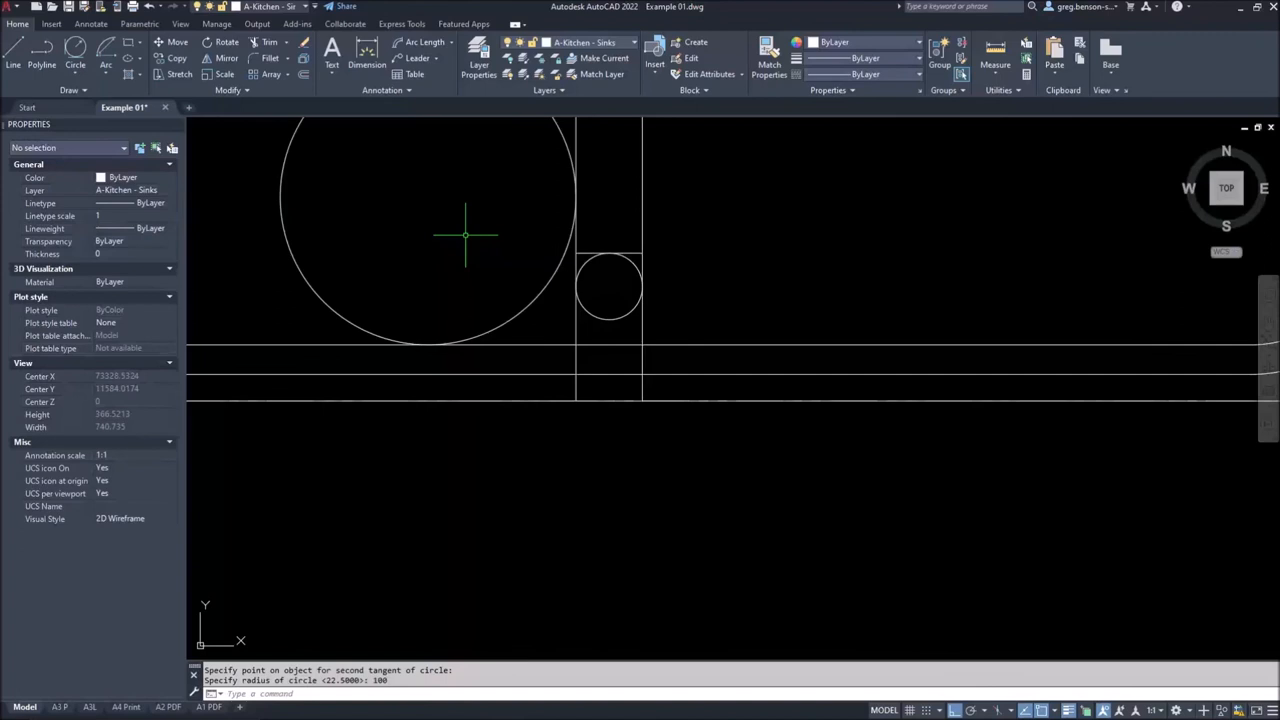
pyautogui.moveTo(524, 304)
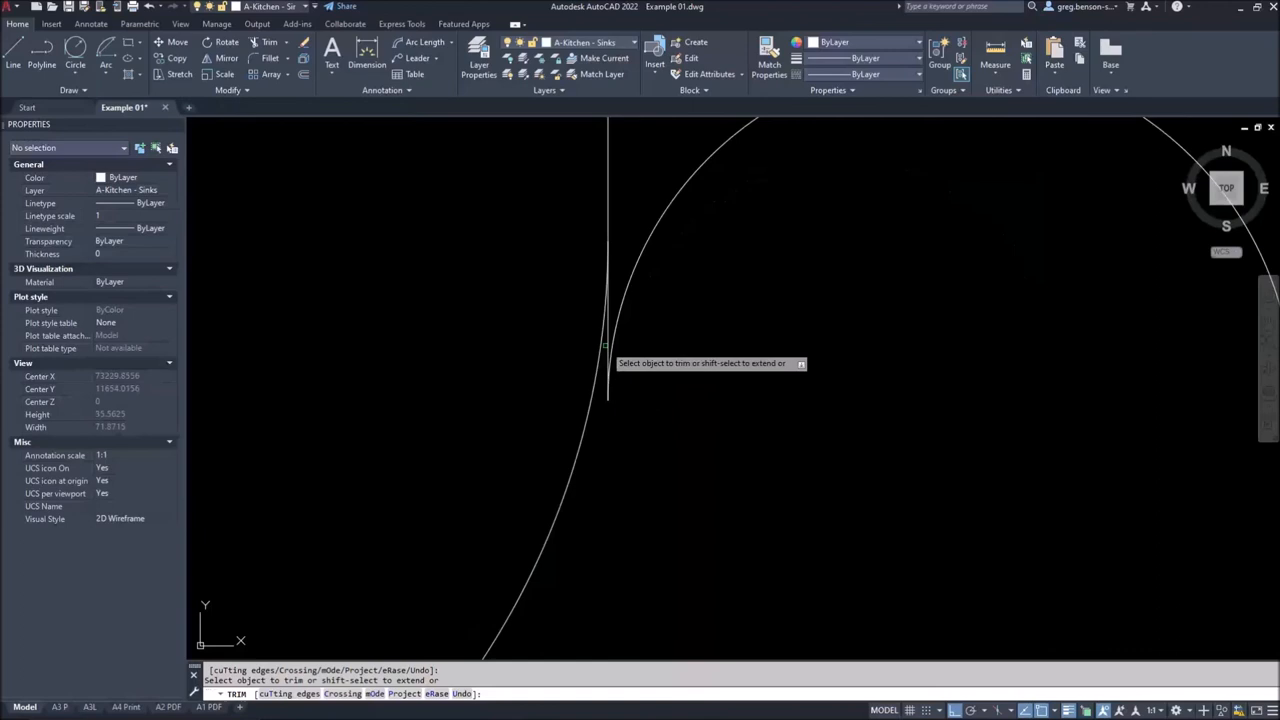
pyautogui.moveTo(624, 326)
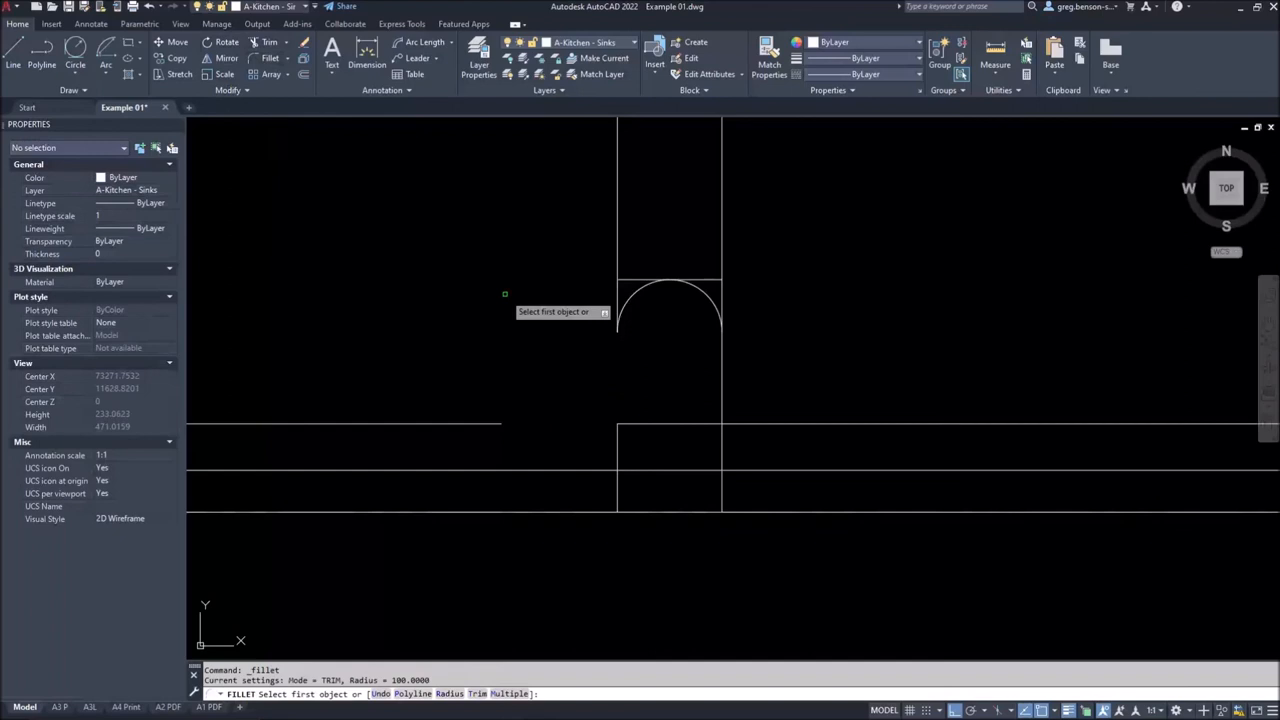
# Trim the circles and divider lines so the gap ends in a rounded arch
pyautogui.write('r')
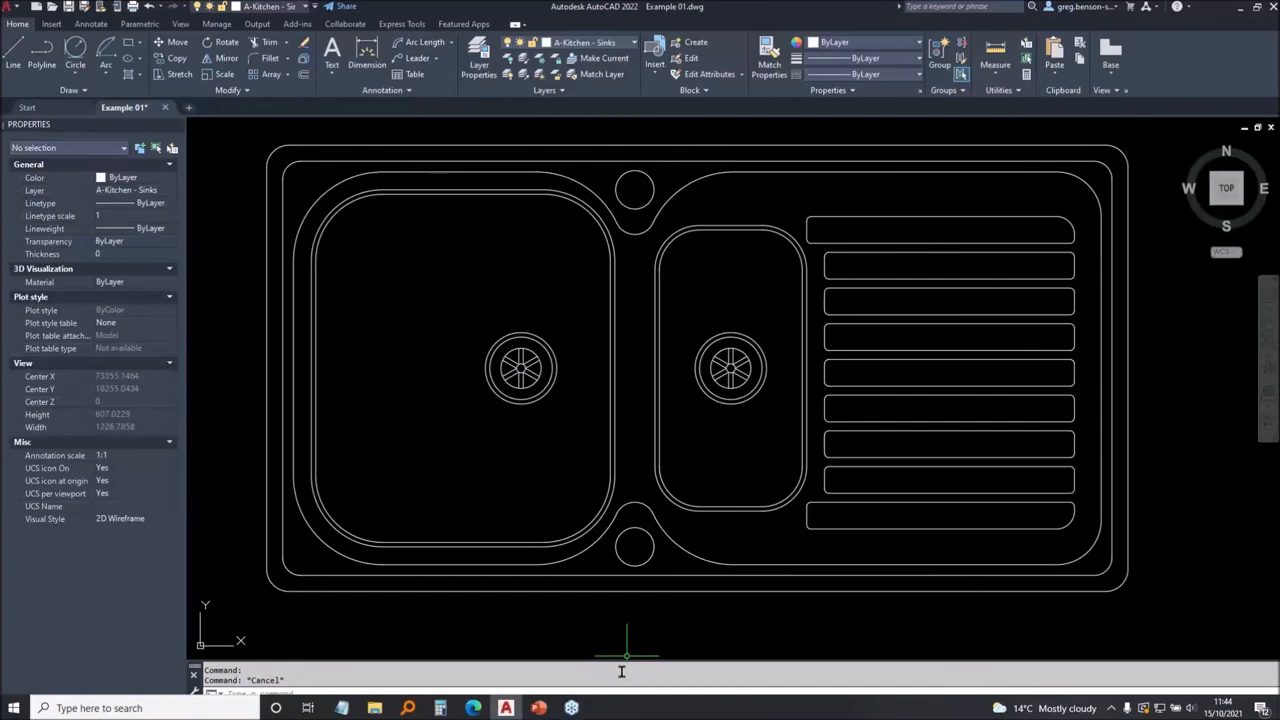
pyautogui.moveTo(536, 708)
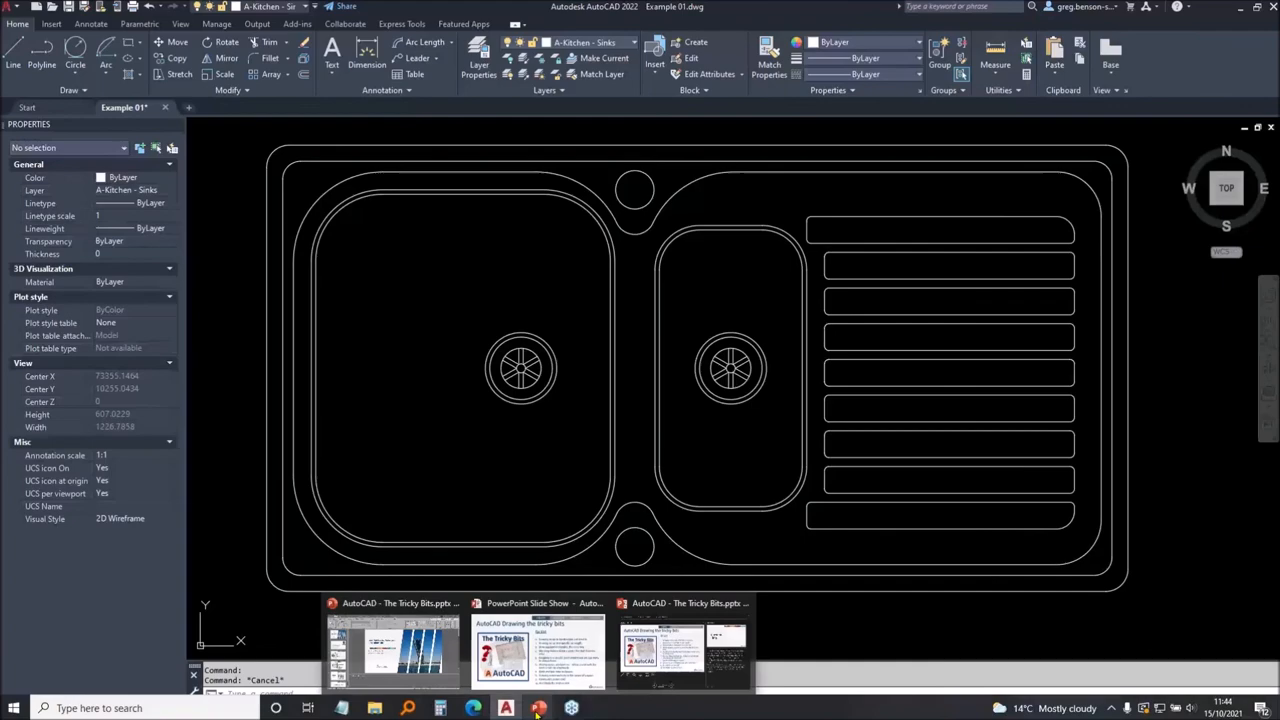